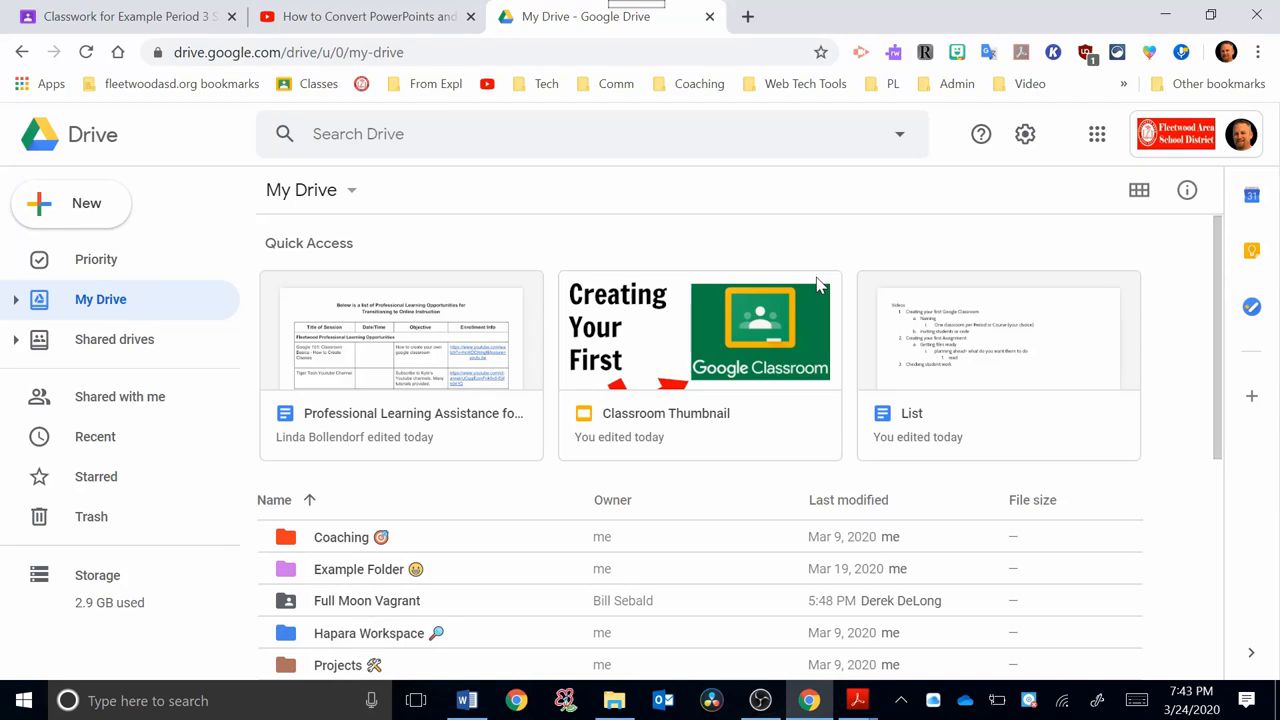
mouse_move(856, 700)
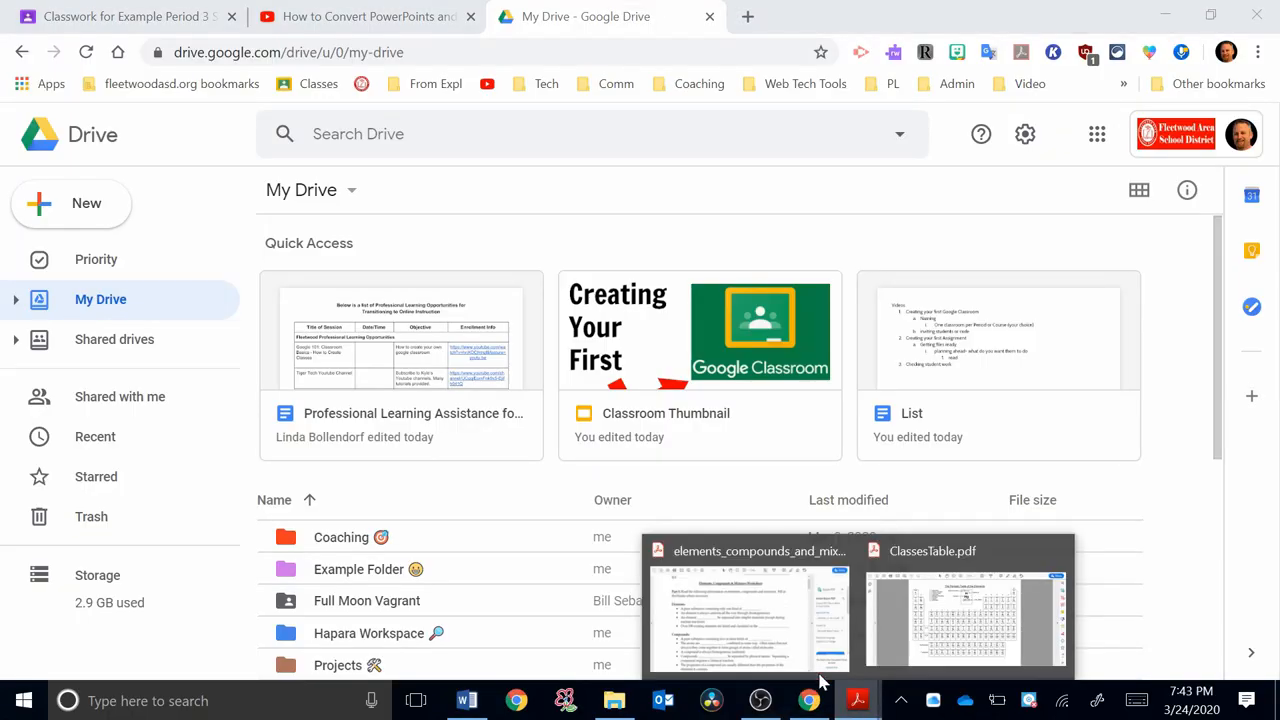
Step: Bring the ClassesTable.pdf periodic table document up in Acrobat Reader
left_click(964, 610)
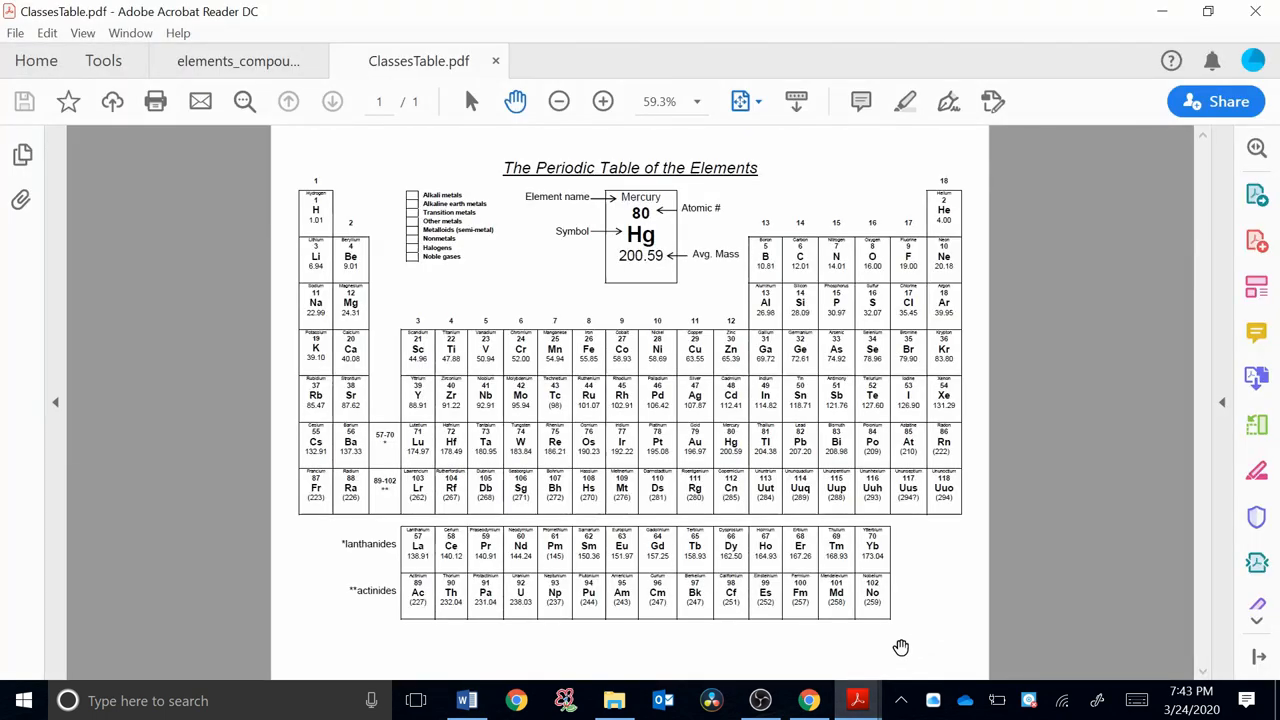
mouse_move(948, 626)
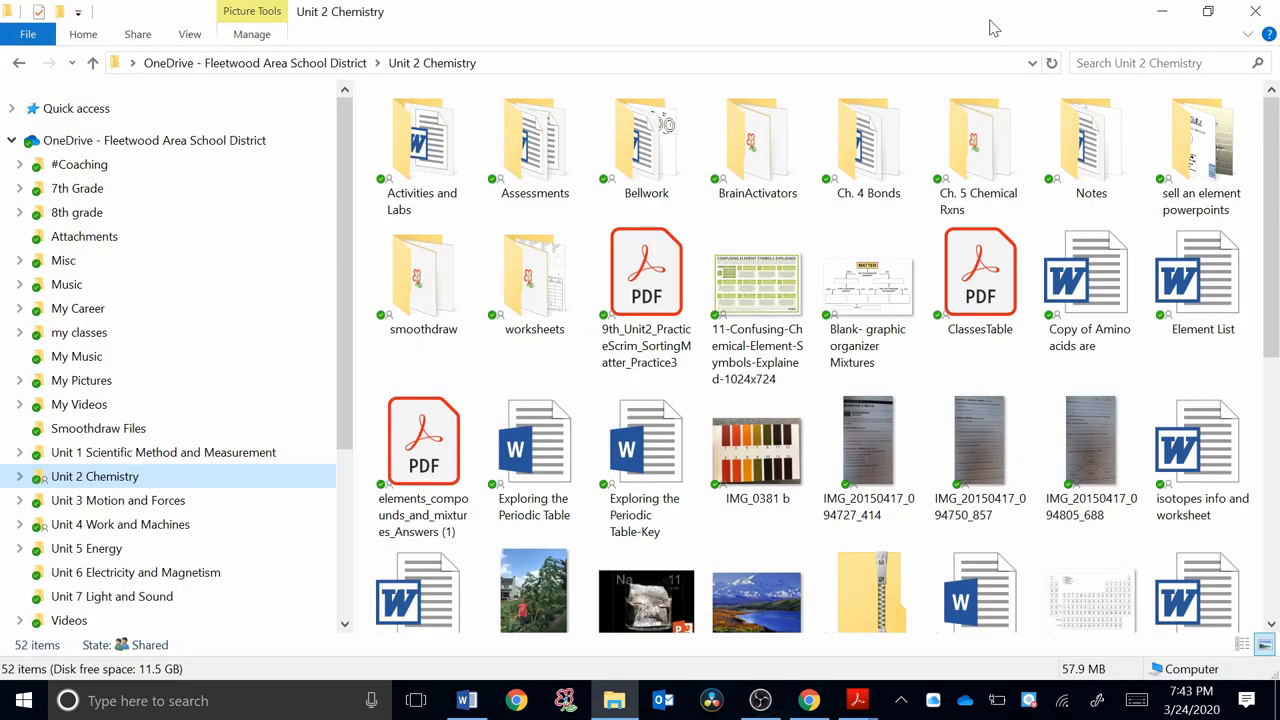
Step: Shrink the Unit 2 Chemistry folder window and look through its file list
left_click(646, 270)
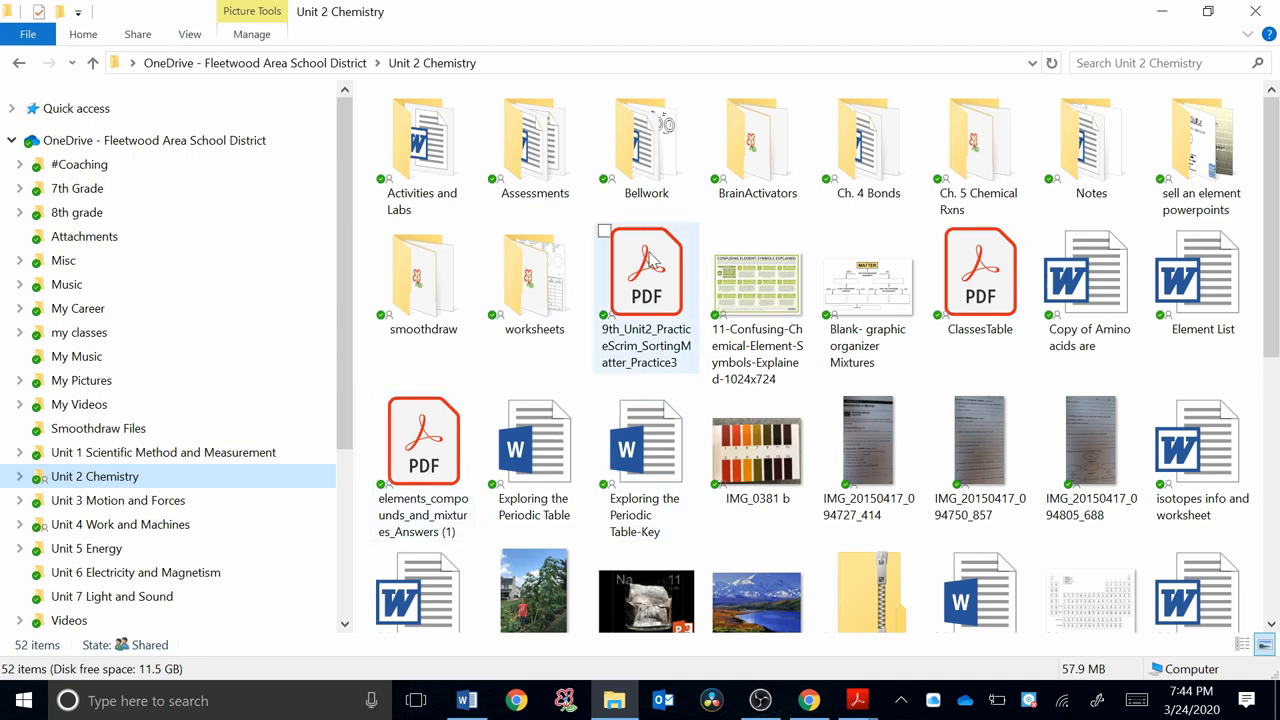
mouse_move(1208, 12)
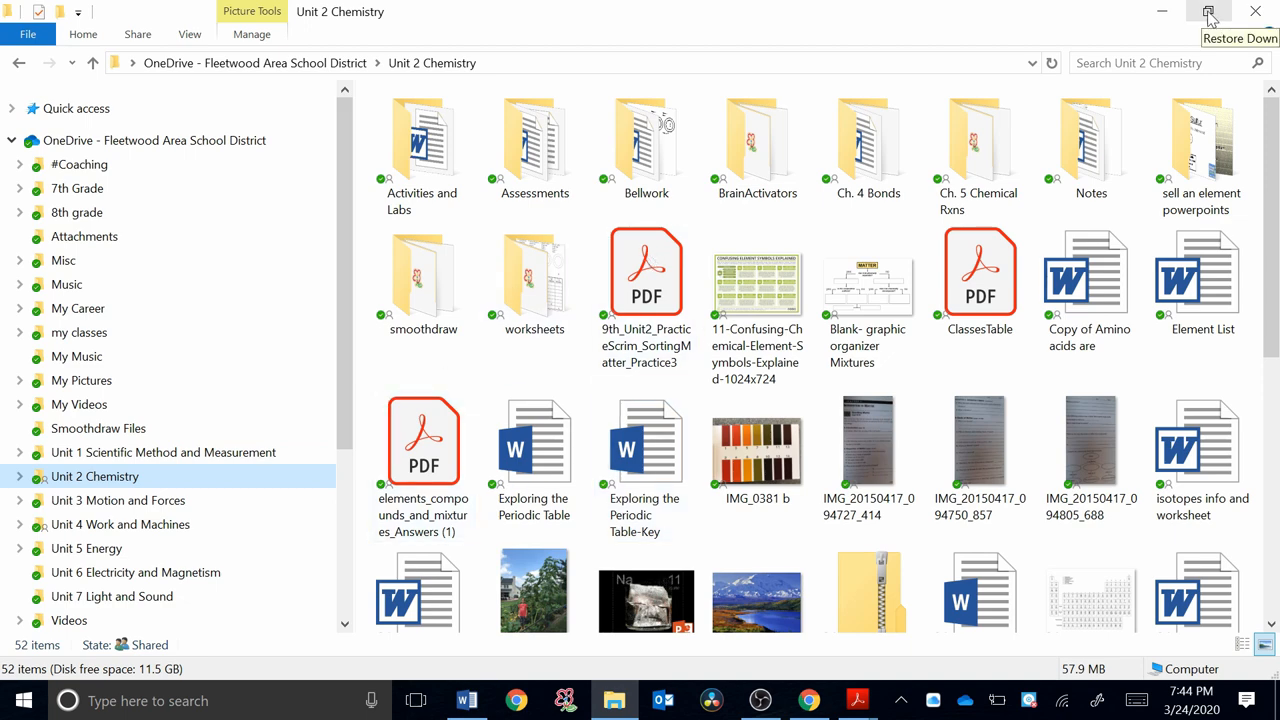
left_click(1208, 16)
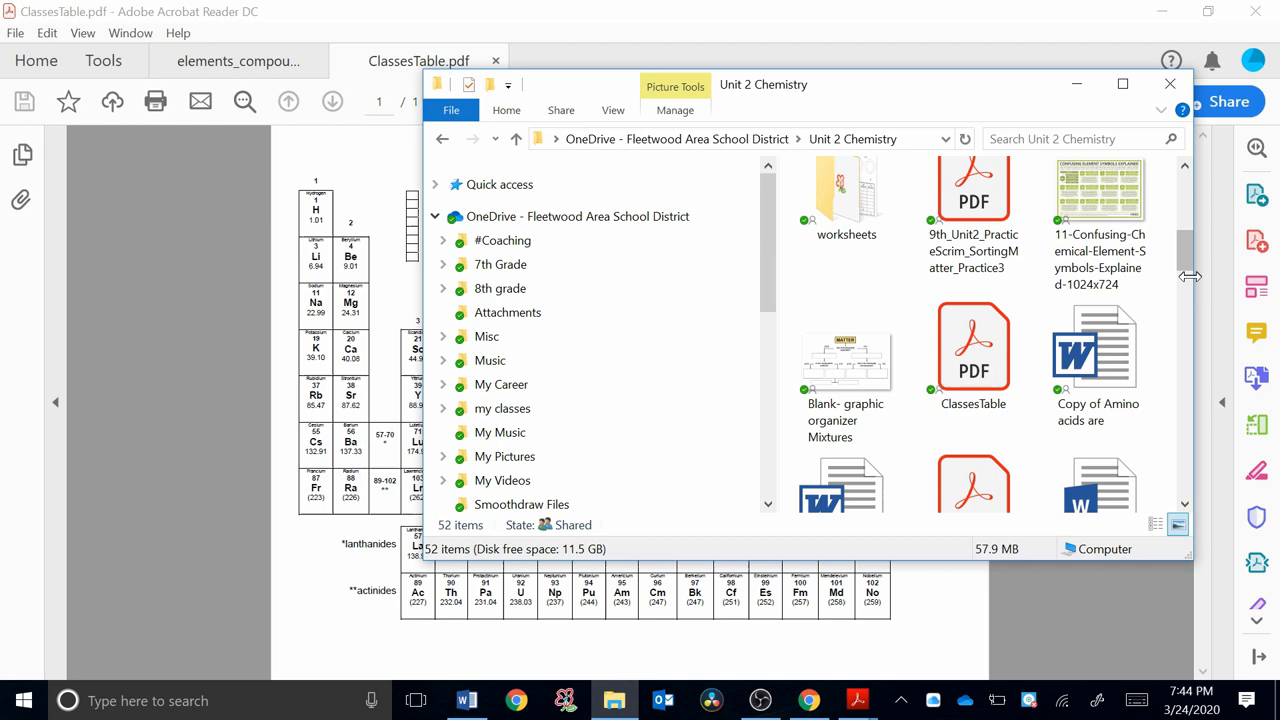
scroll("down", 3)
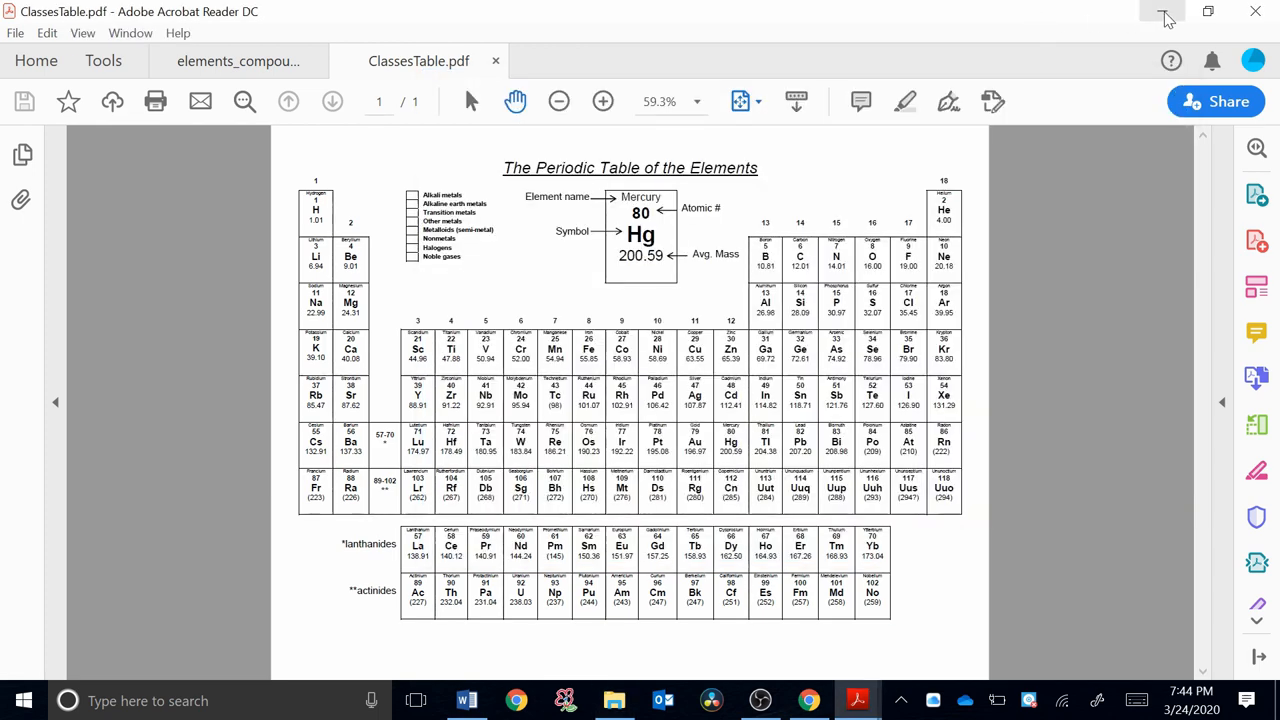
Step: Bring the Google Drive My Drive page back into view
left_click(1164, 12)
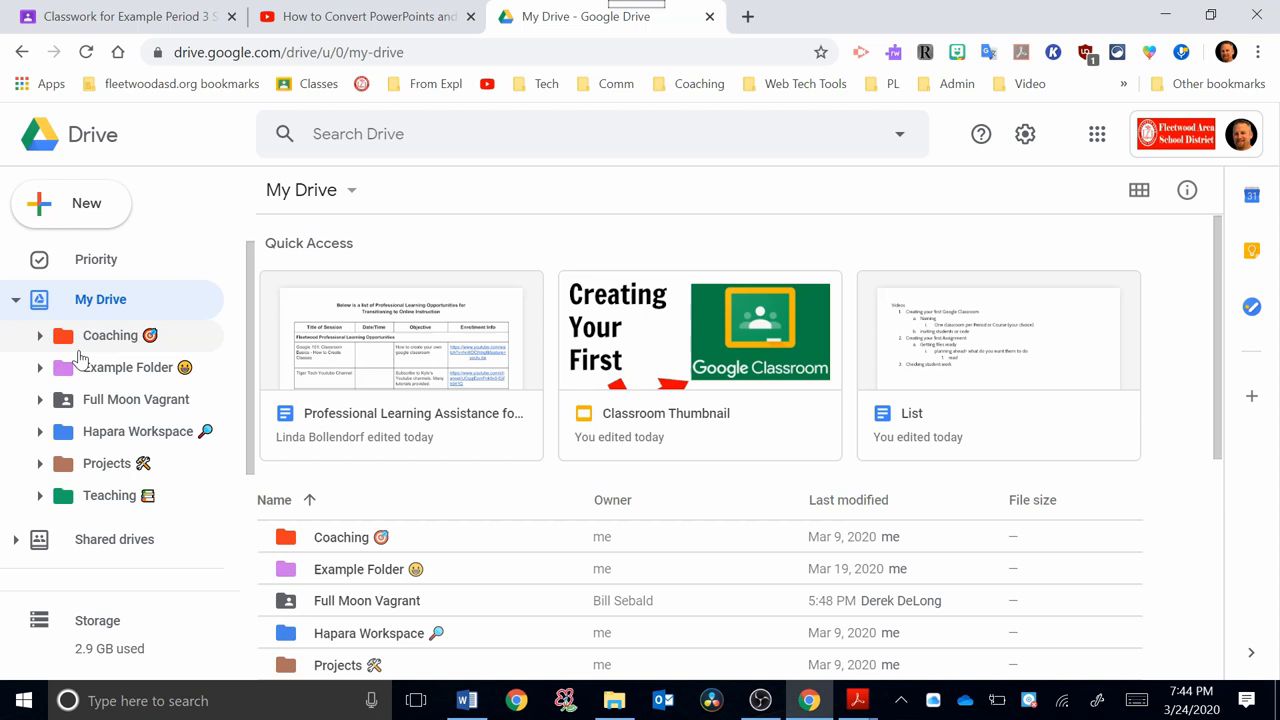
mouse_move(156, 382)
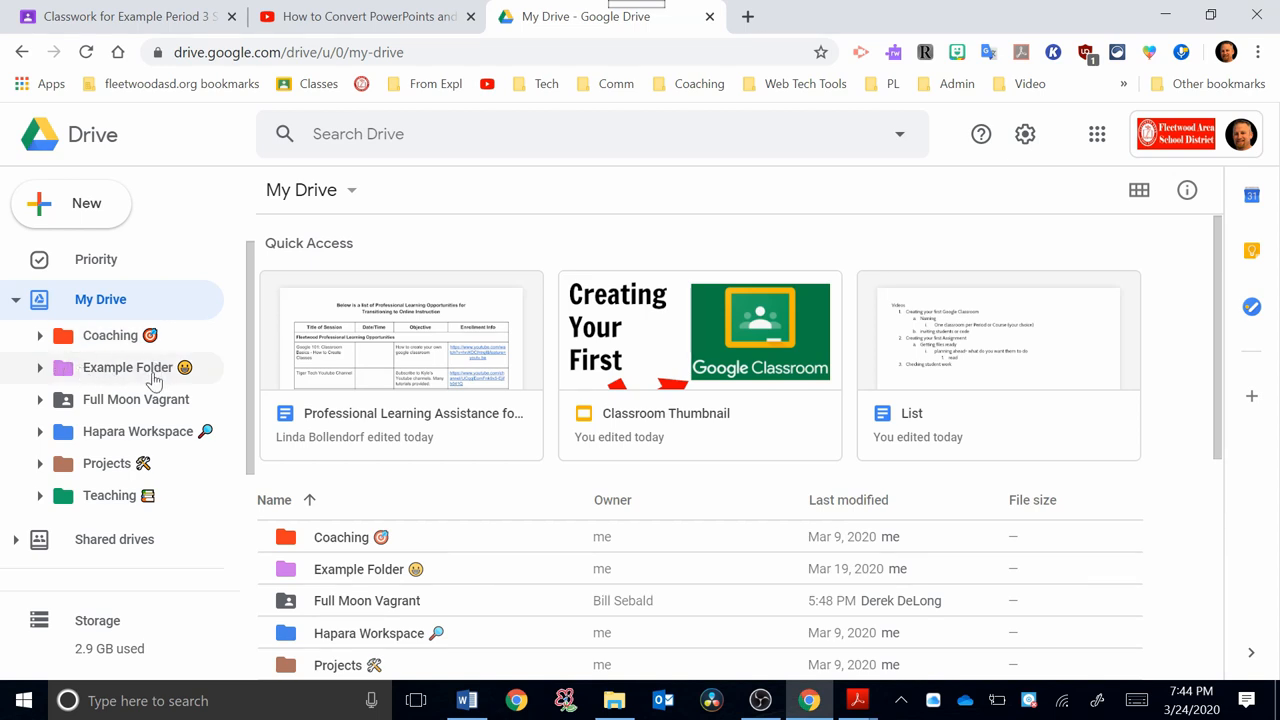
mouse_move(624, 516)
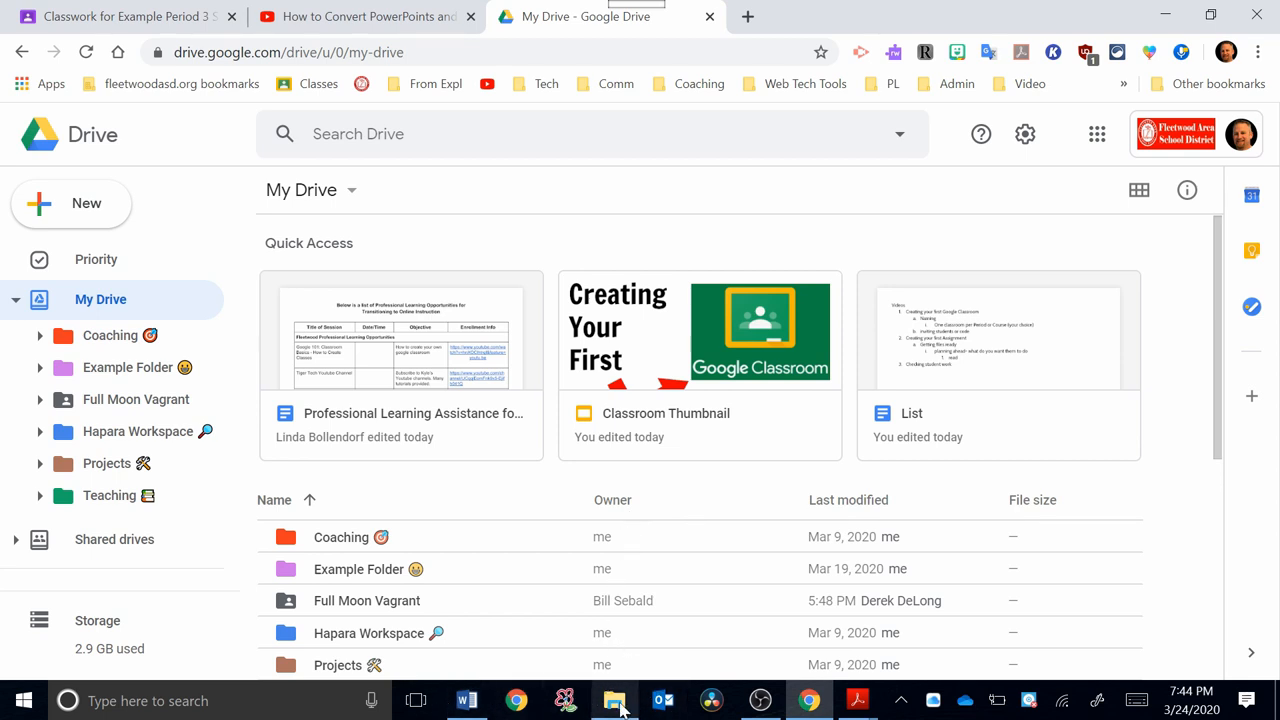
mouse_move(614, 700)
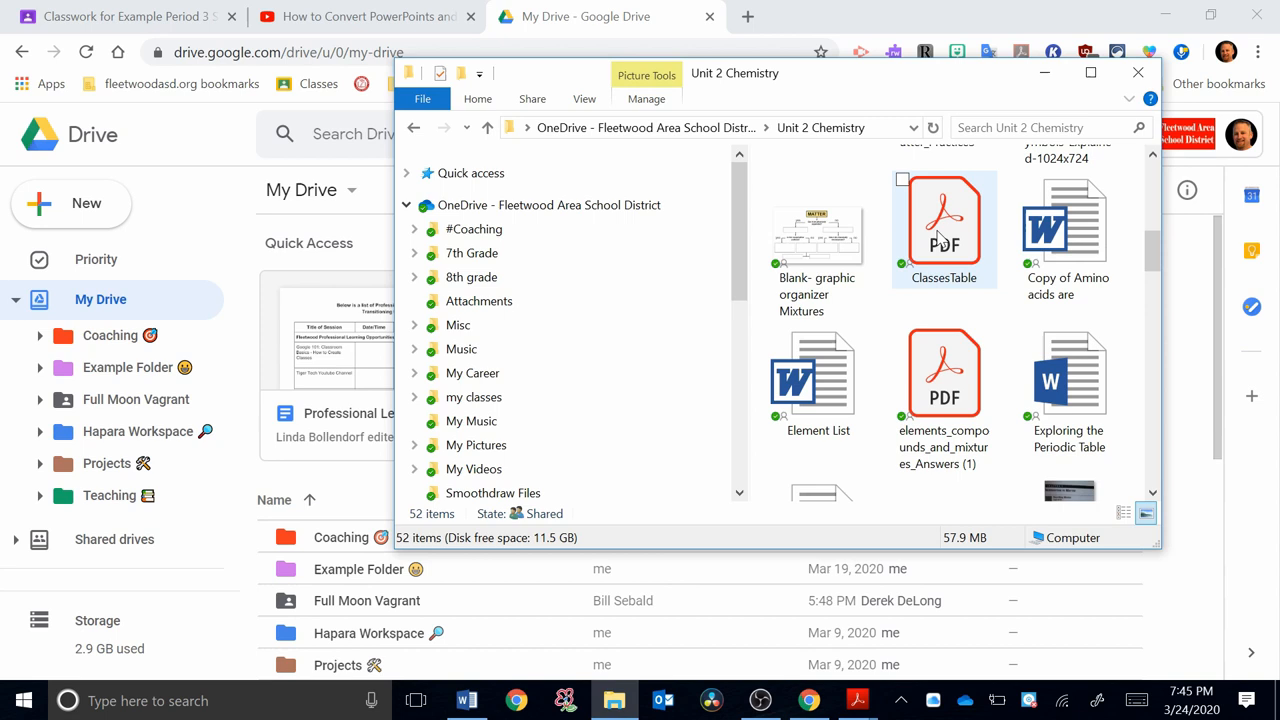
Step: Upload ClassesTable.pdf and the elements_compounds answers PDF into Drive's Worksheets folder by dragging
left_click(944, 228)
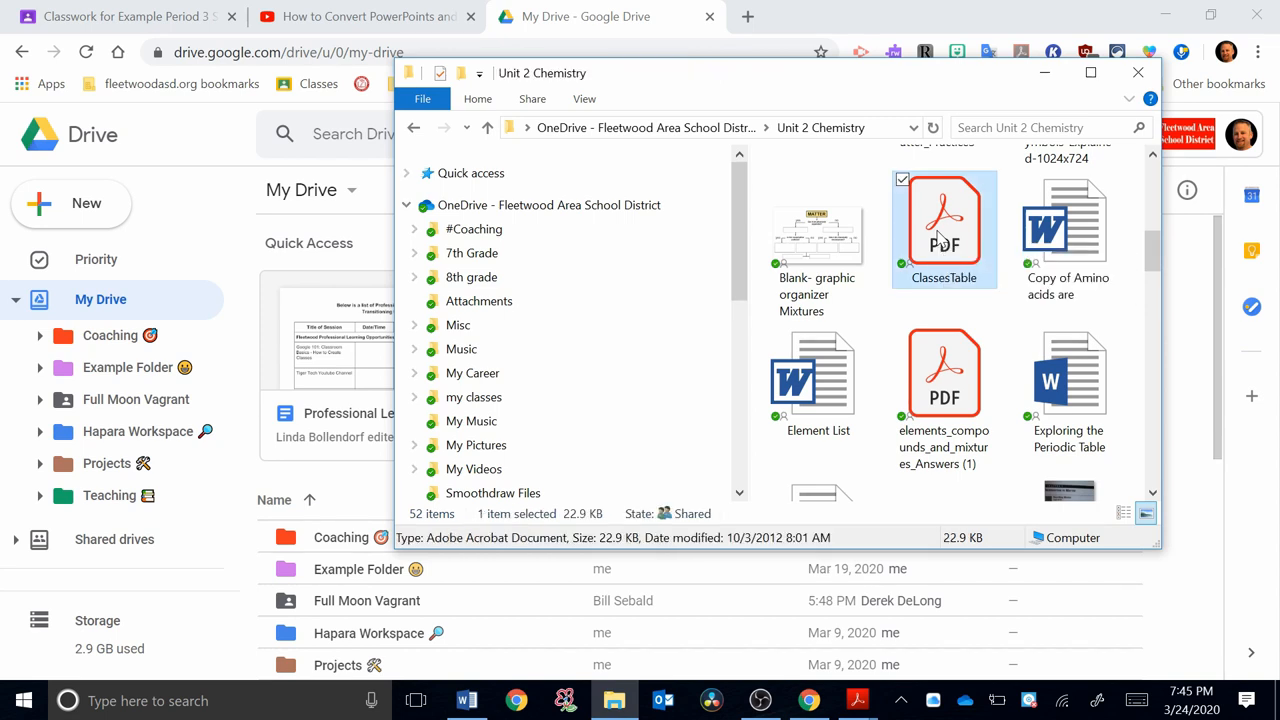
mouse_move(936, 388)
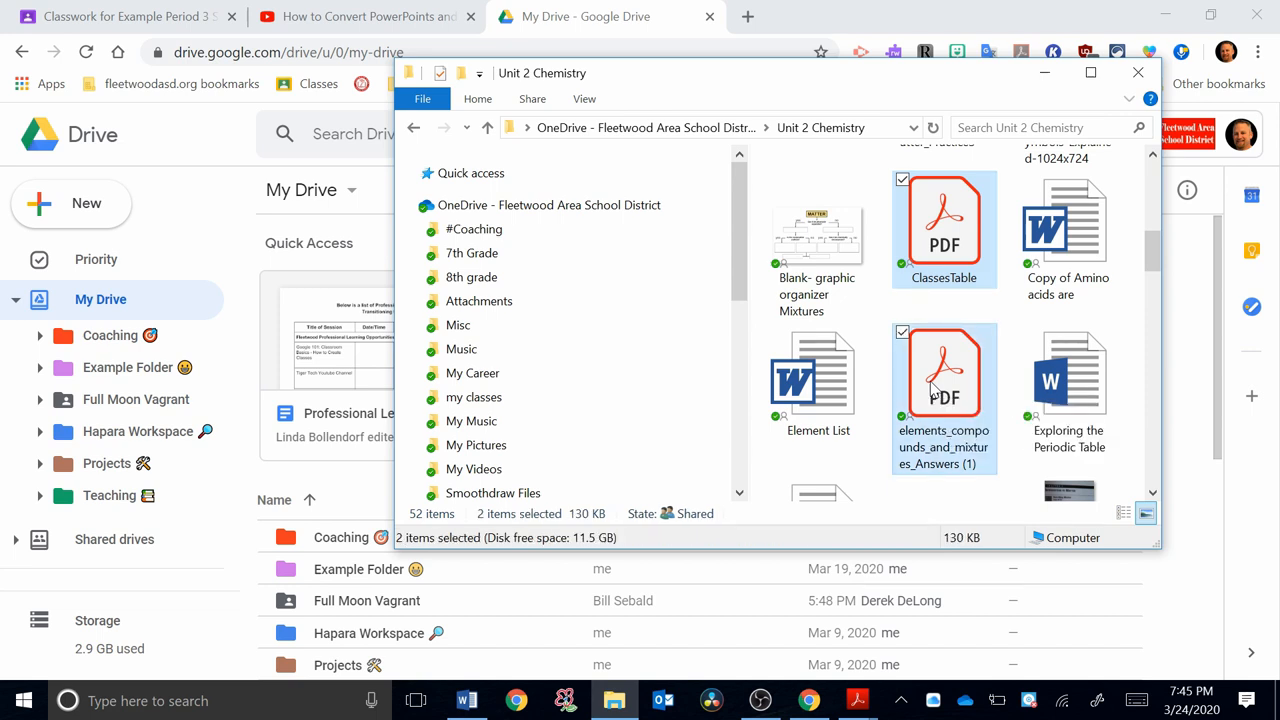
left_click(40, 368)
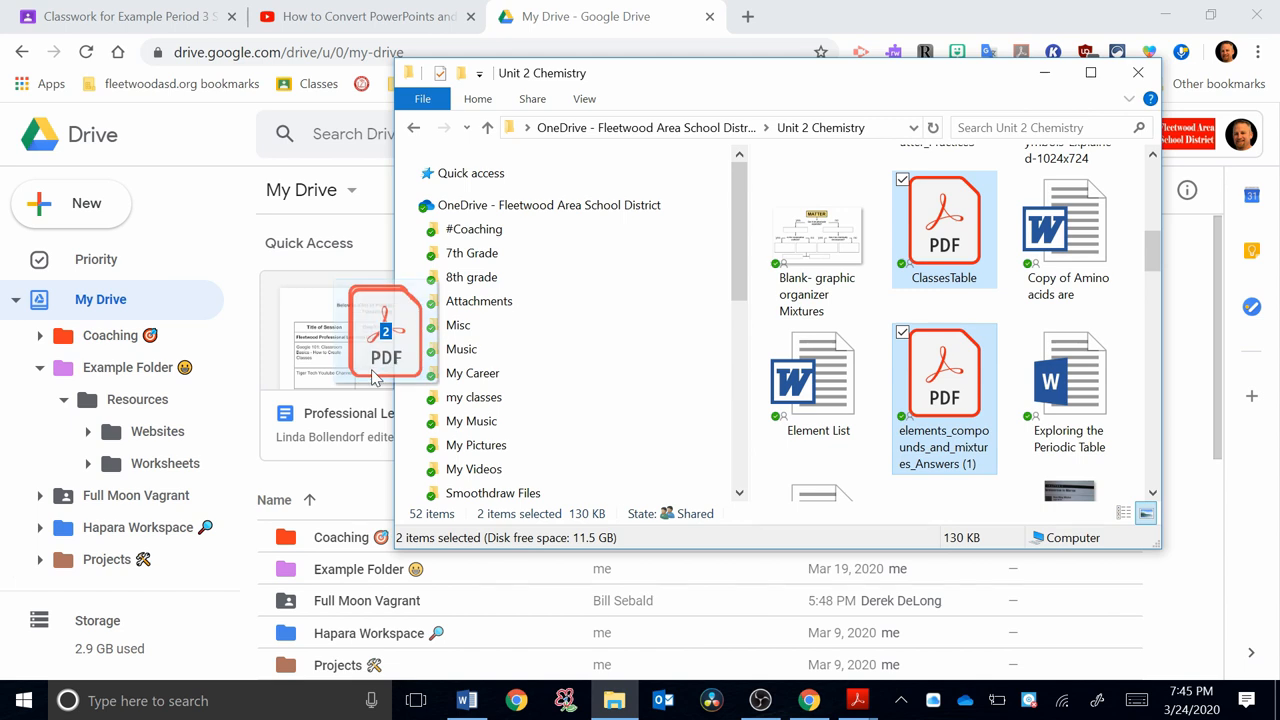
left_click_drag(384, 330, 184, 430)
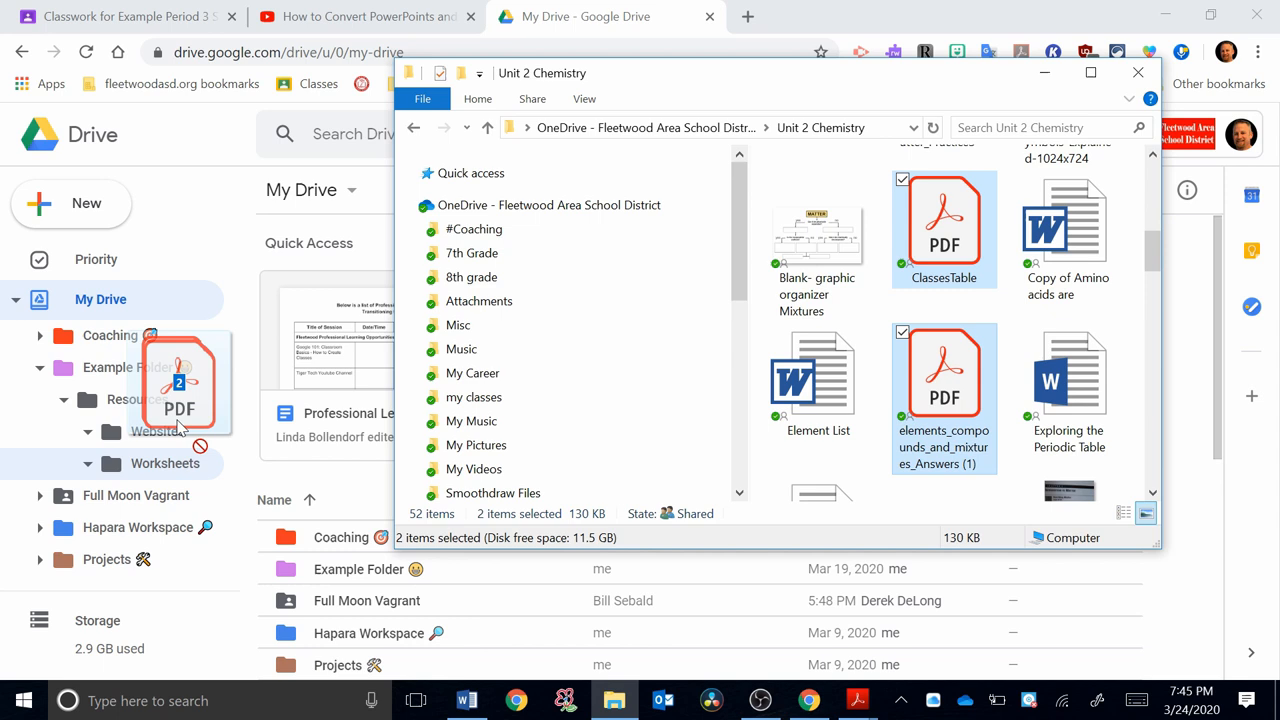
left_click_drag(180, 390, 156, 380)
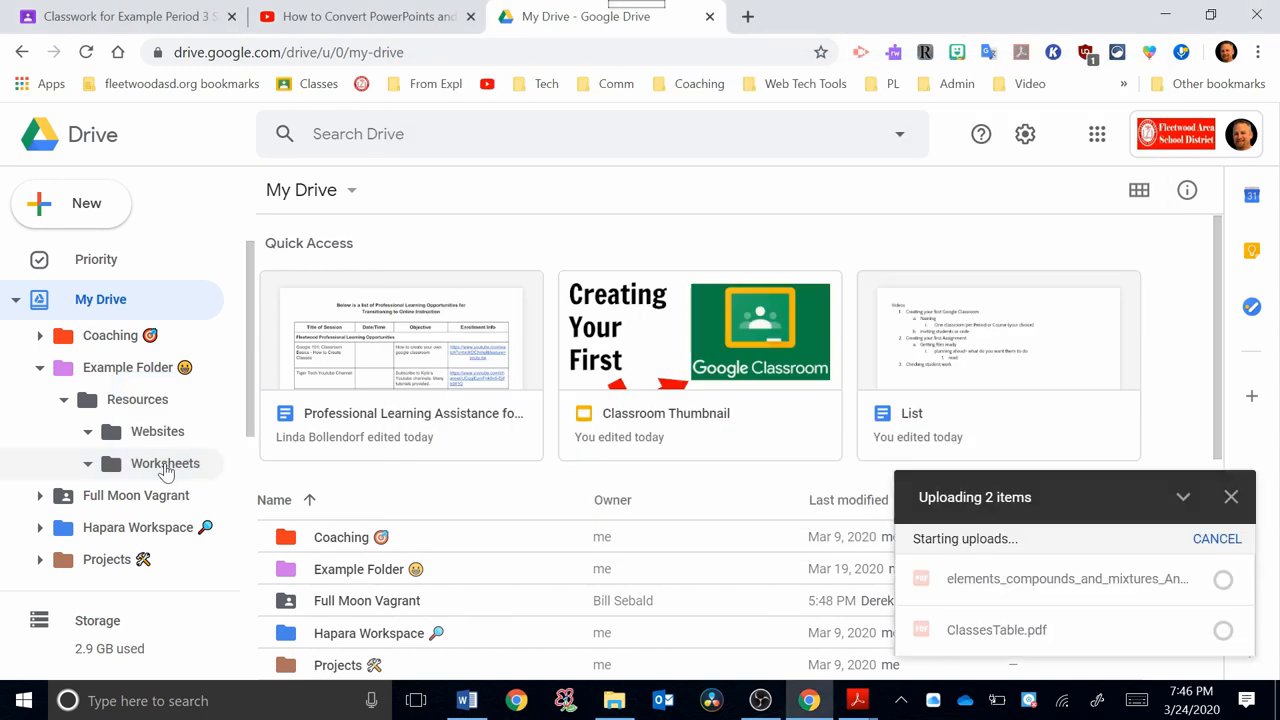
mouse_move(1120, 502)
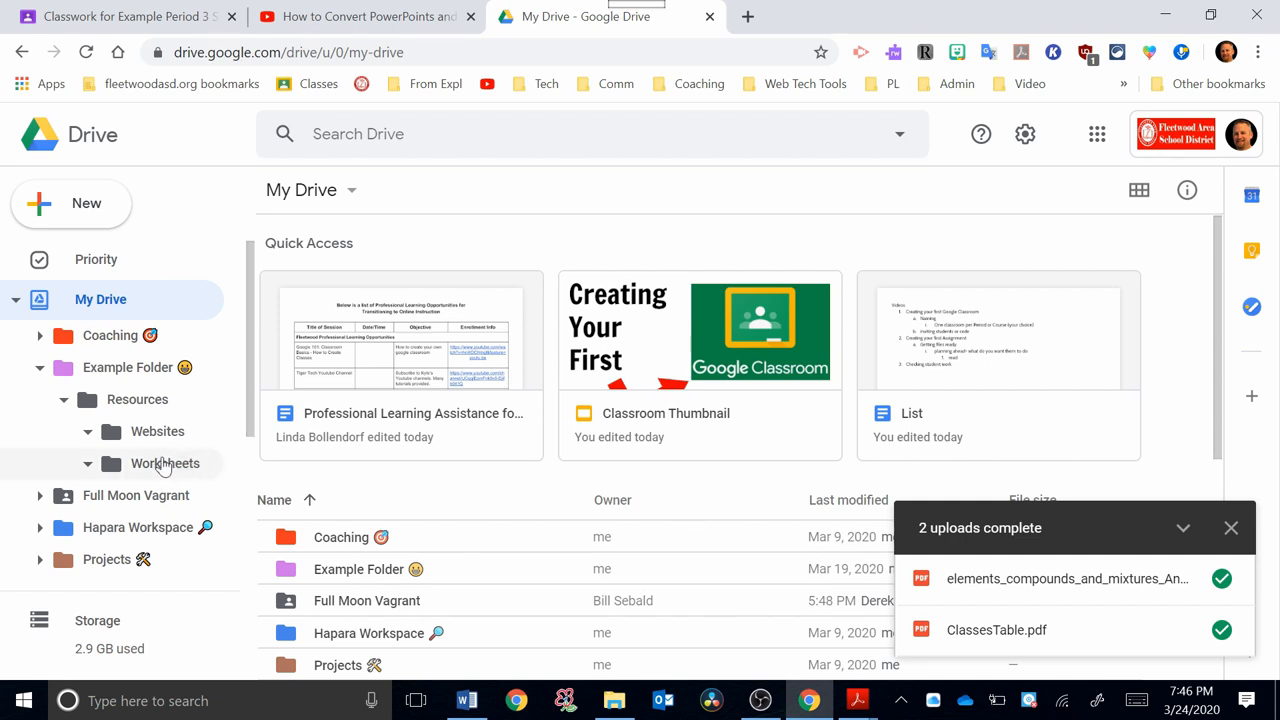
Step: Show the Worksheets folder in Drive and preview ClassesTable.pdf
left_click(164, 464)
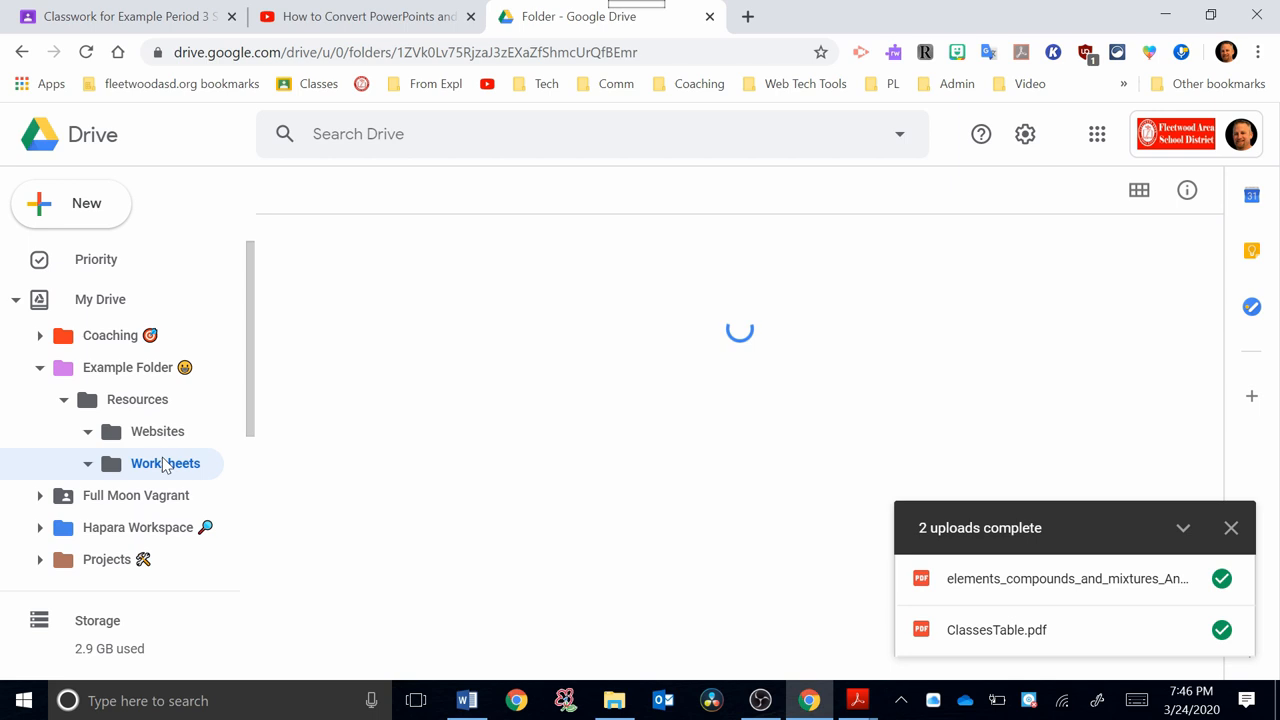
left_click(164, 464)
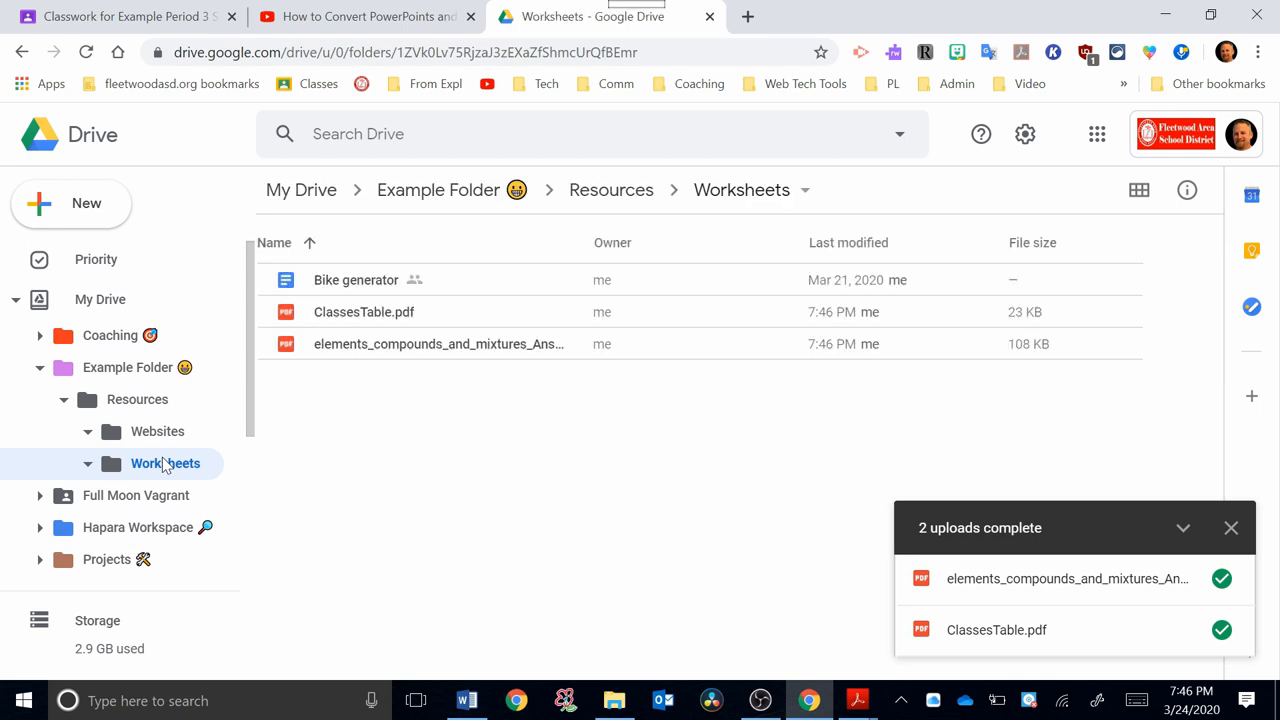
mouse_move(364, 312)
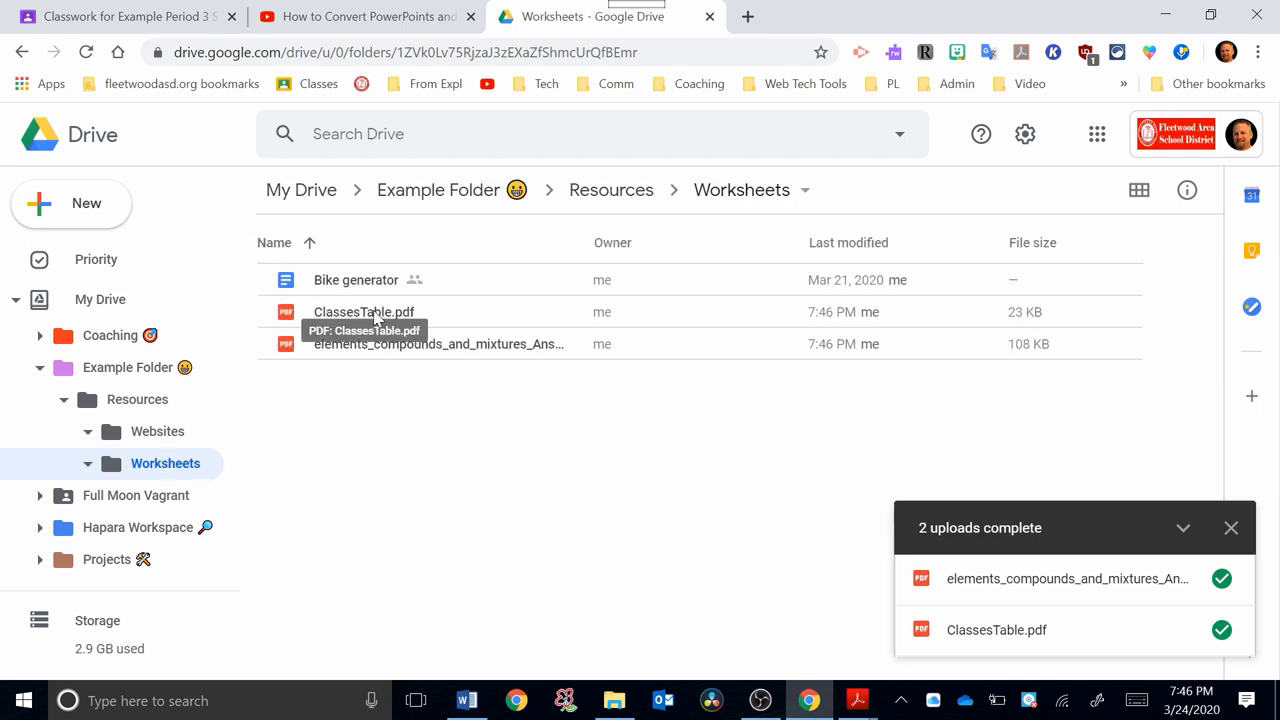
double_click(364, 312)
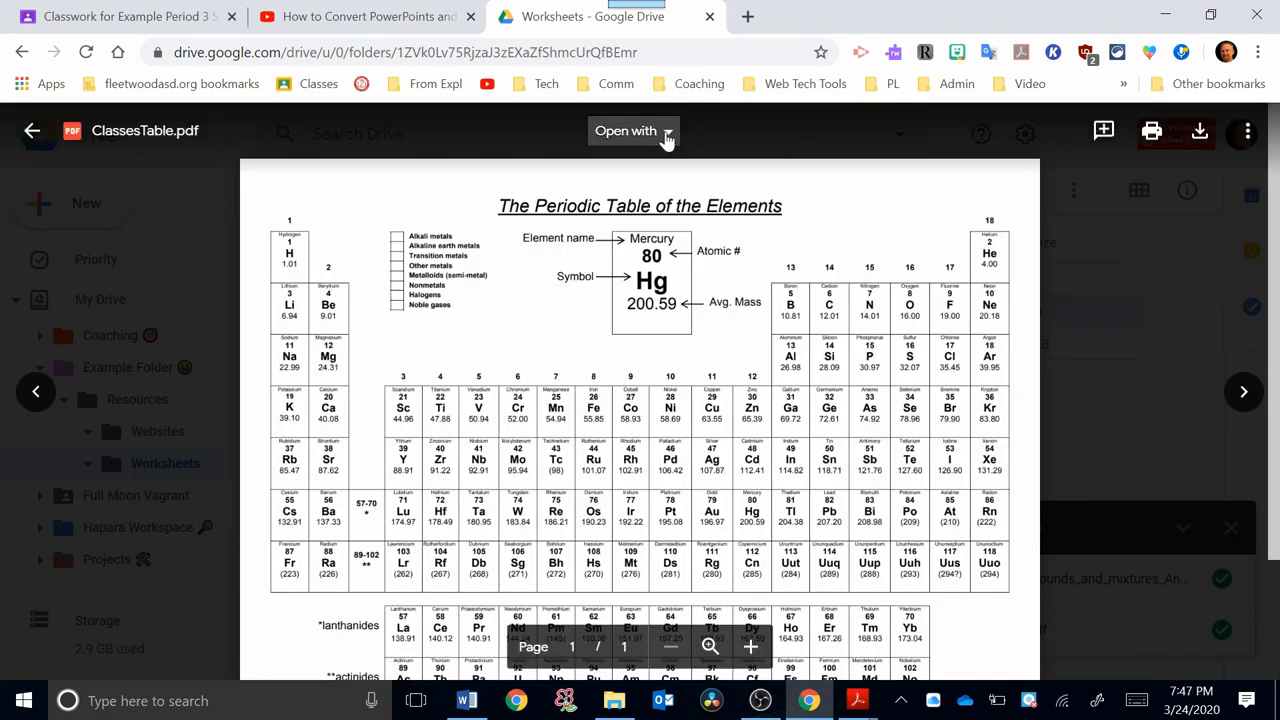
Step: Show the list of connected apps that can open ClassesTable.pdf
left_click(632, 132)
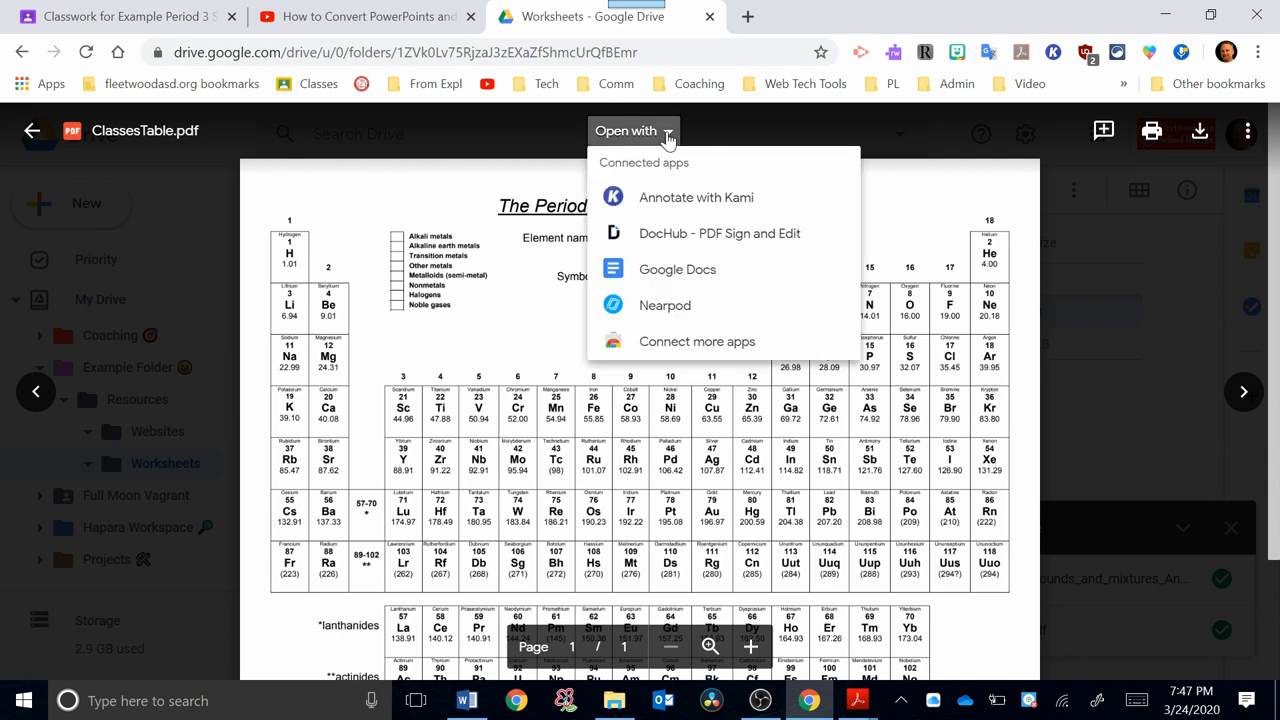
mouse_move(796, 172)
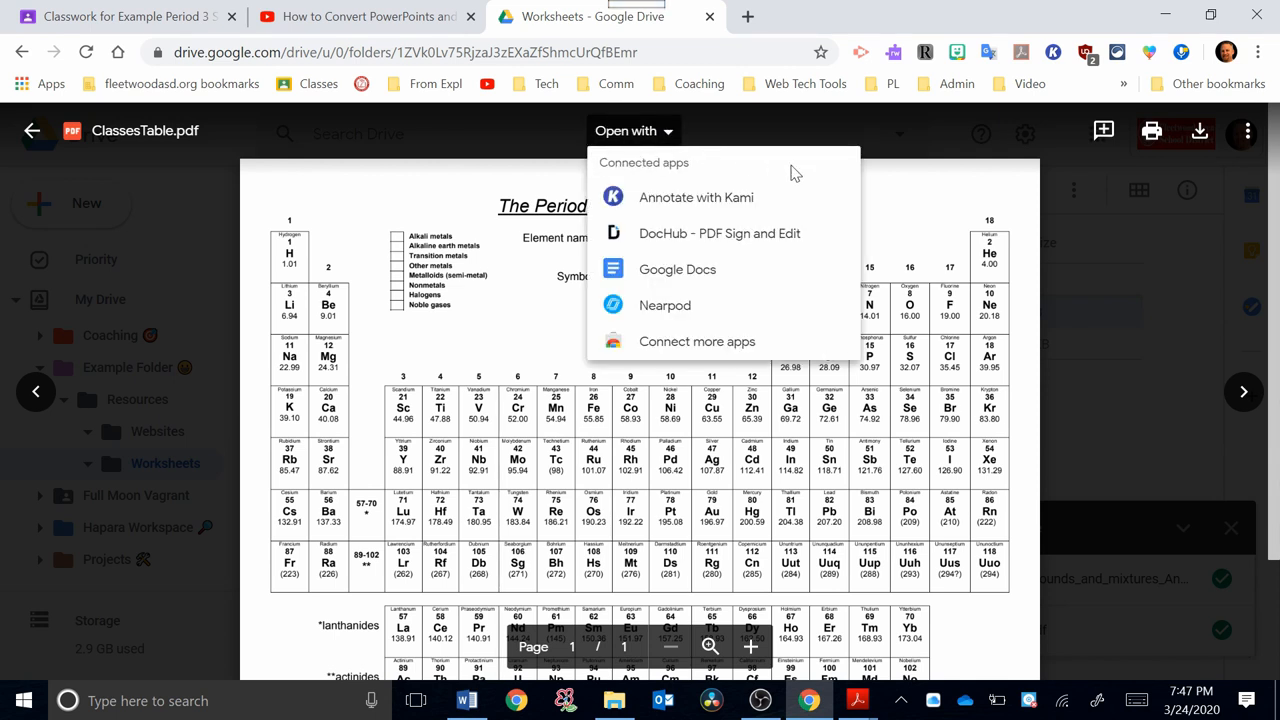
mouse_move(696, 198)
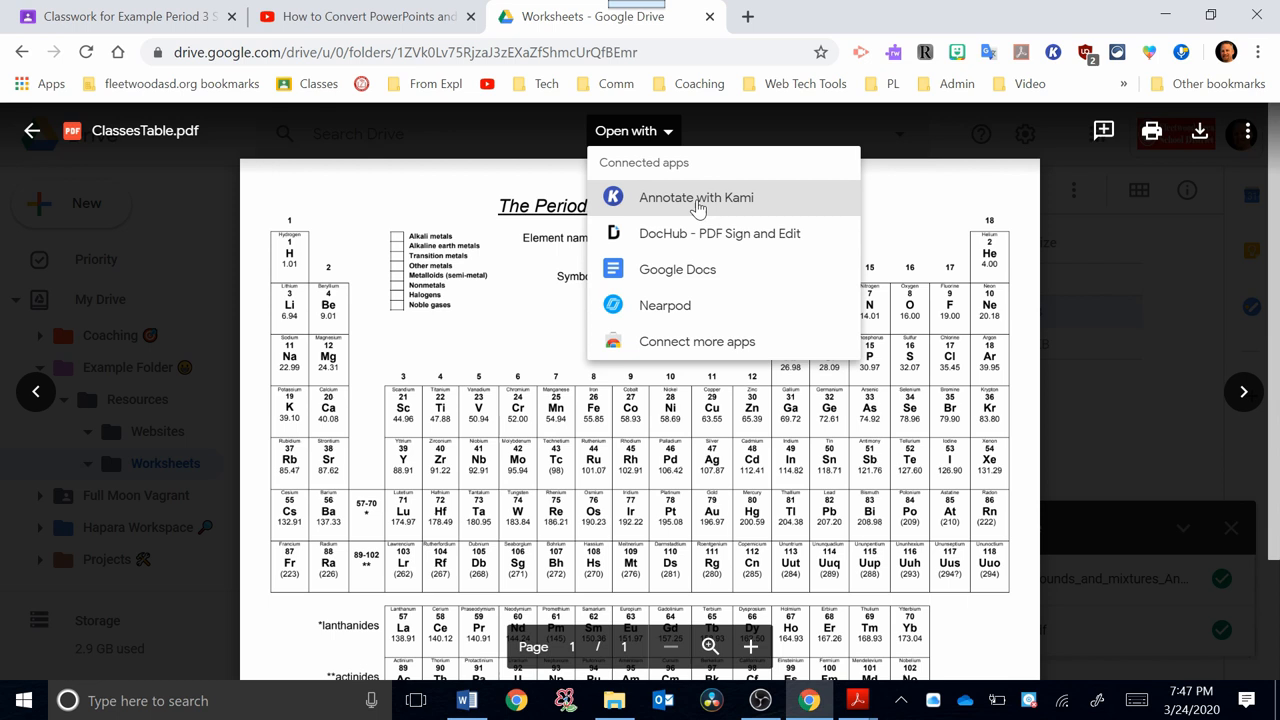
mouse_move(768, 200)
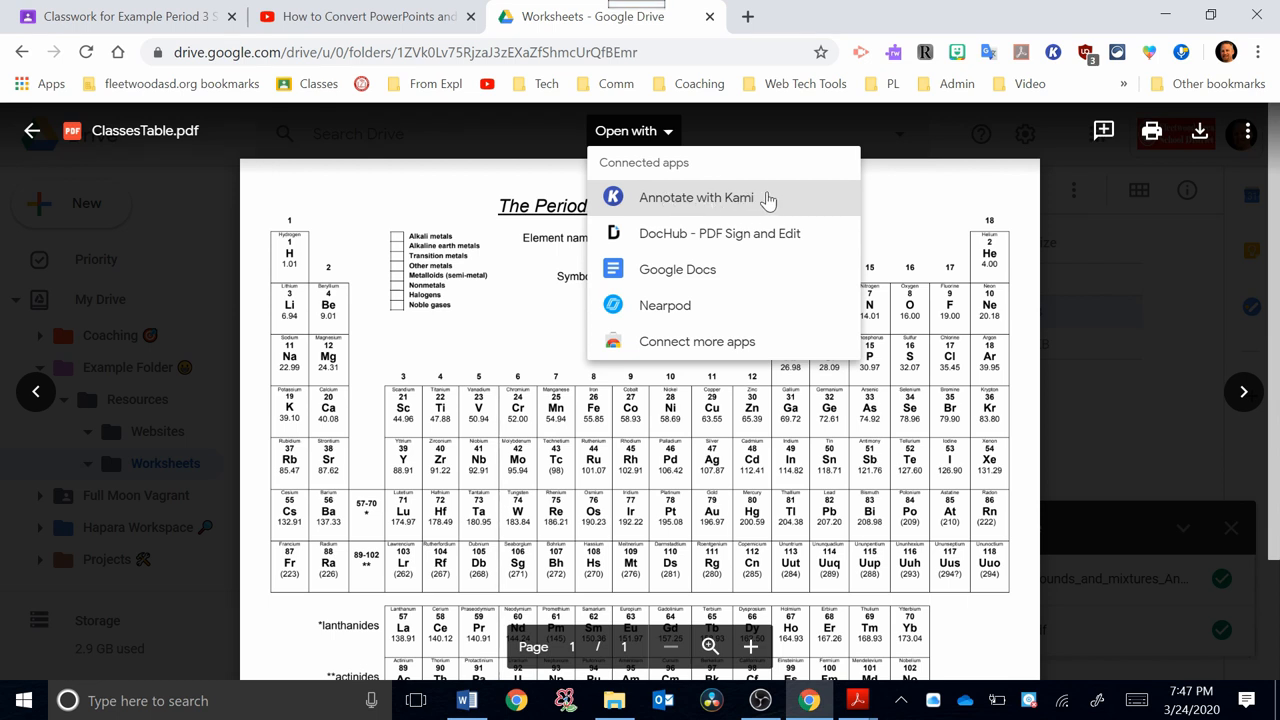
mouse_move(760, 200)
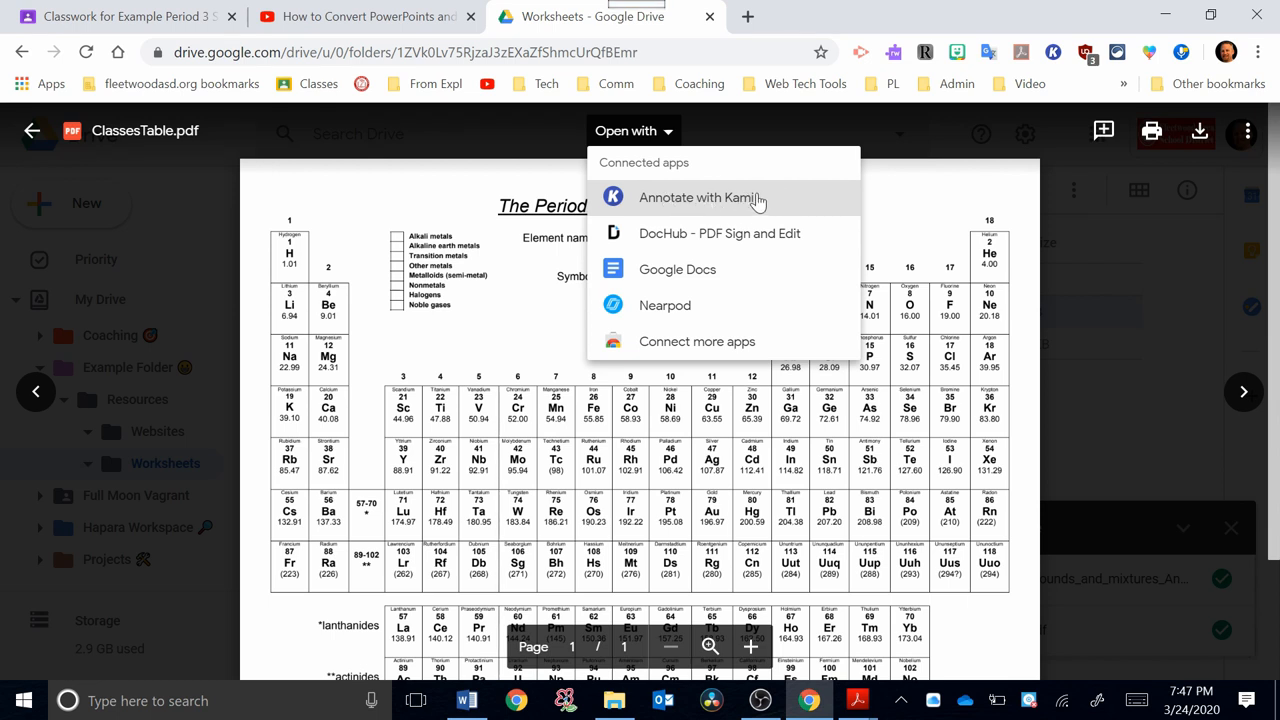
mouse_move(624, 232)
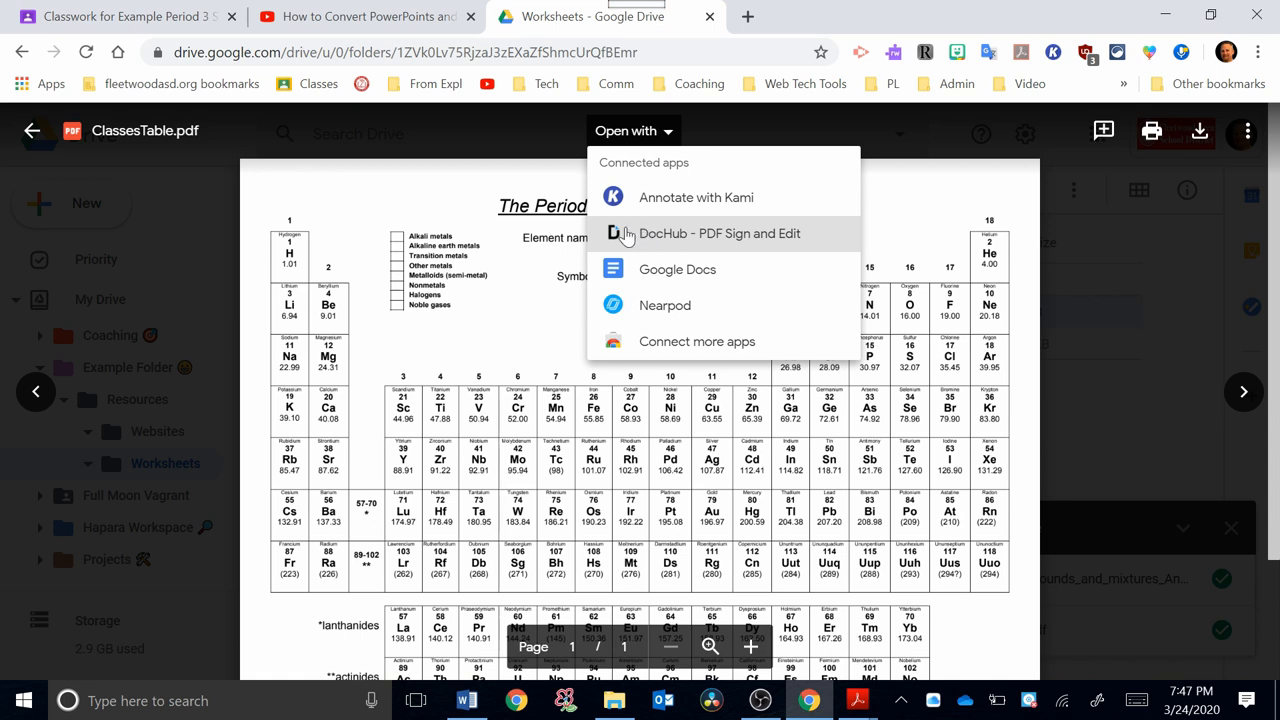
mouse_move(658, 240)
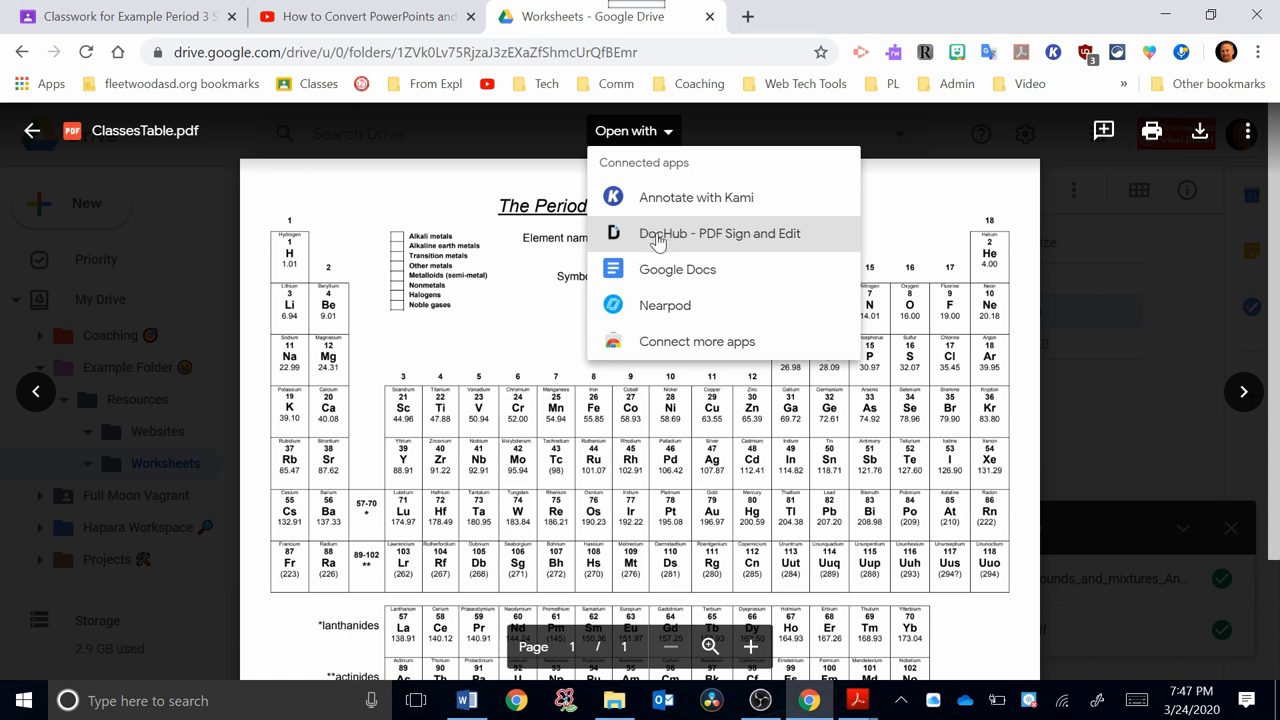
mouse_move(764, 204)
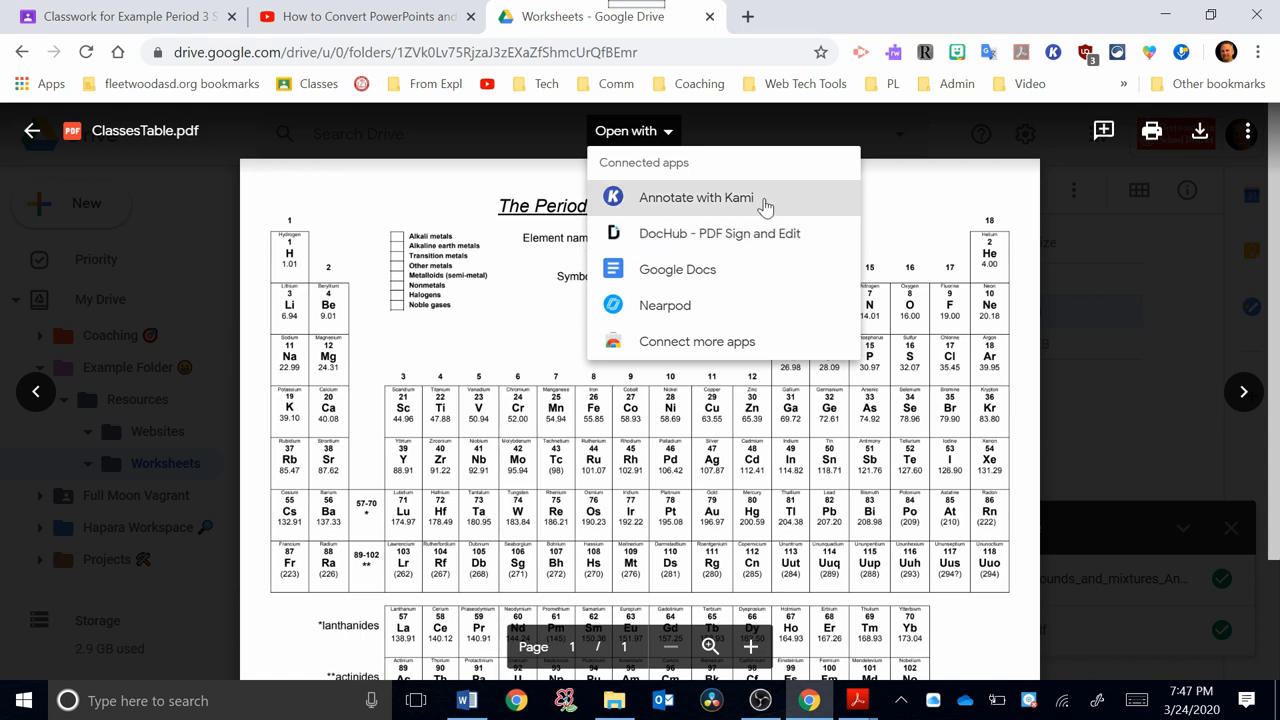
mouse_move(816, 240)
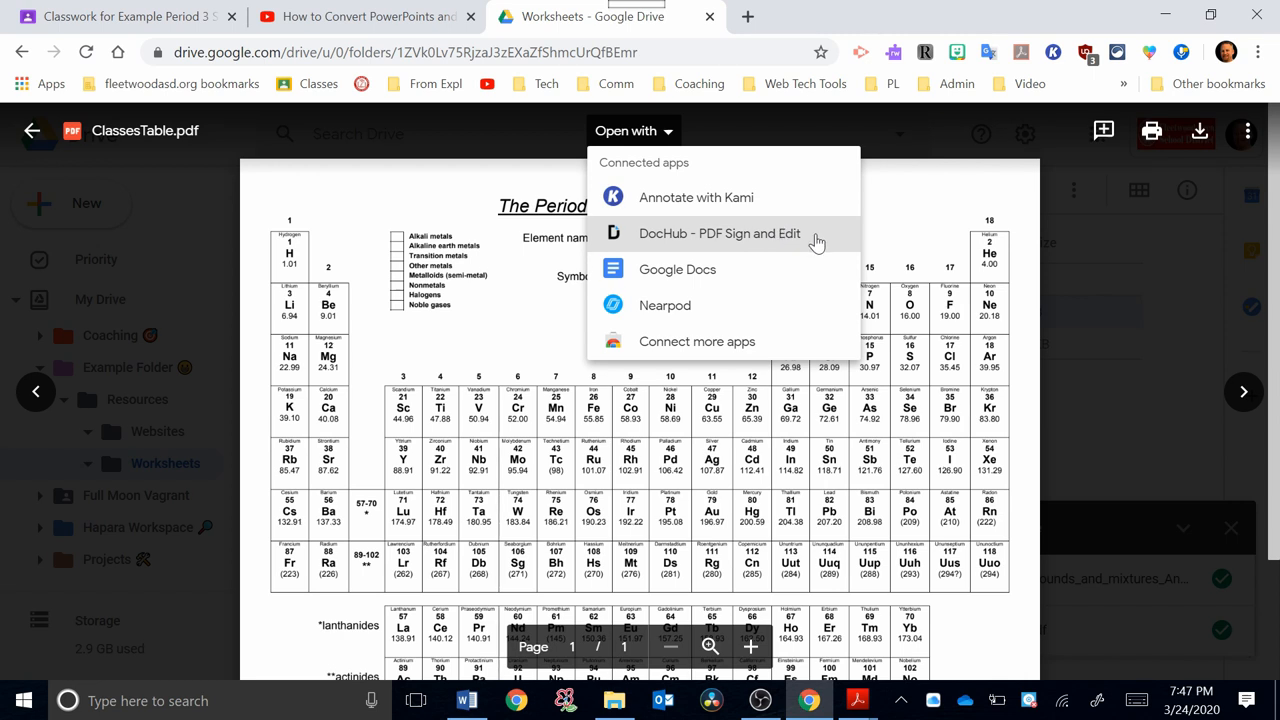
mouse_move(704, 276)
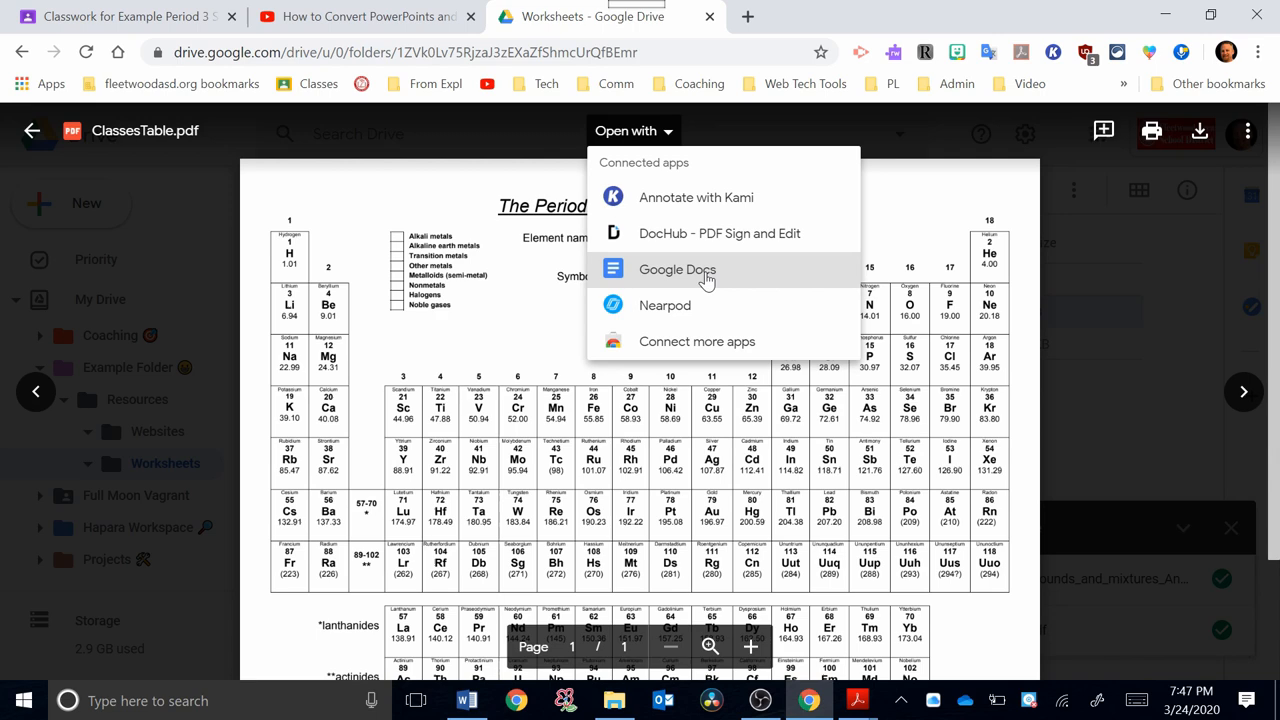
mouse_move(772, 278)
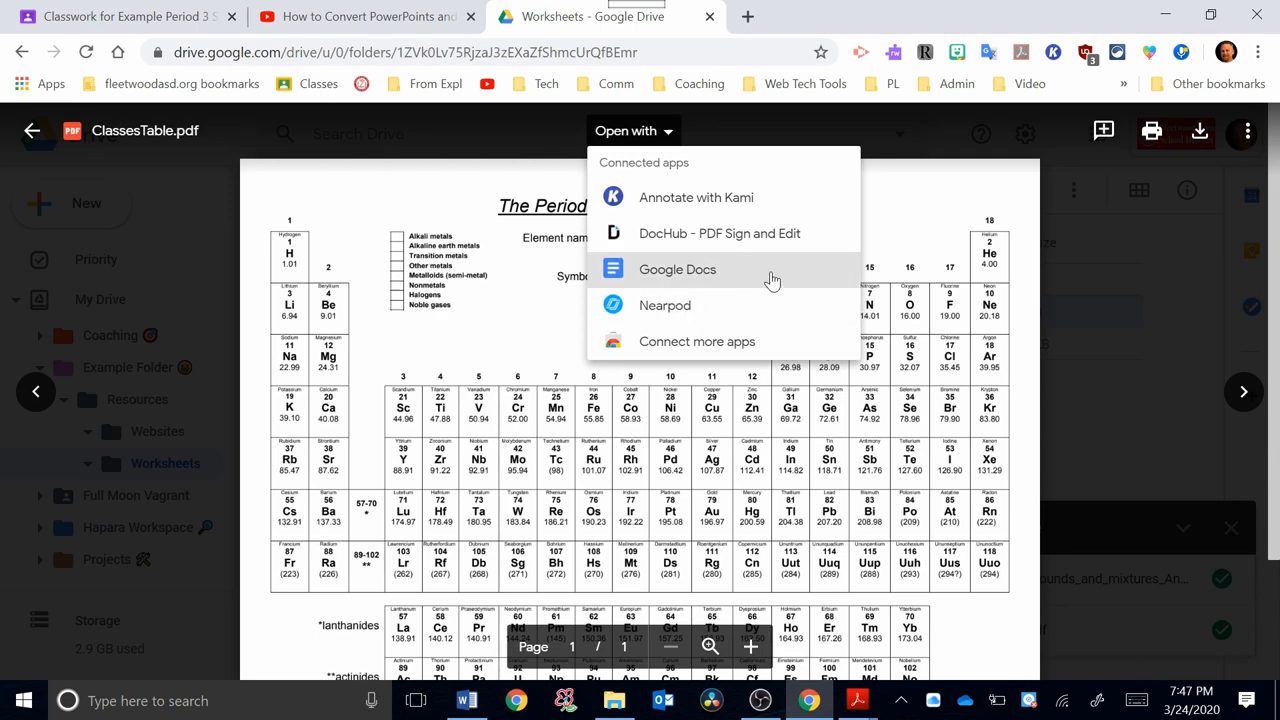
mouse_move(676, 268)
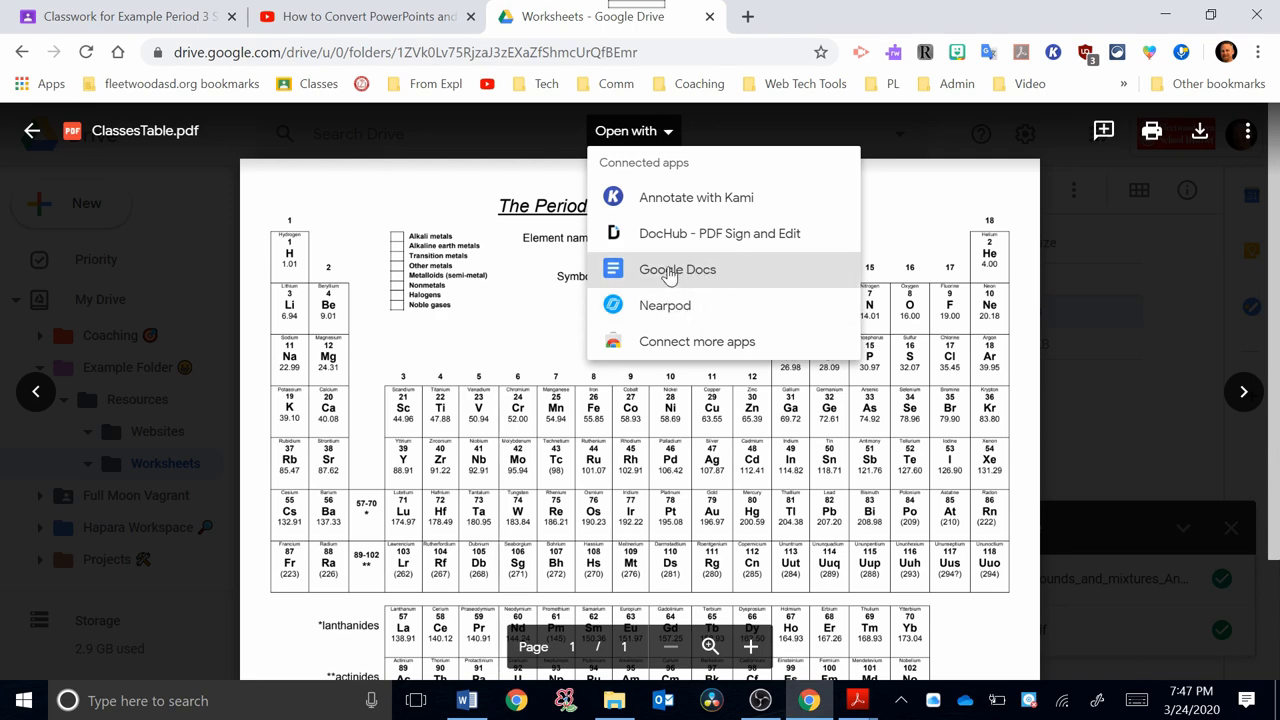
Step: Convert ClassesTable.pdf into a Google Doc and look through its five pages of stacked text
left_click(676, 268)
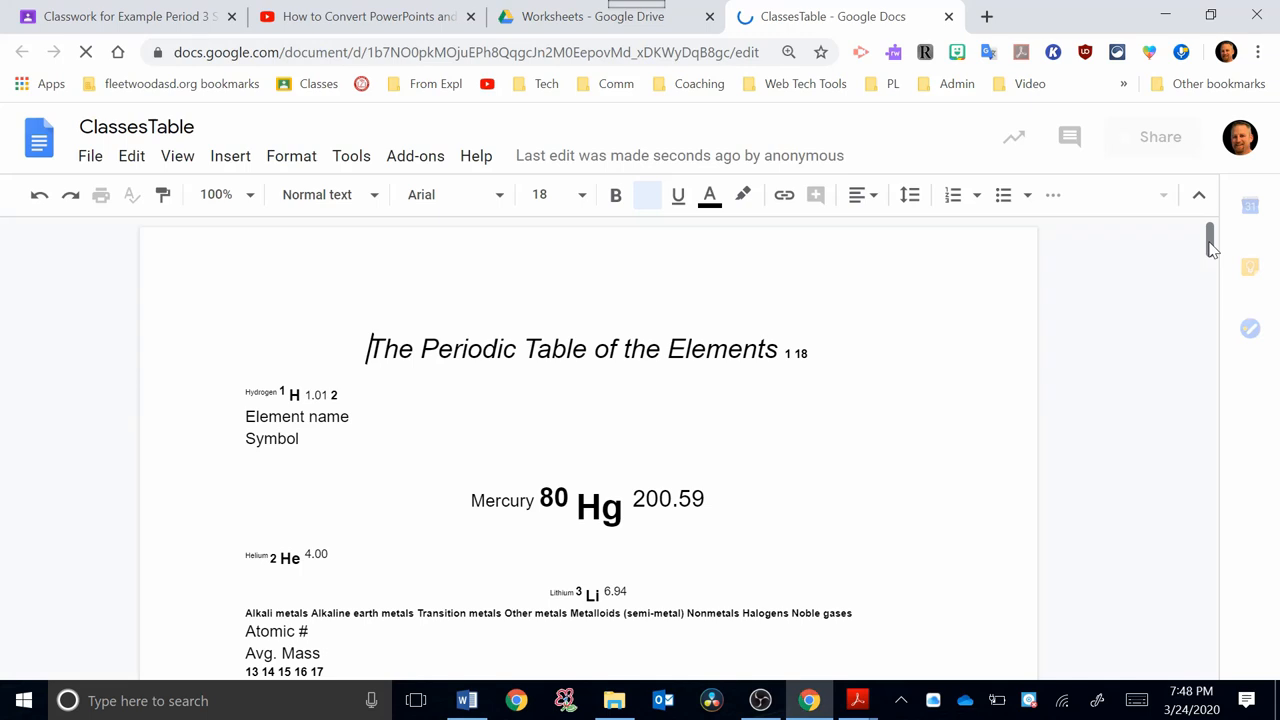
scroll("down", 3)
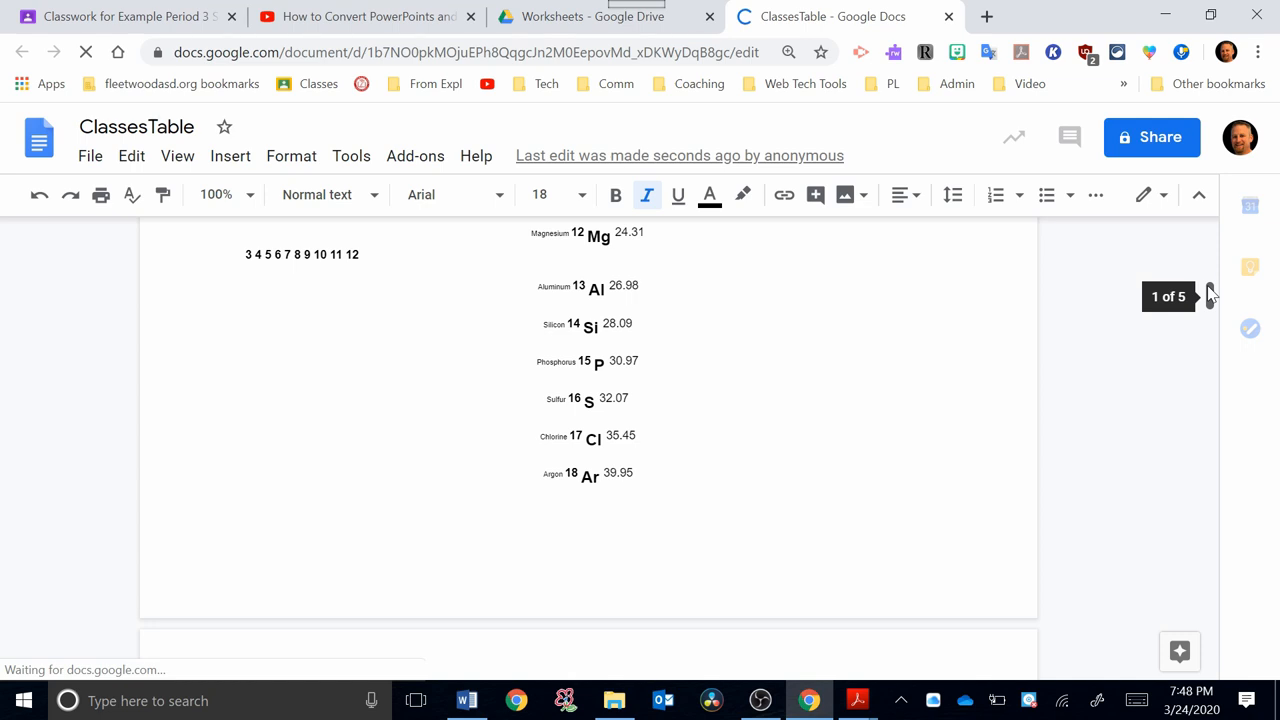
scroll("down", 3)
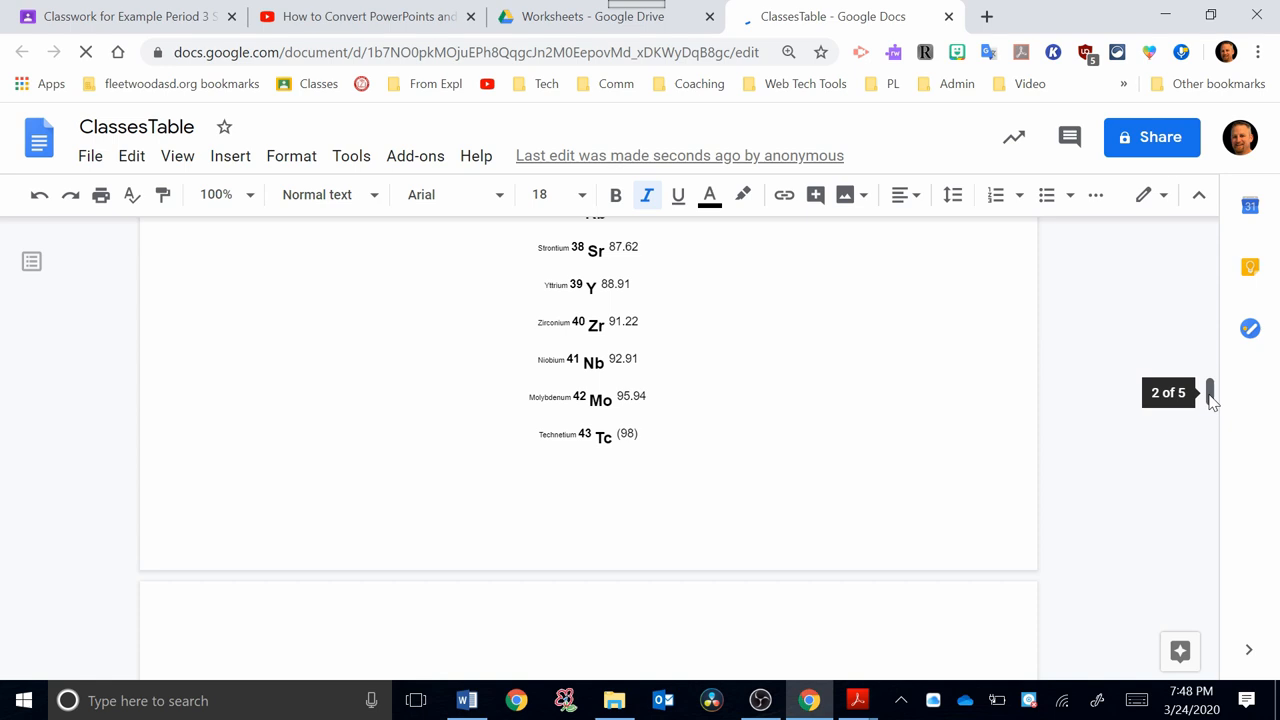
scroll("up", 3)
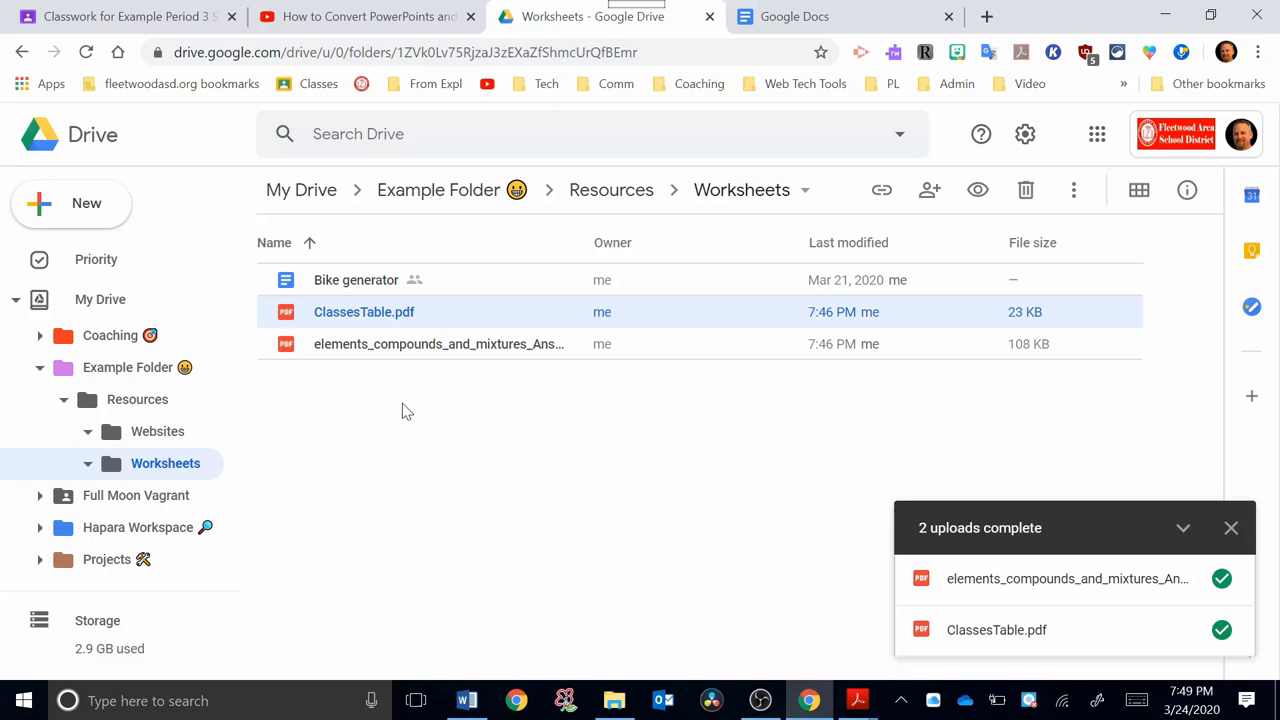
mouse_move(464, 358)
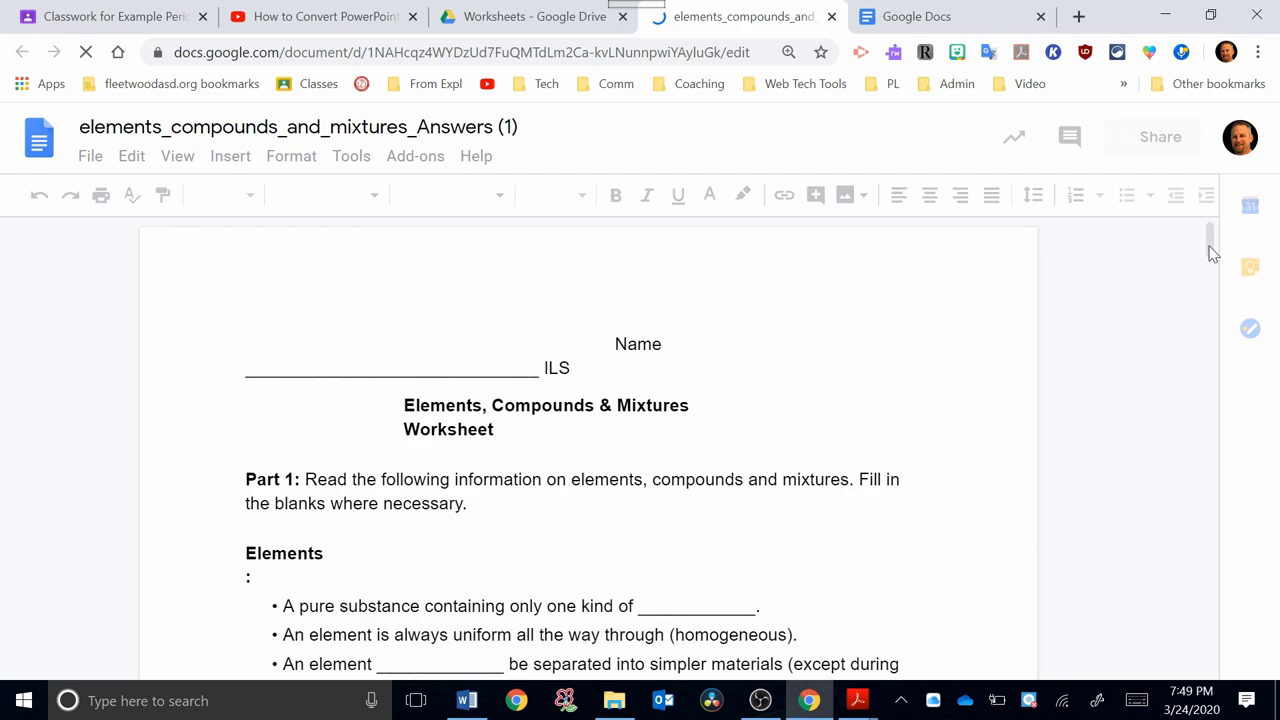
Step: Look through the jumbled converted worksheet Google Doc and leave it
scroll("down", 3)
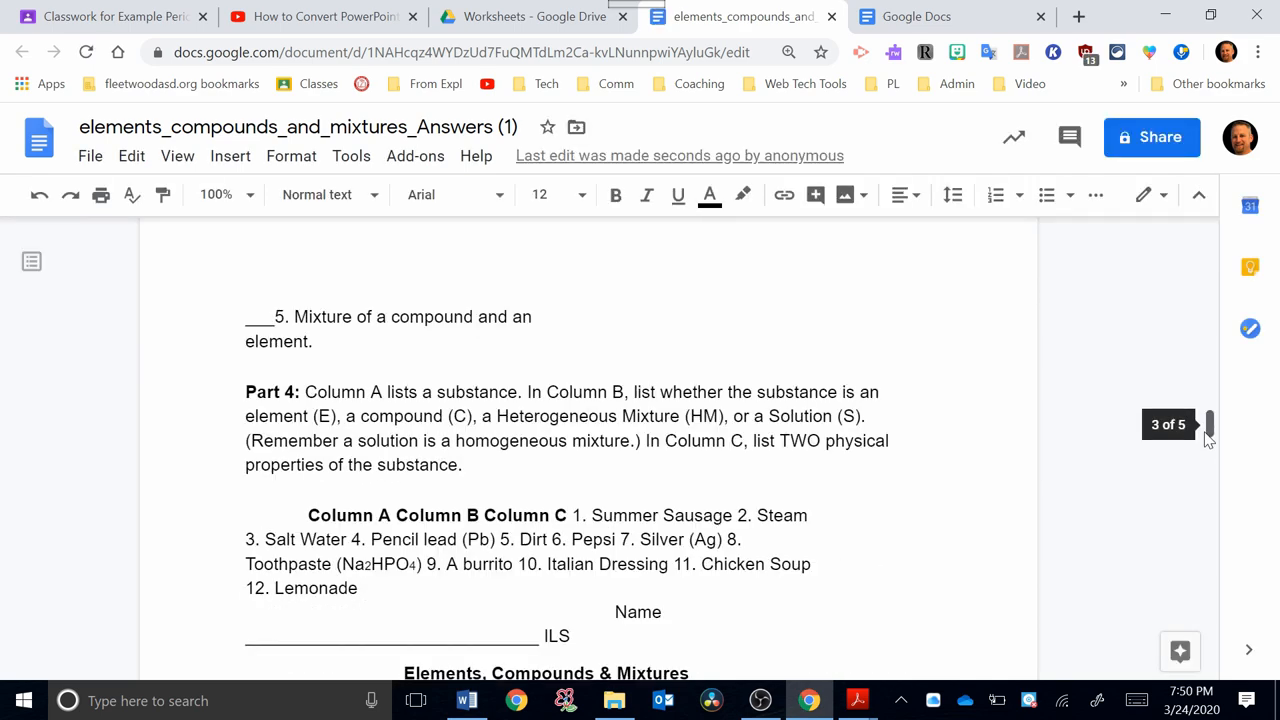
scroll("down", 3)
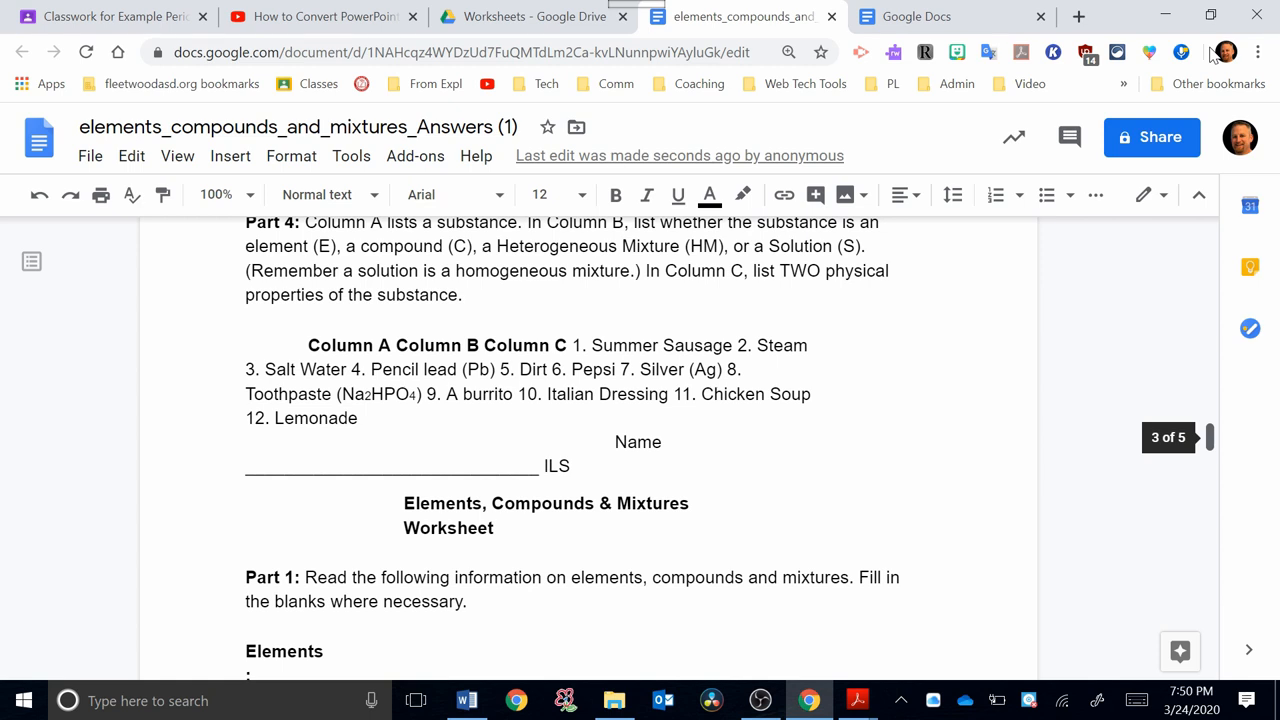
left_click(90, 156)
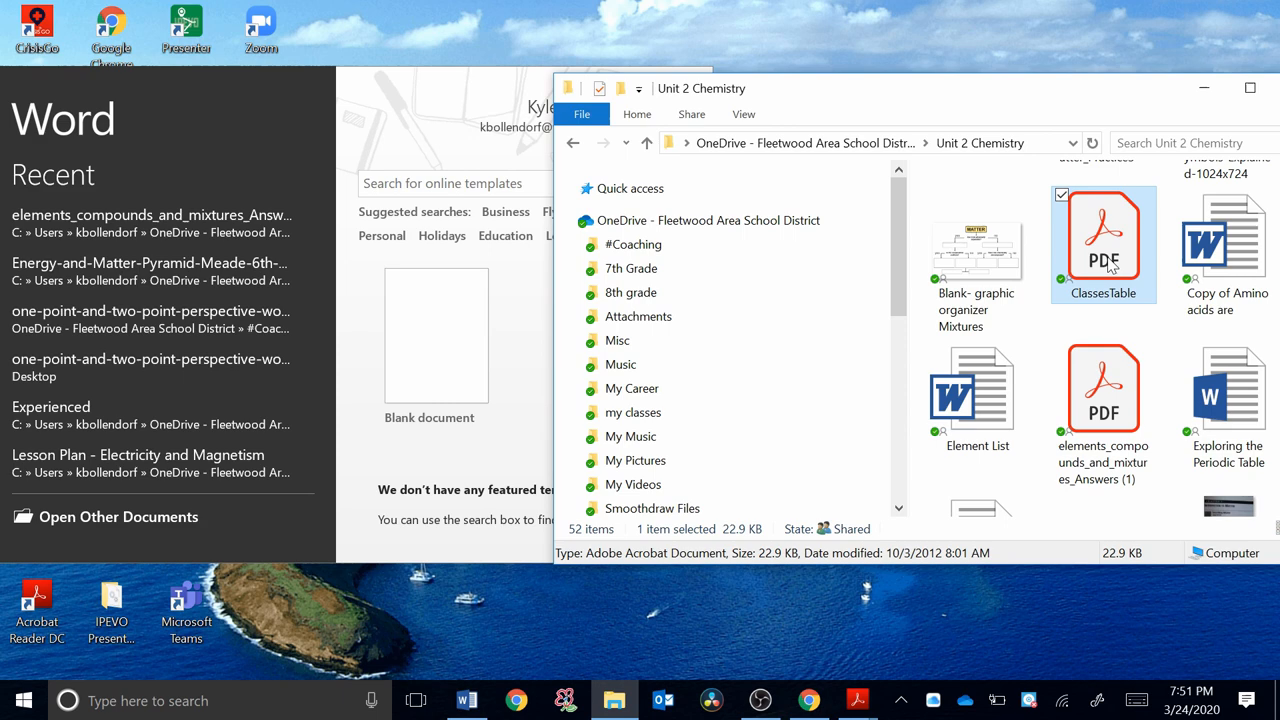
Step: Load the elements, compounds and mixtures PDF into Word and accept converting it to editable text
left_click(1104, 390)
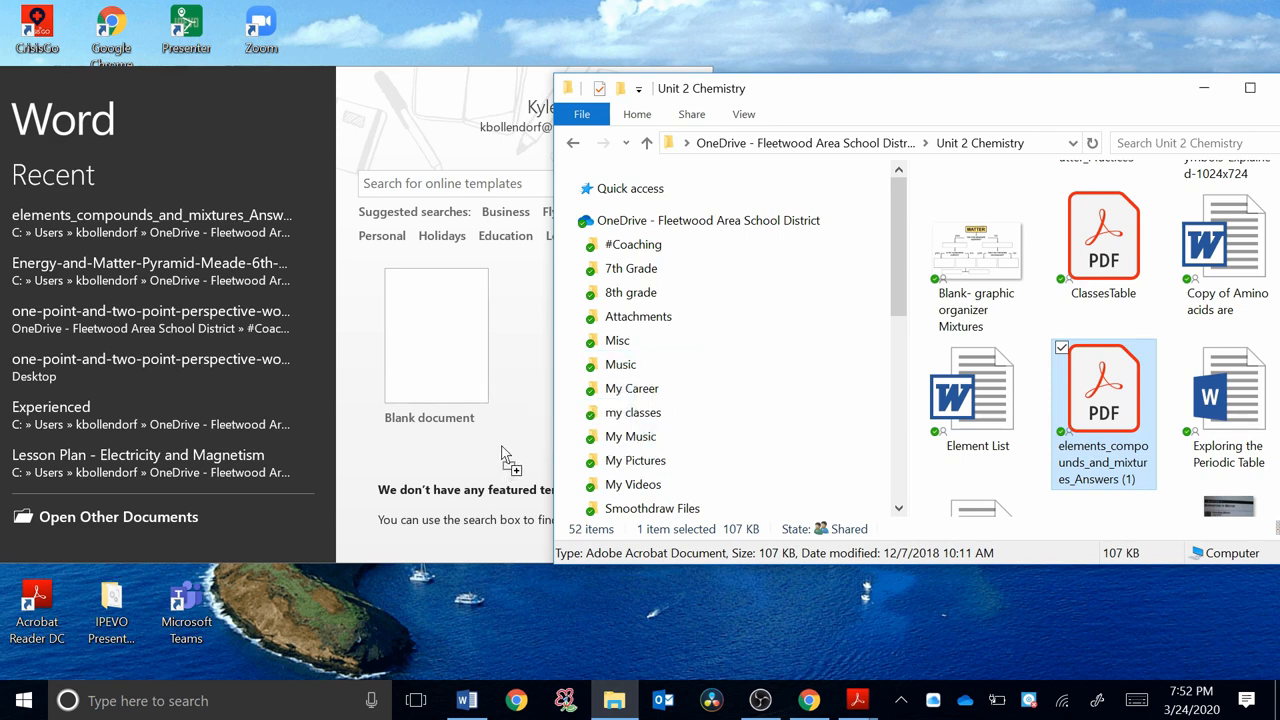
mouse_move(420, 130)
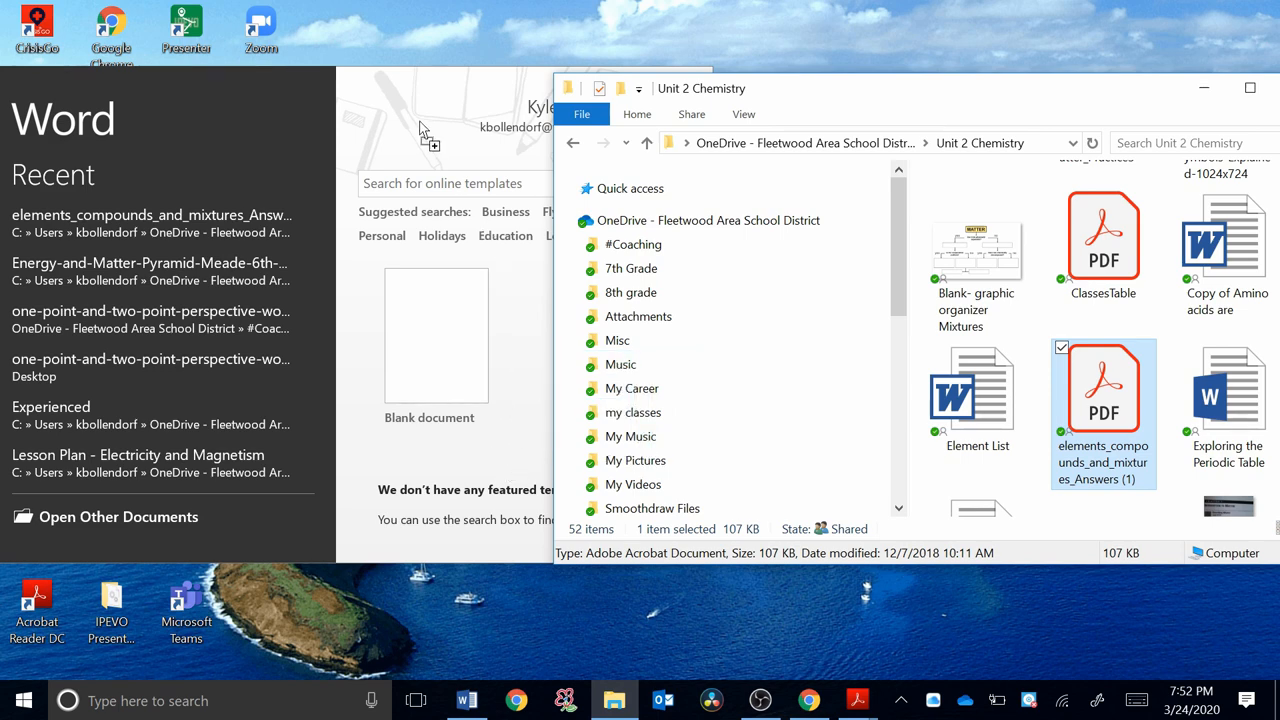
mouse_move(284, 128)
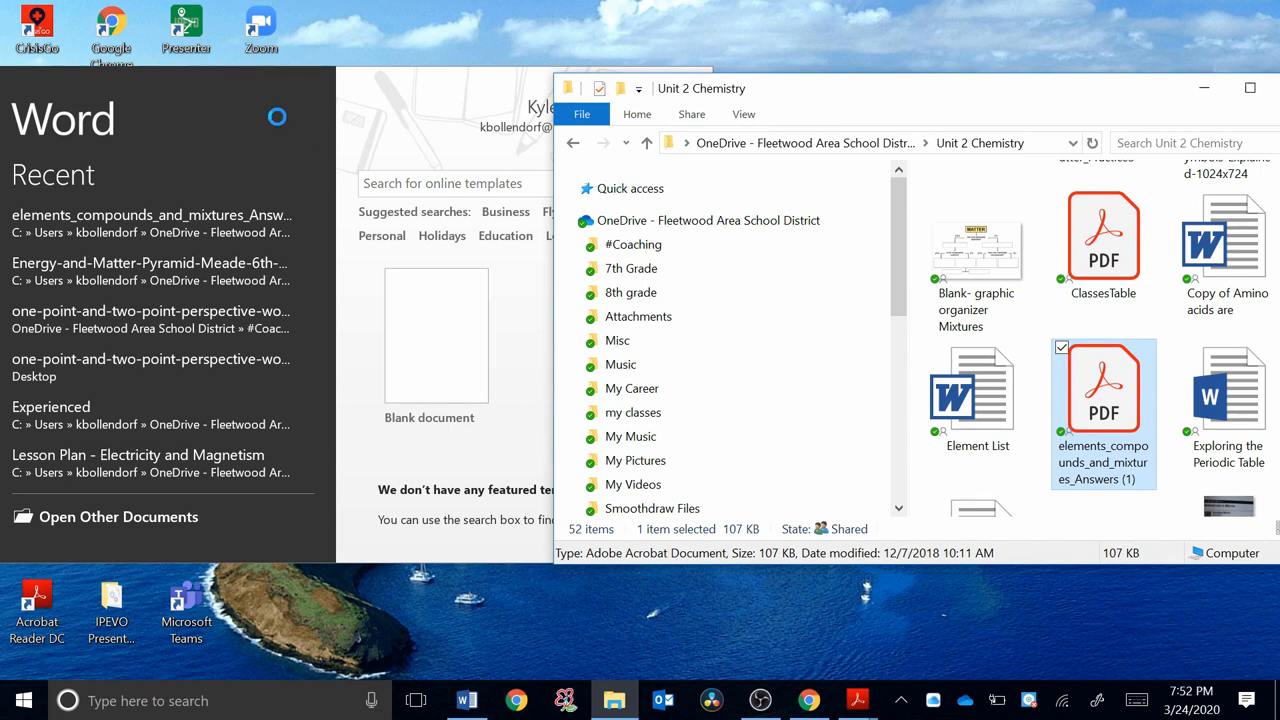
double_click(1104, 390)
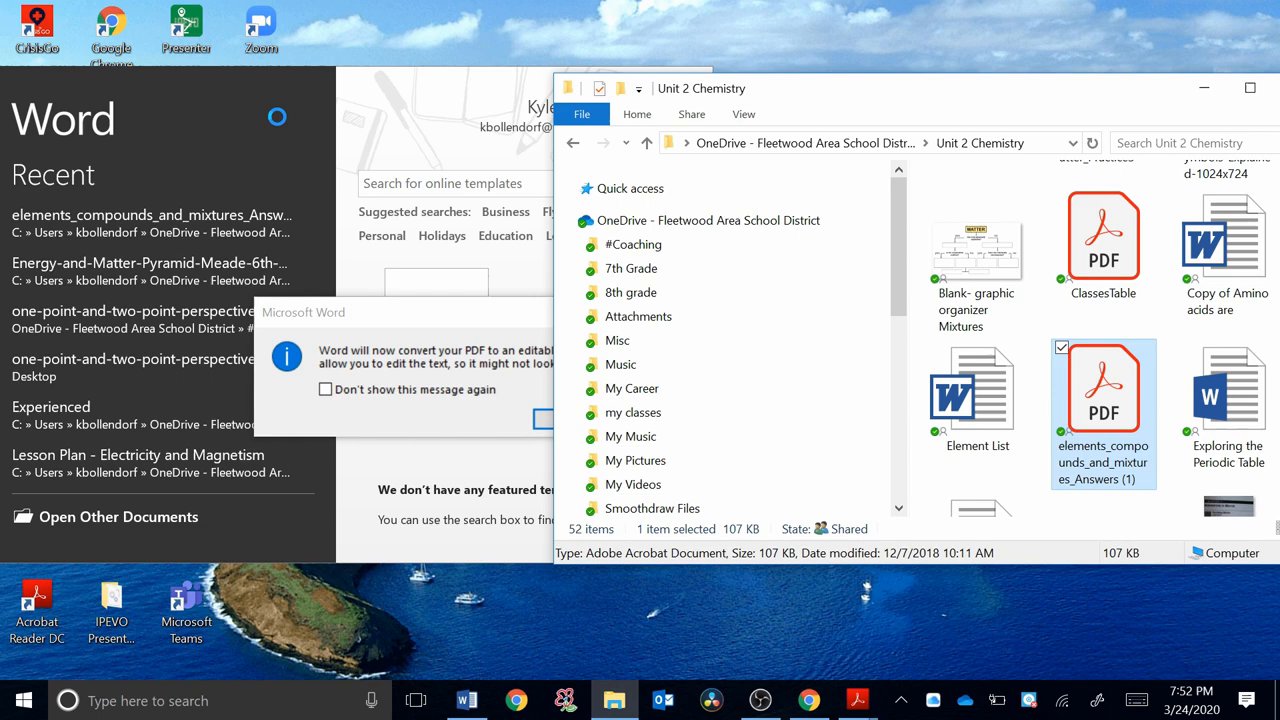
mouse_move(512, 332)
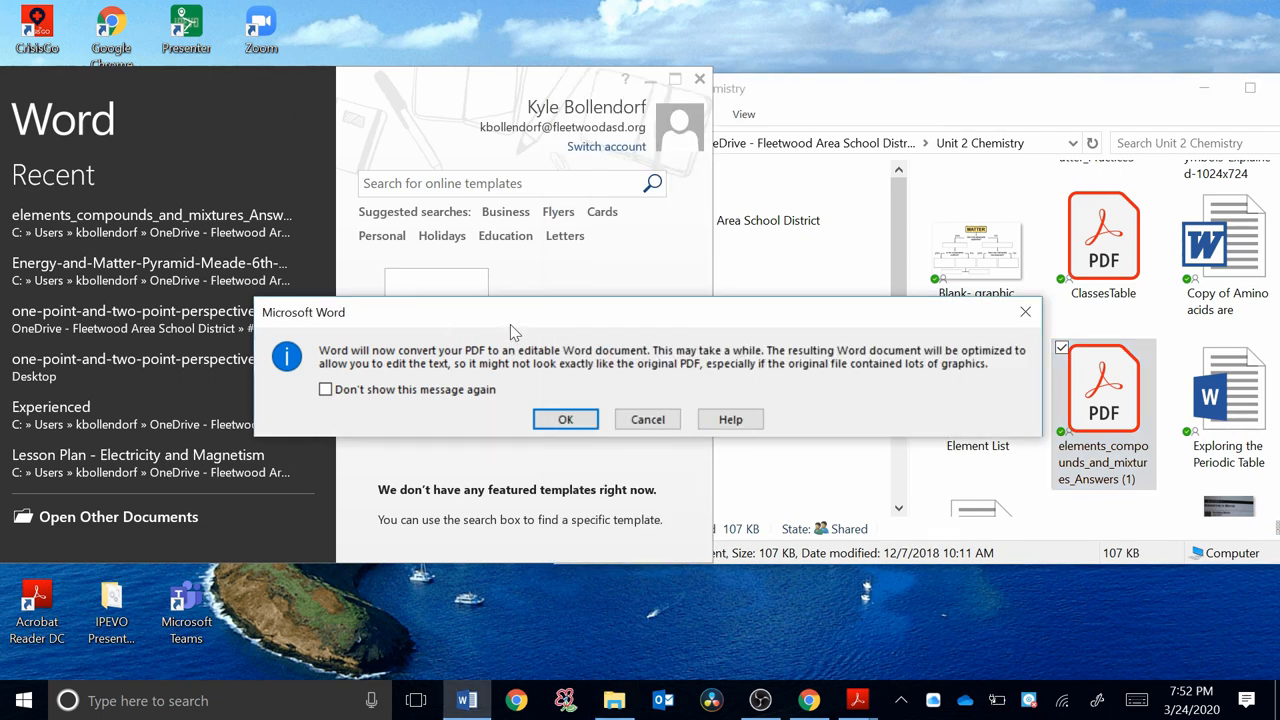
mouse_move(456, 370)
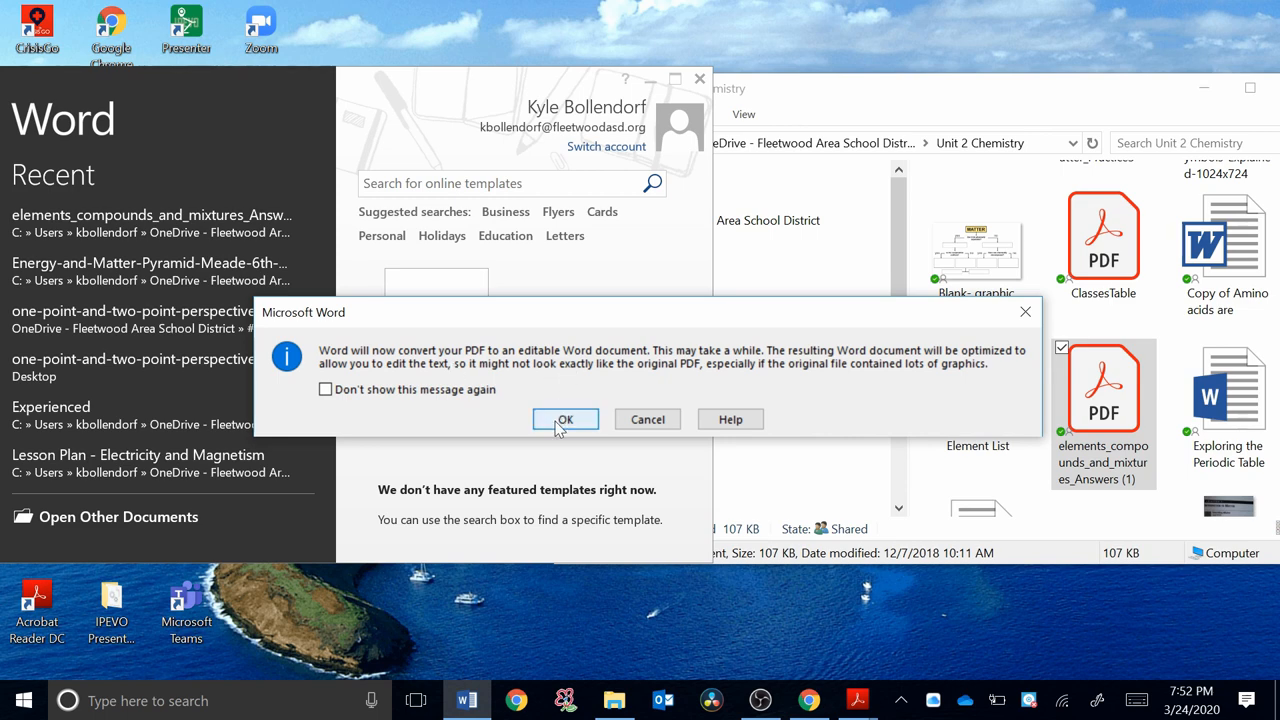
left_click(564, 420)
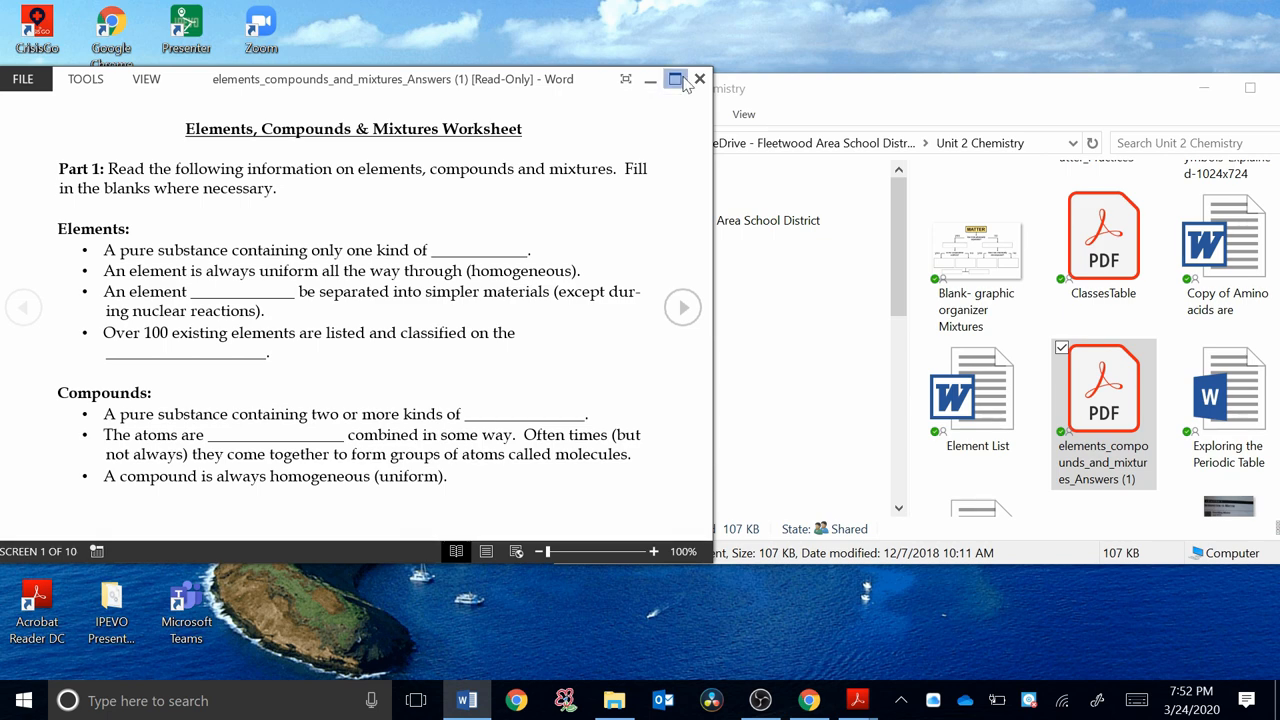
left_click(676, 80)
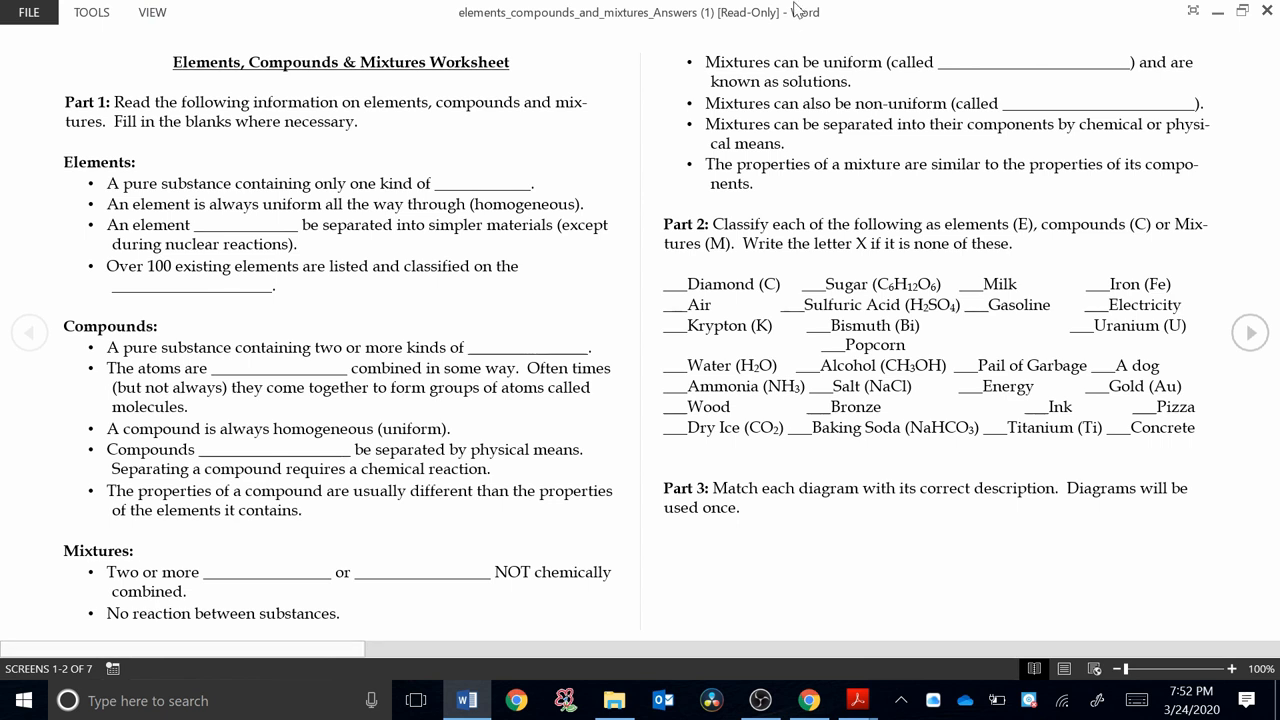
left_click(152, 12)
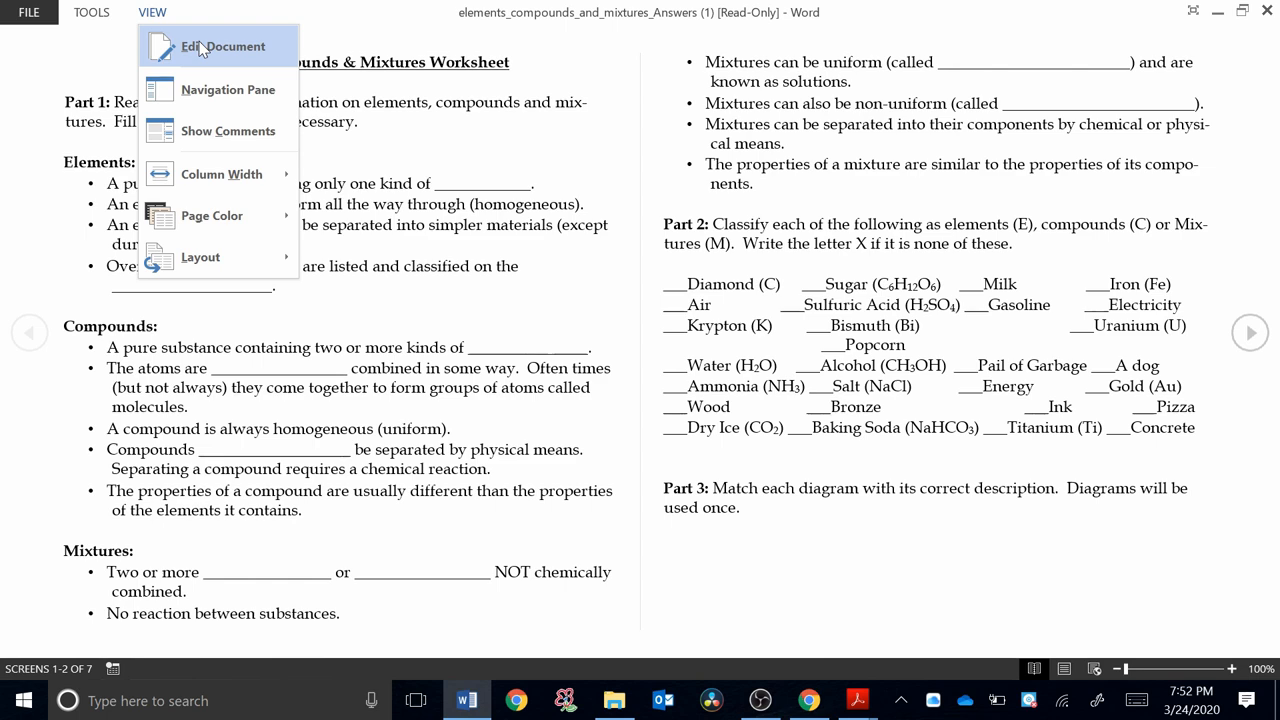
left_click(222, 46)
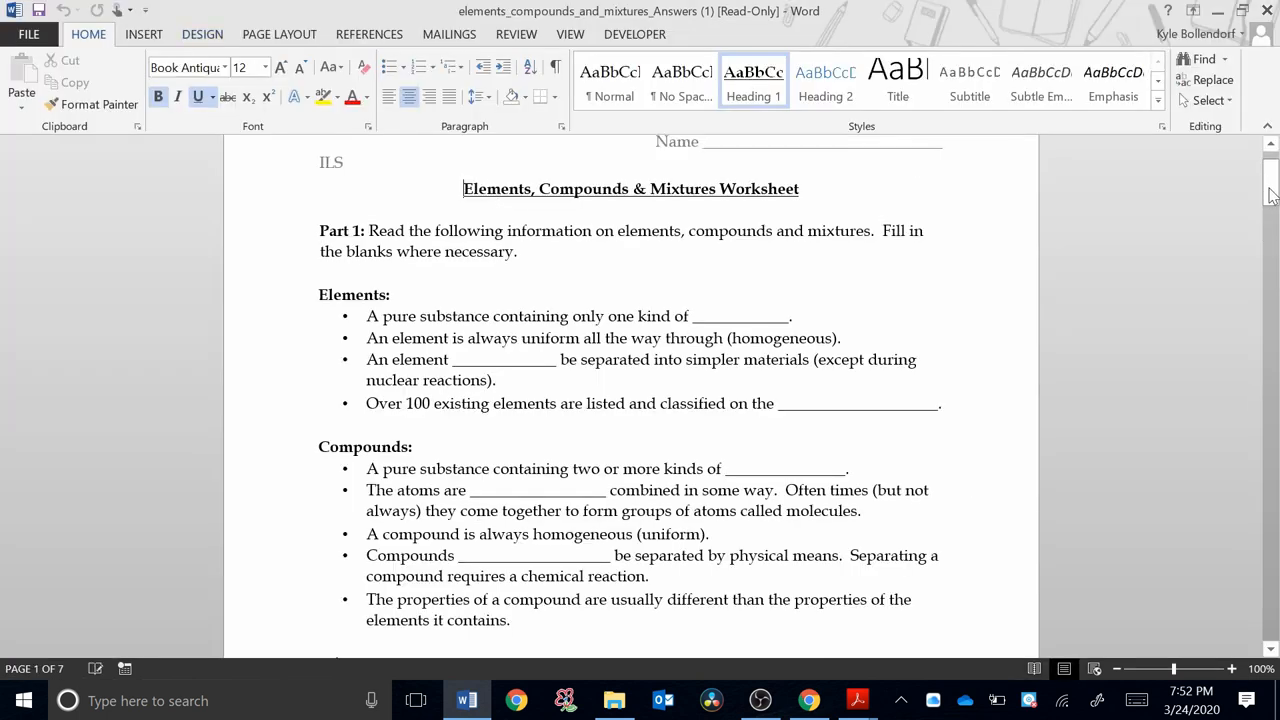
scroll("down", 3)
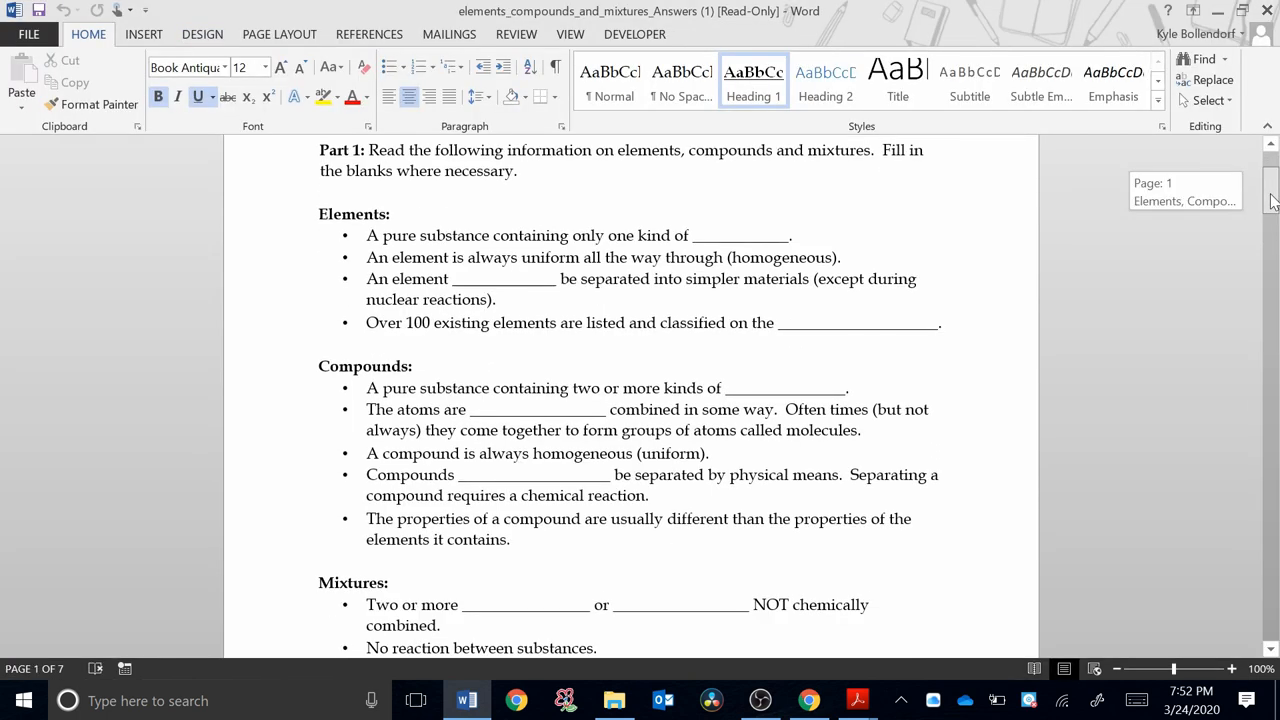
scroll("down", 3)
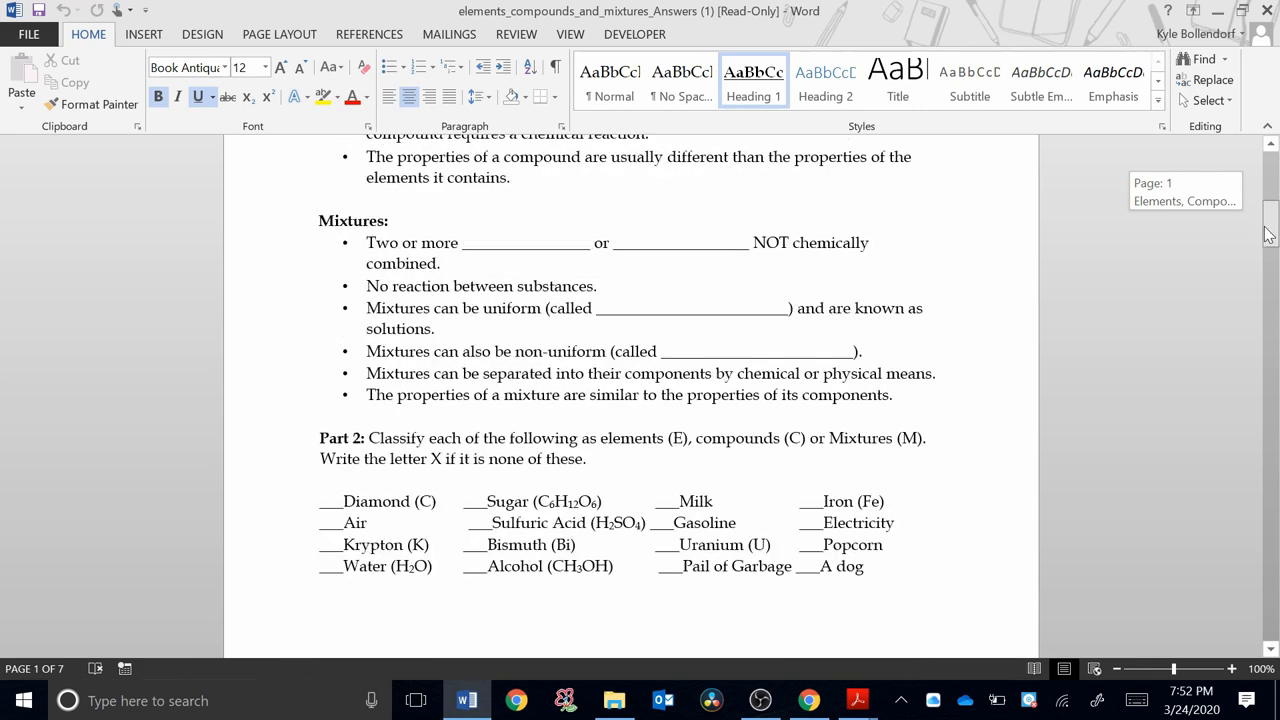
scroll("down", 3)
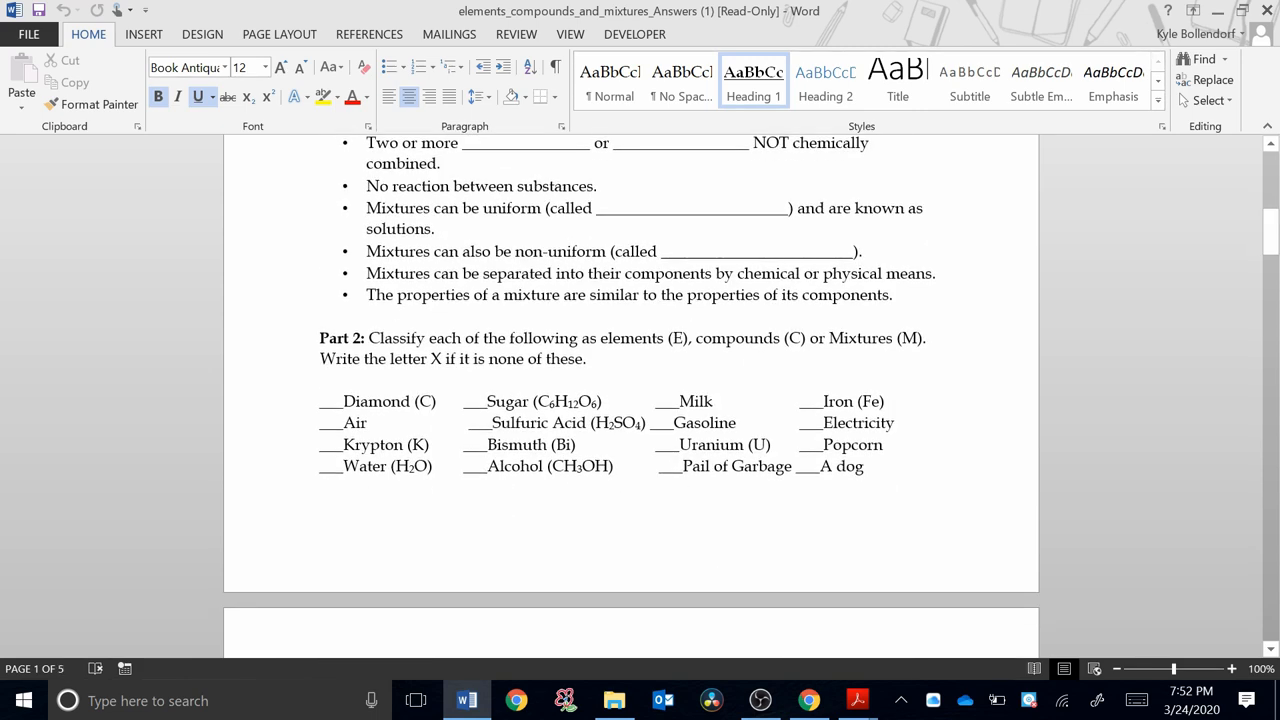
scroll("down", 3)
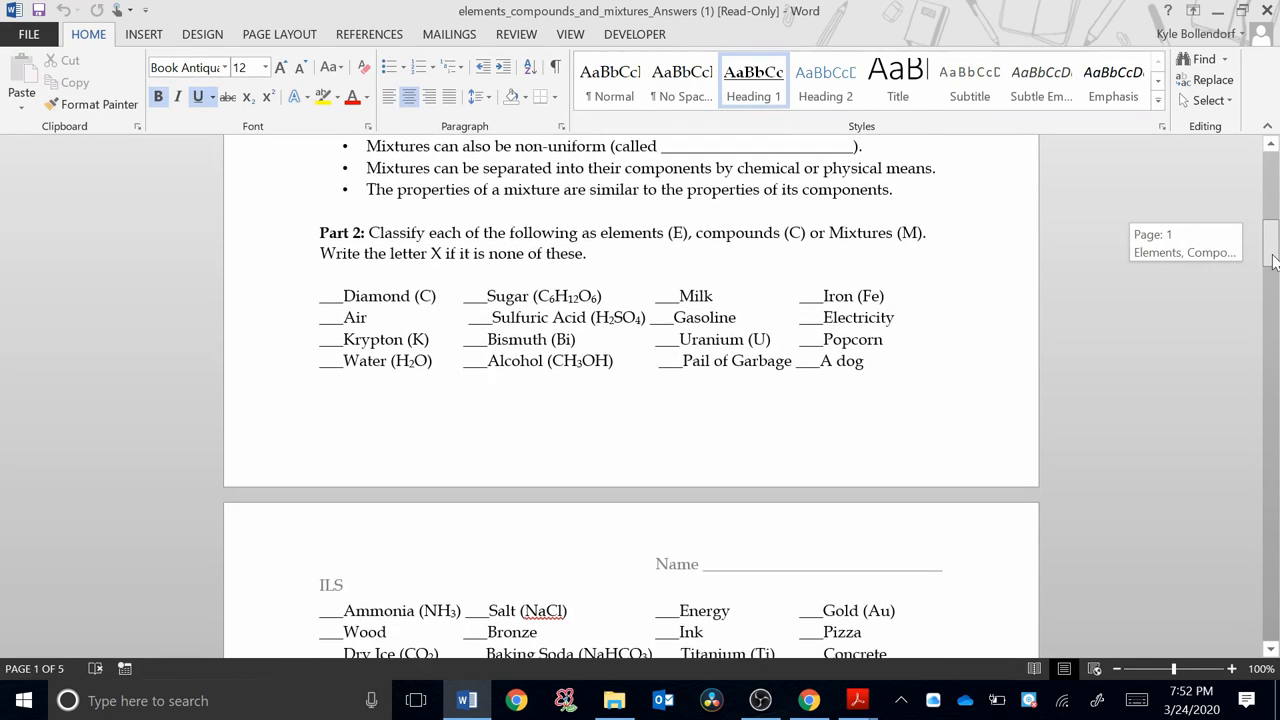
scroll("down", 3)
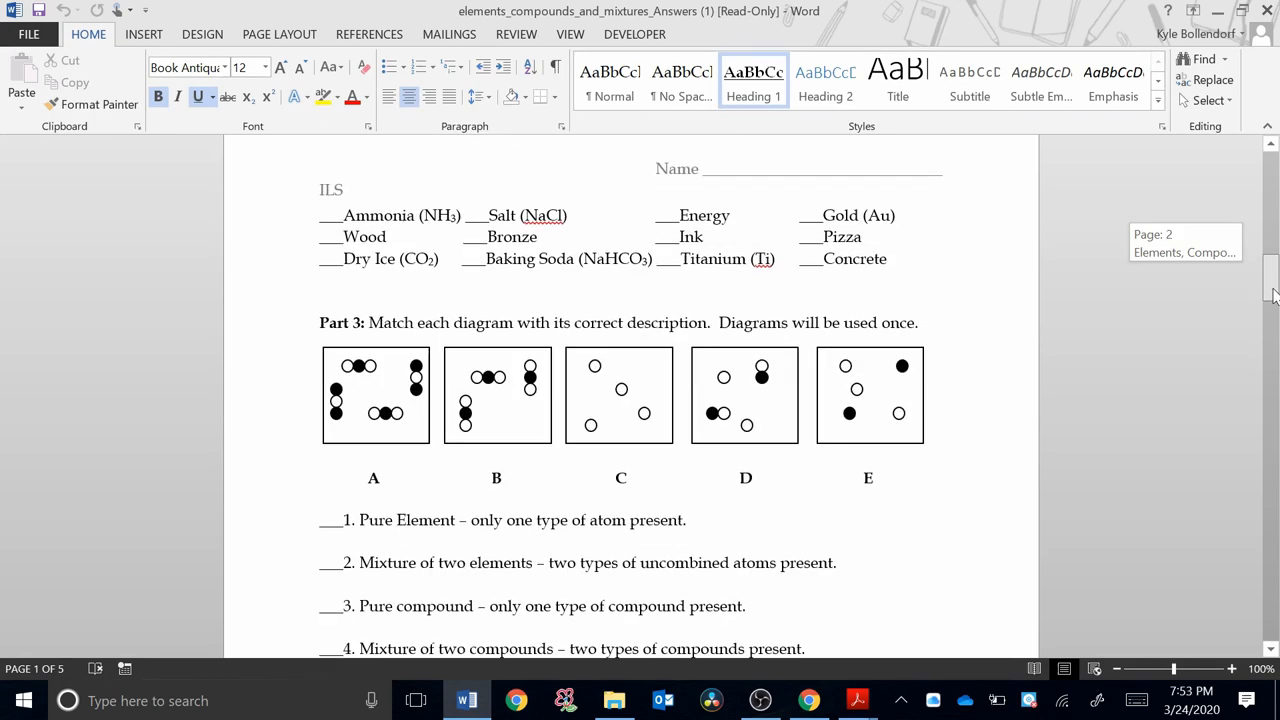
scroll("down", 3)
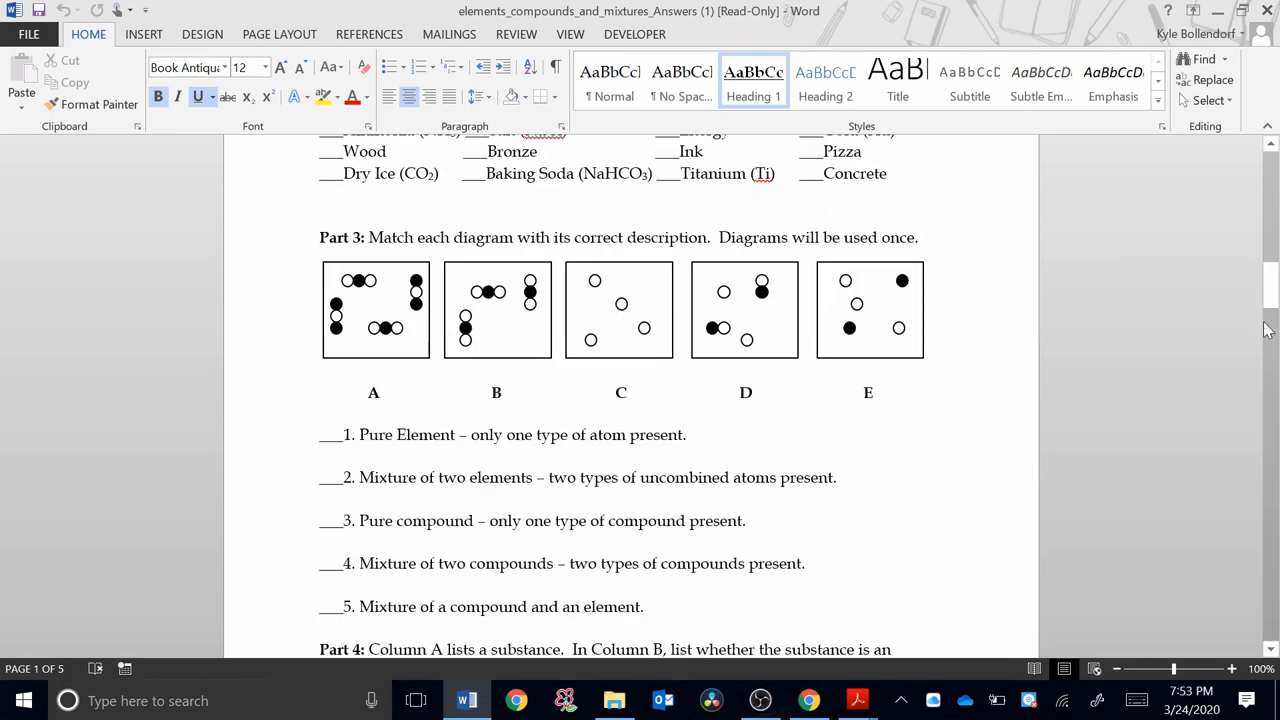
scroll("down", 3)
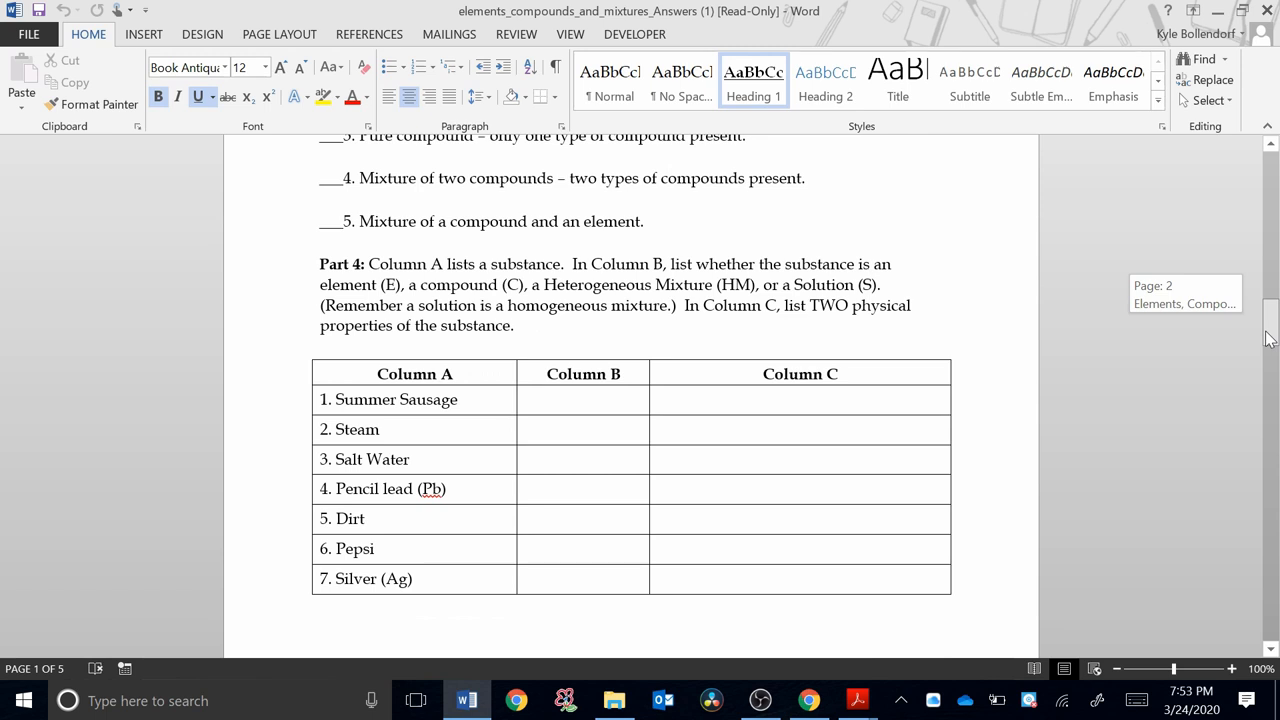
scroll("up", 3)
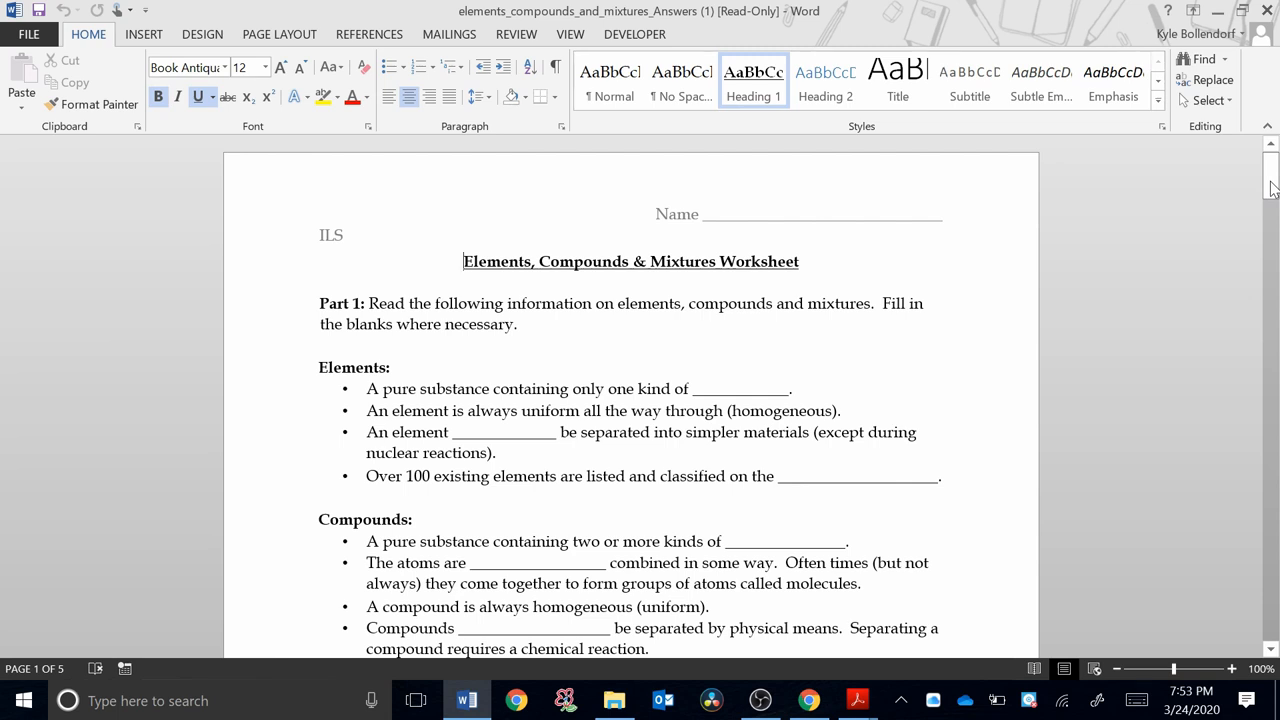
mouse_move(884, 164)
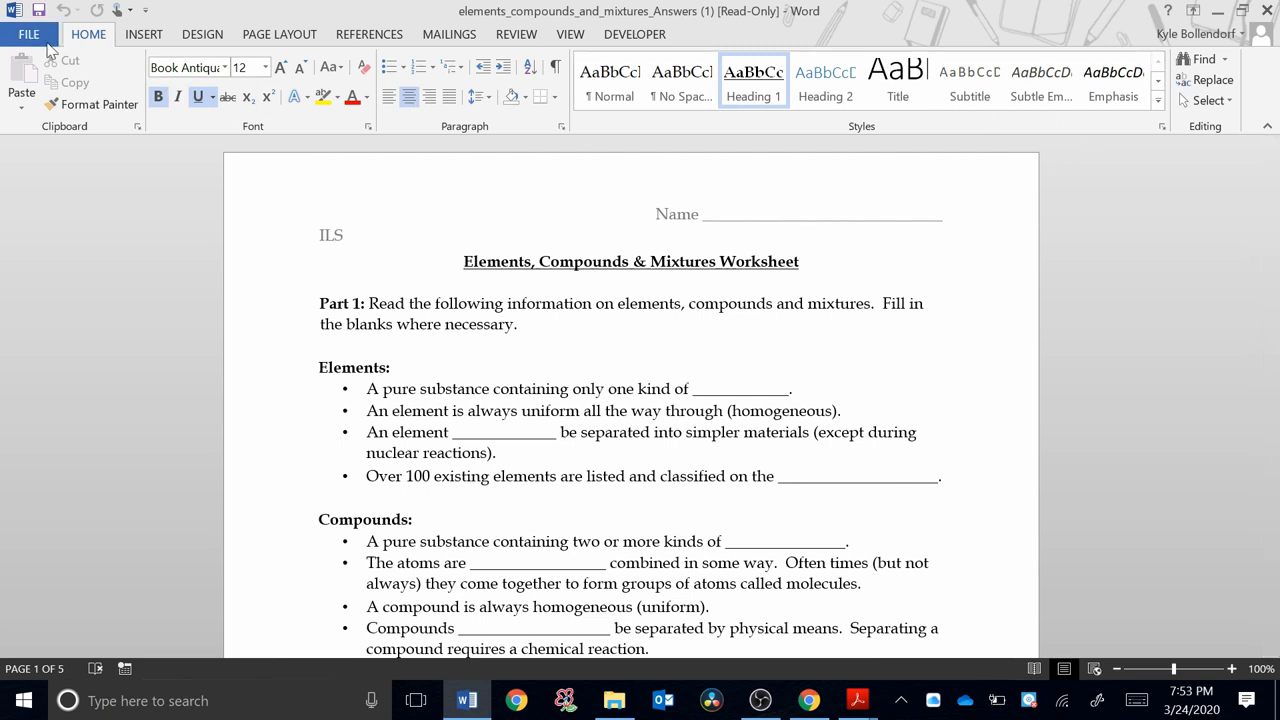
Step: Save the converted worksheet as a Word document in the Unit 2 Chemistry folder
left_click(28, 34)
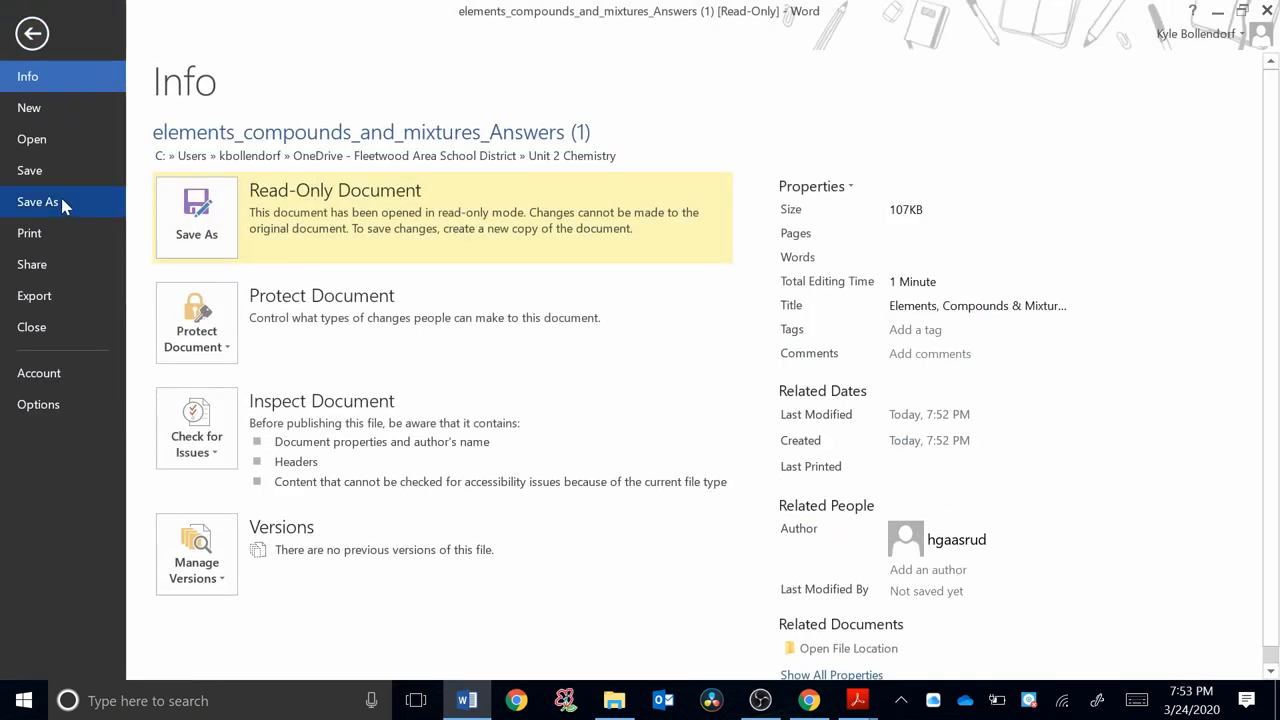
left_click(38, 200)
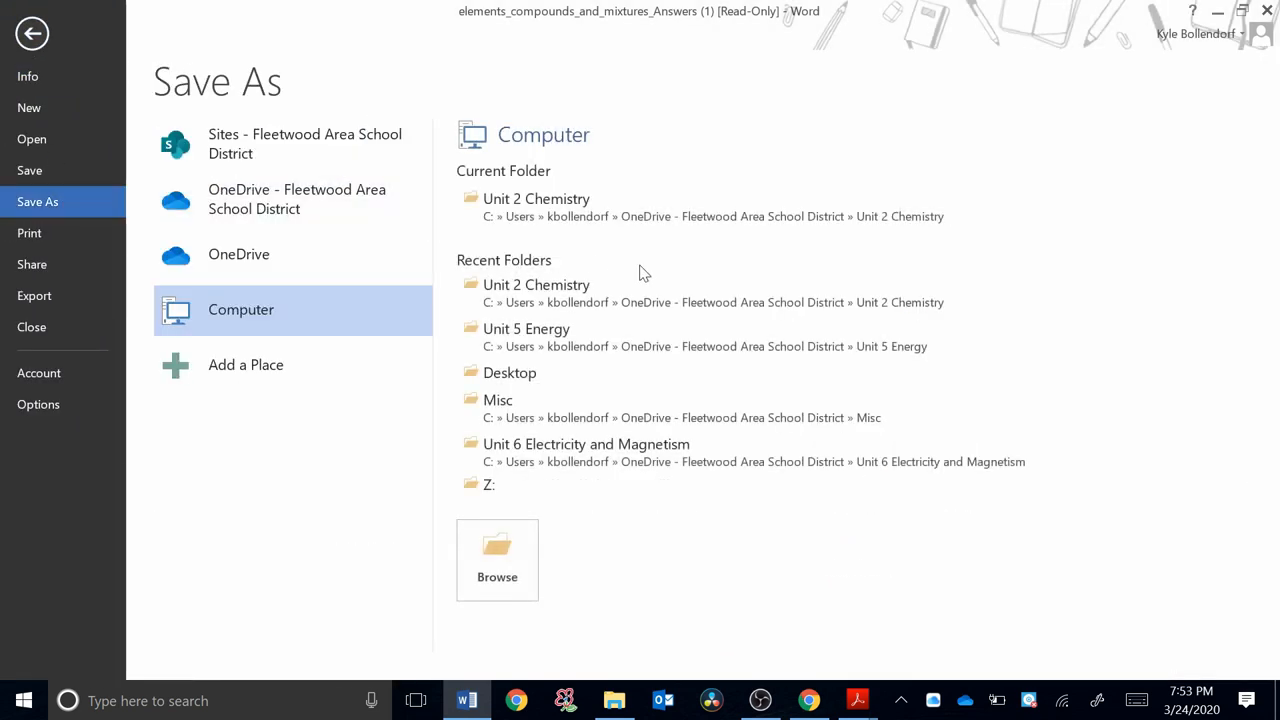
mouse_move(570, 292)
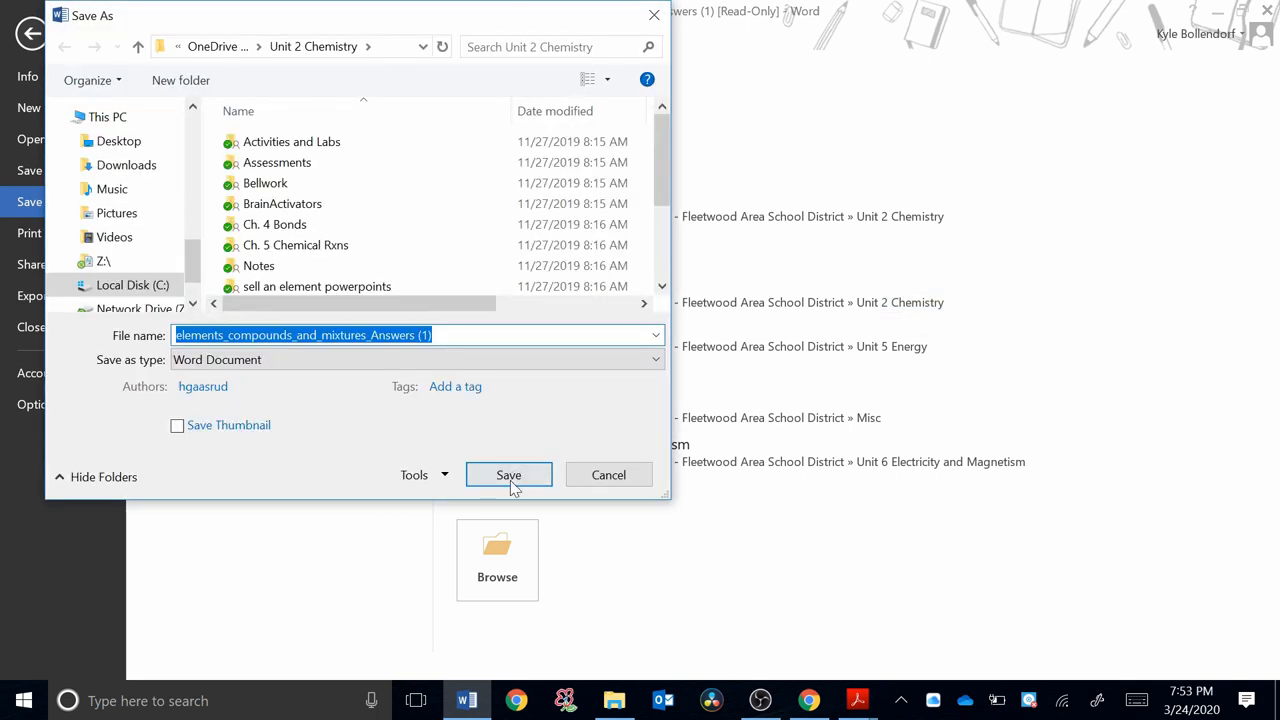
left_click(508, 474)
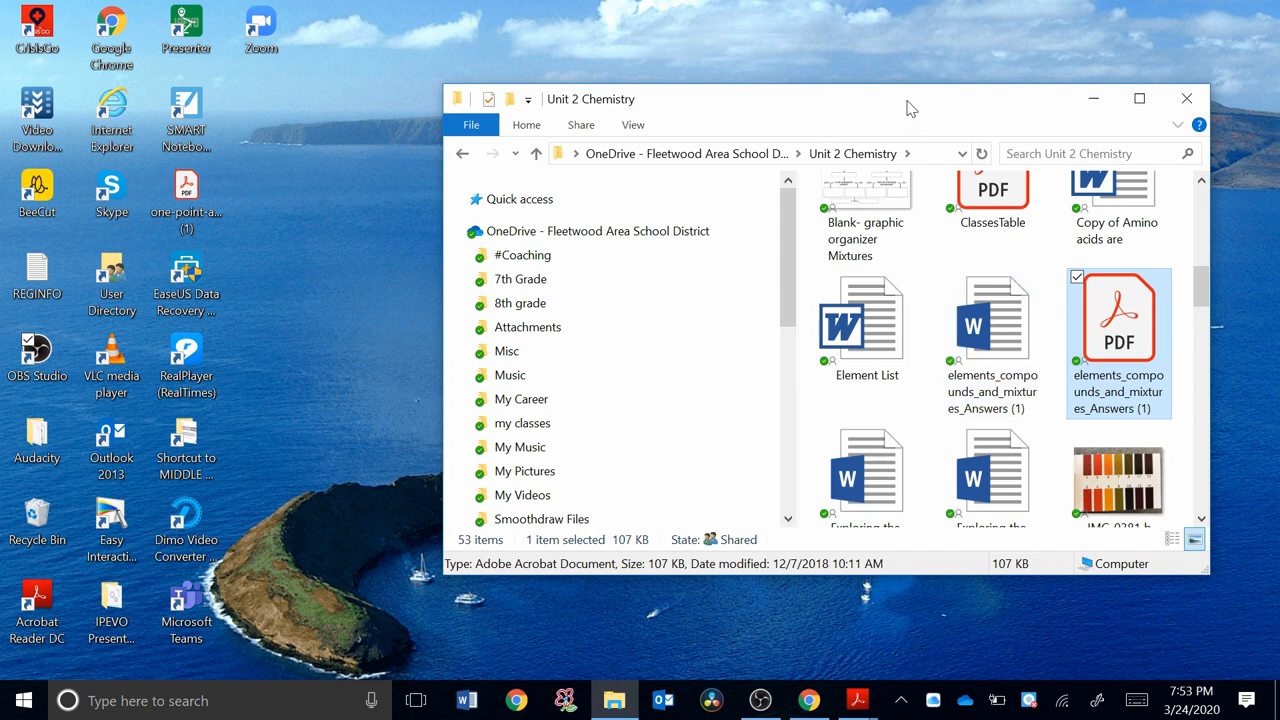
Step: Bring the Drive Worksheets folder back and make Chrome fill the screen
left_click(992, 320)
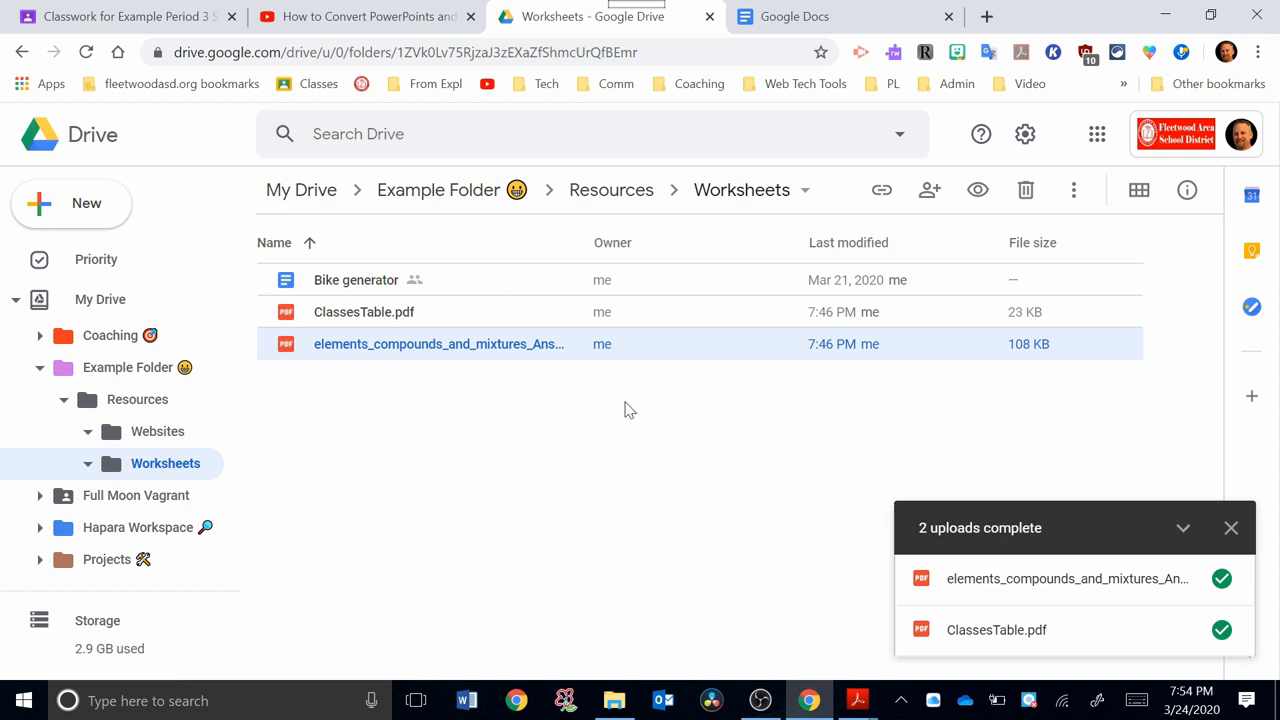
mouse_move(1212, 16)
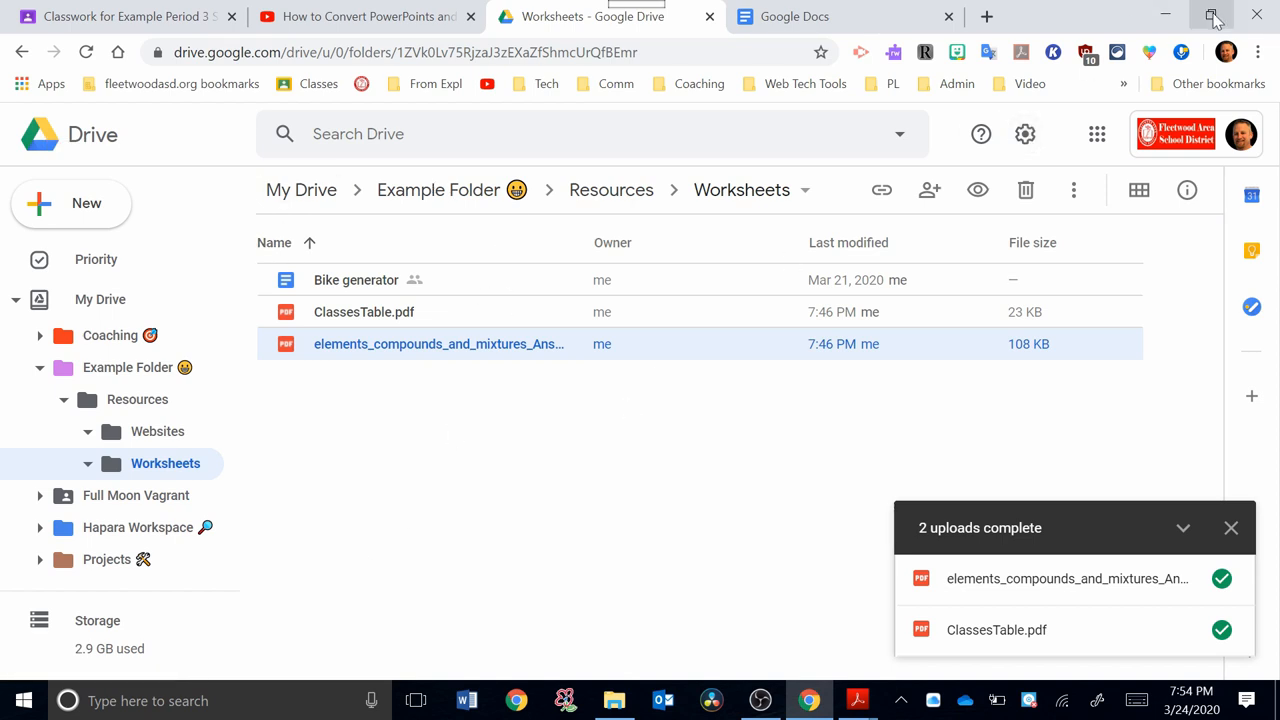
left_click(1212, 16)
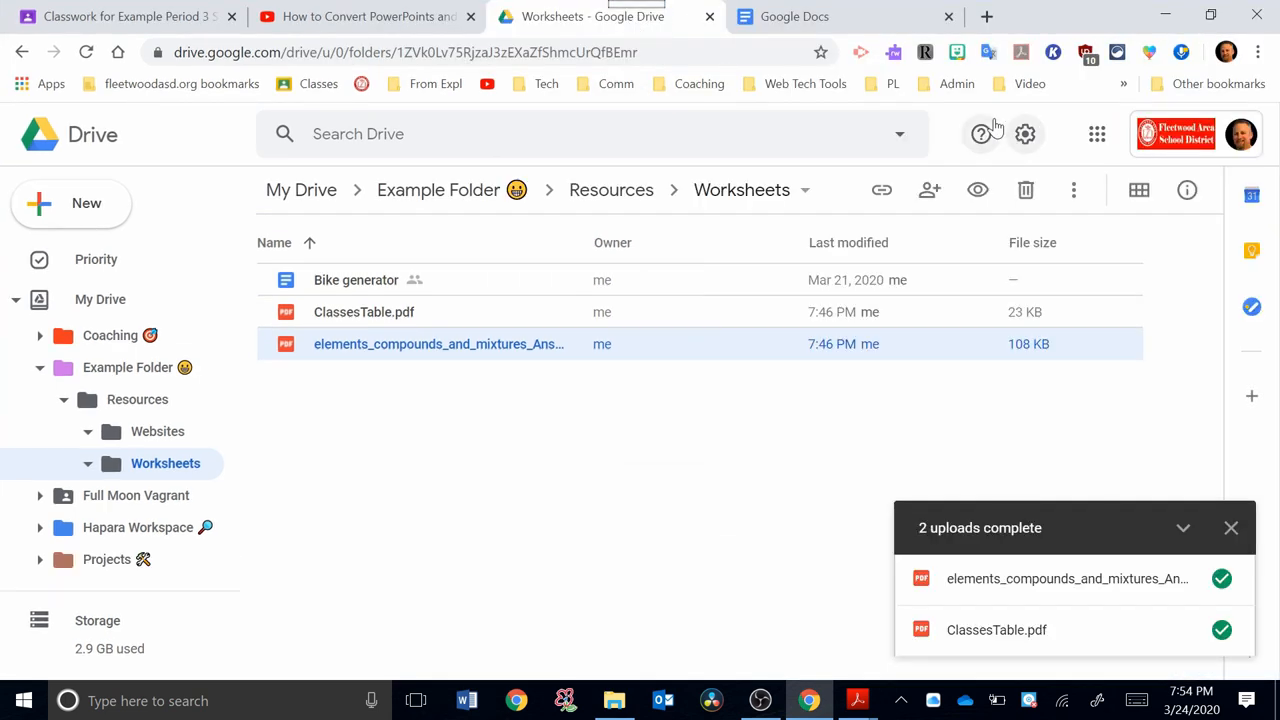
mouse_move(1024, 132)
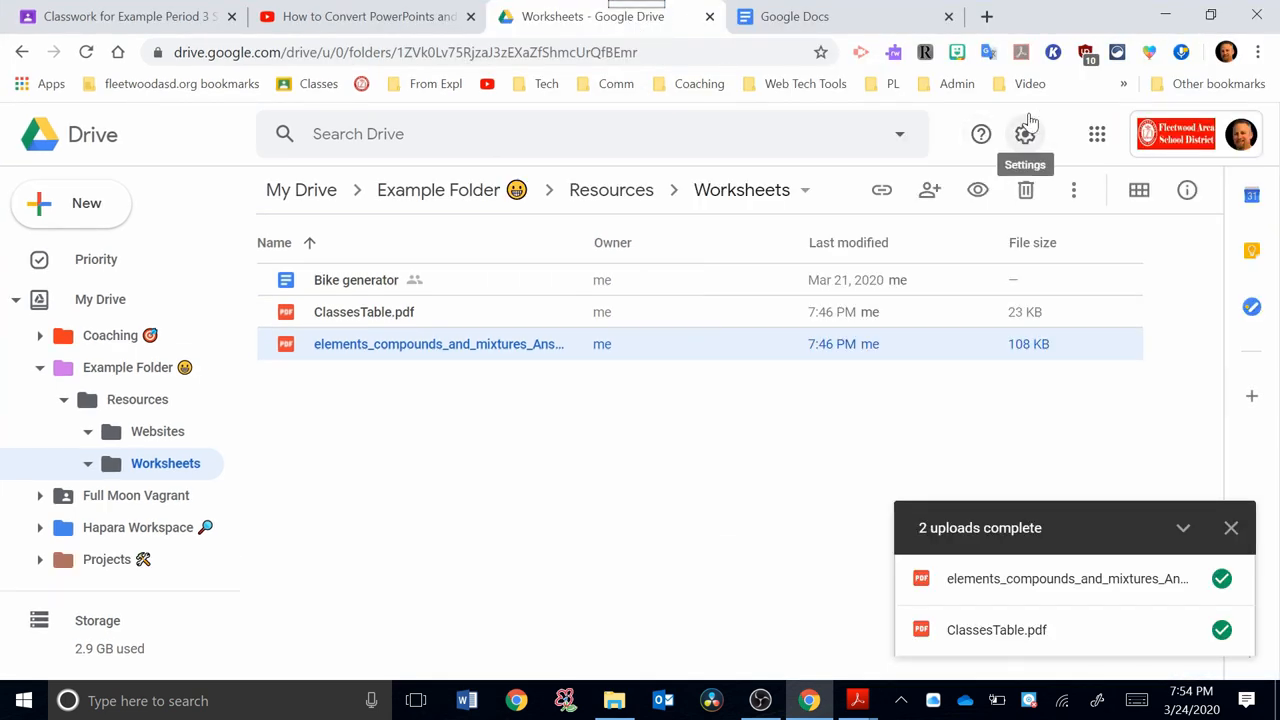
mouse_move(1024, 132)
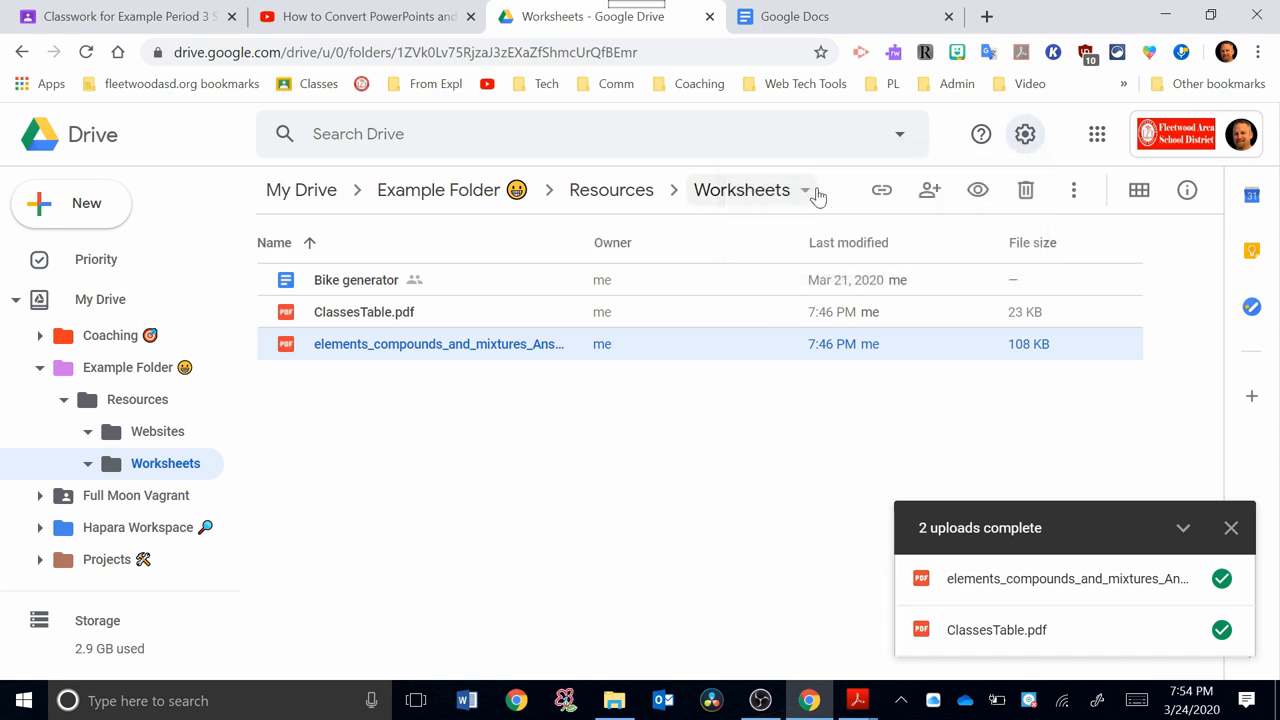
left_click(1024, 132)
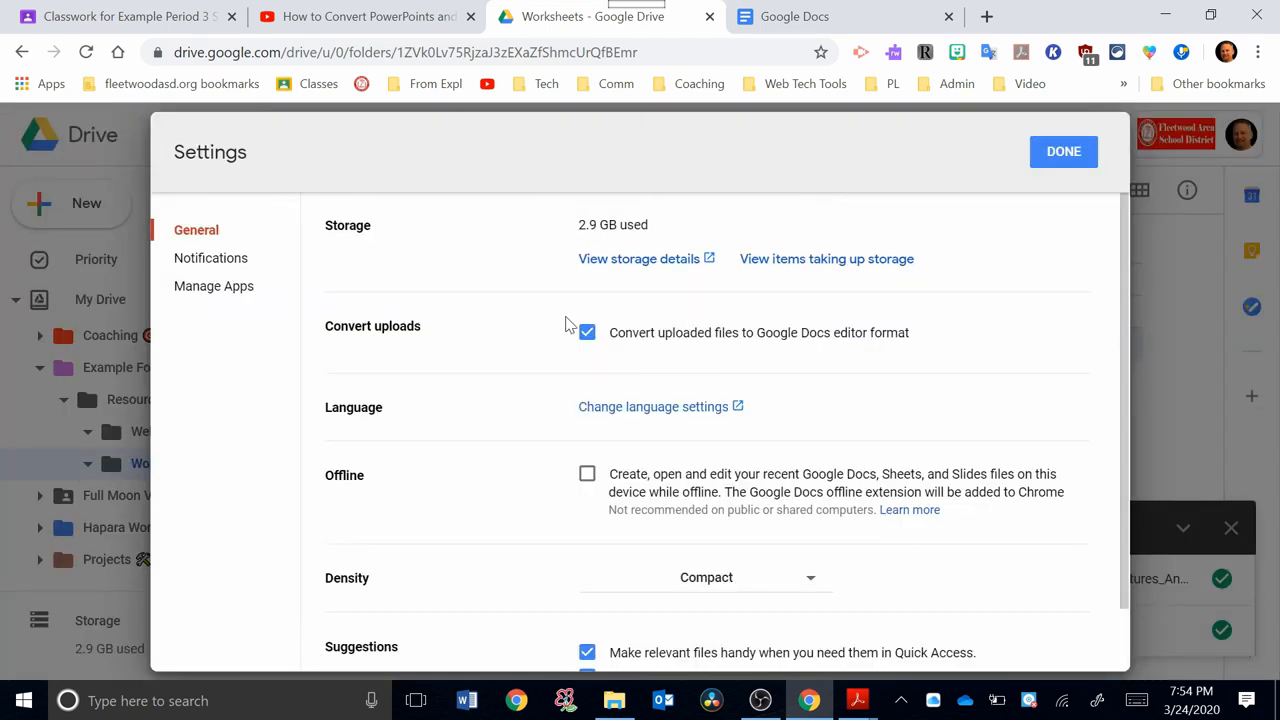
mouse_move(644, 350)
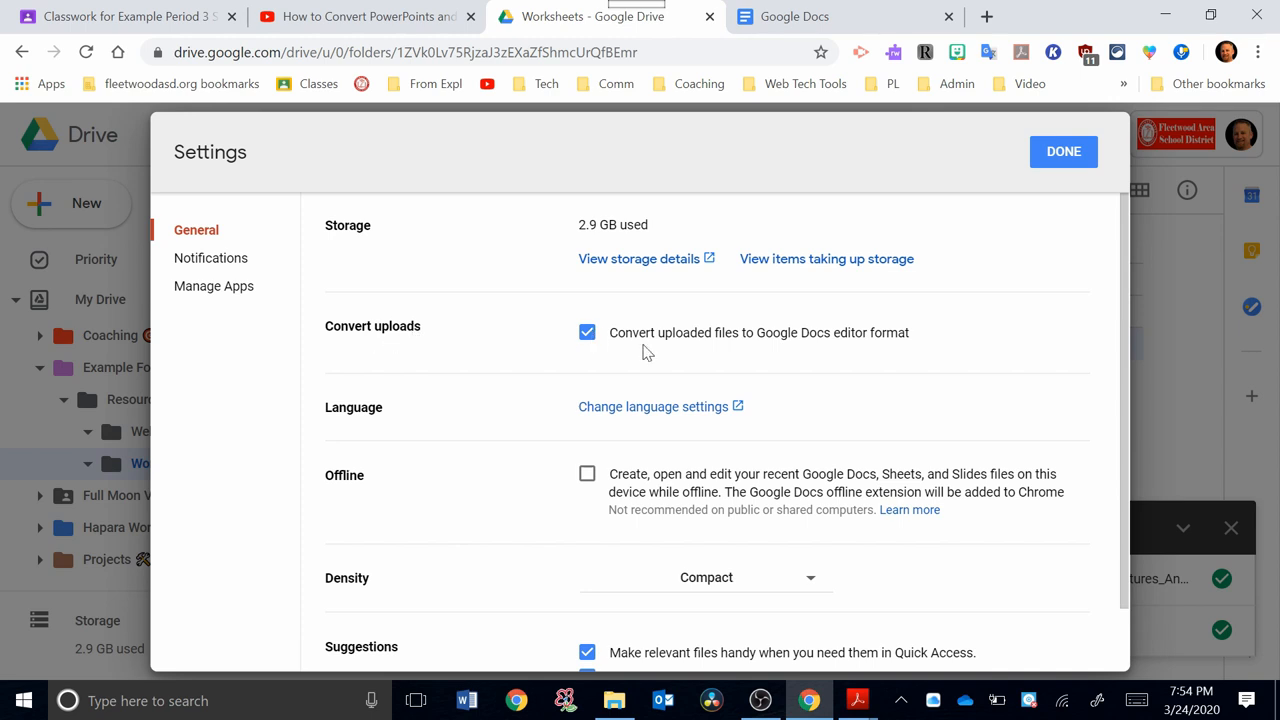
mouse_move(780, 348)
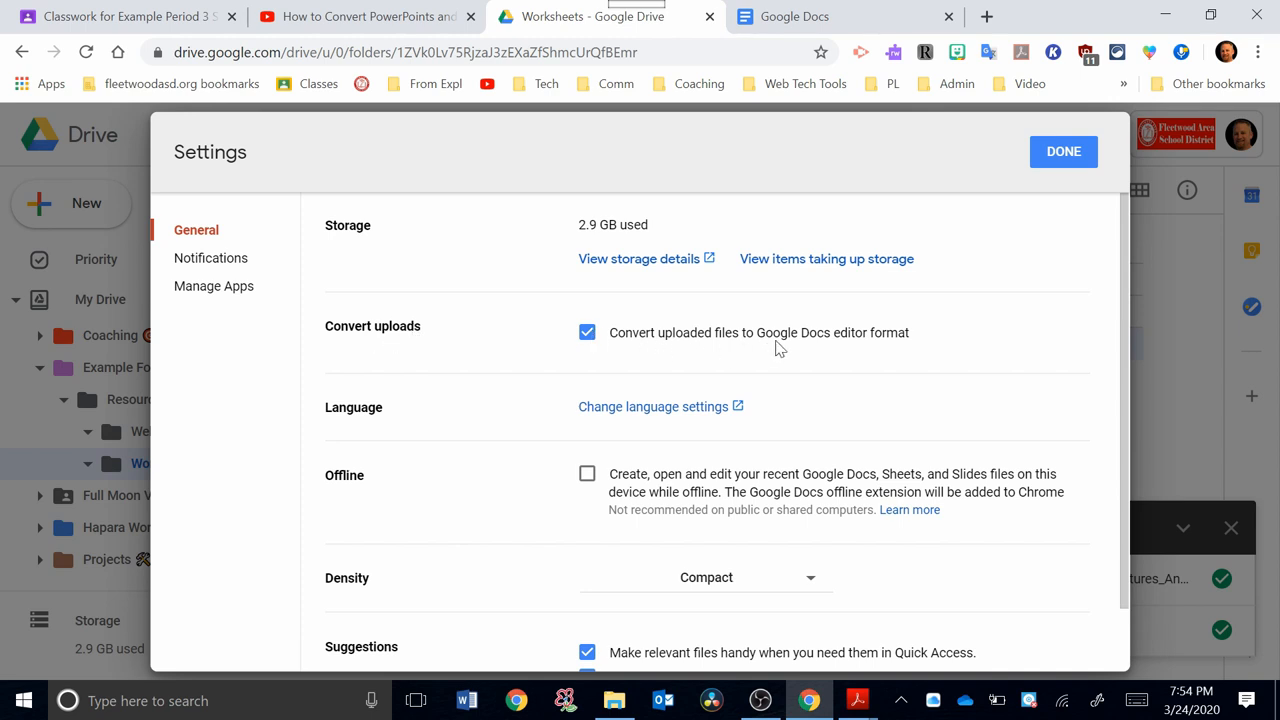
mouse_move(902, 344)
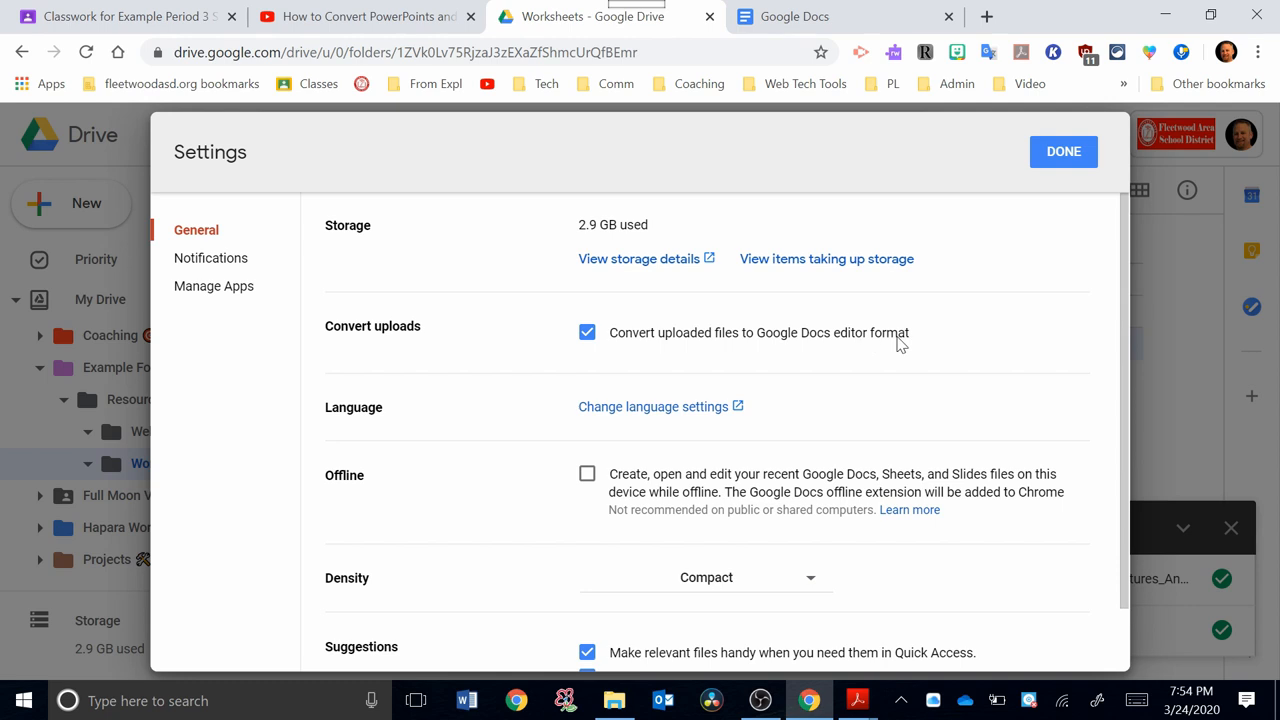
mouse_move(714, 360)
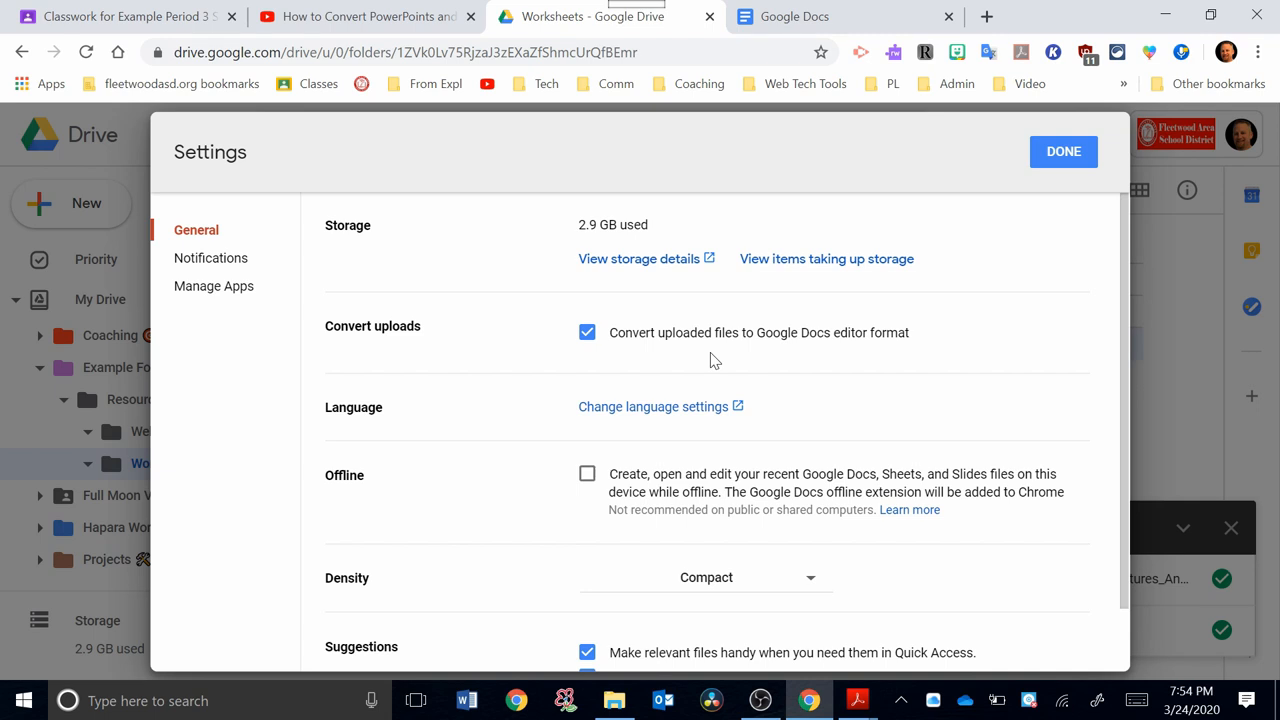
mouse_move(1064, 152)
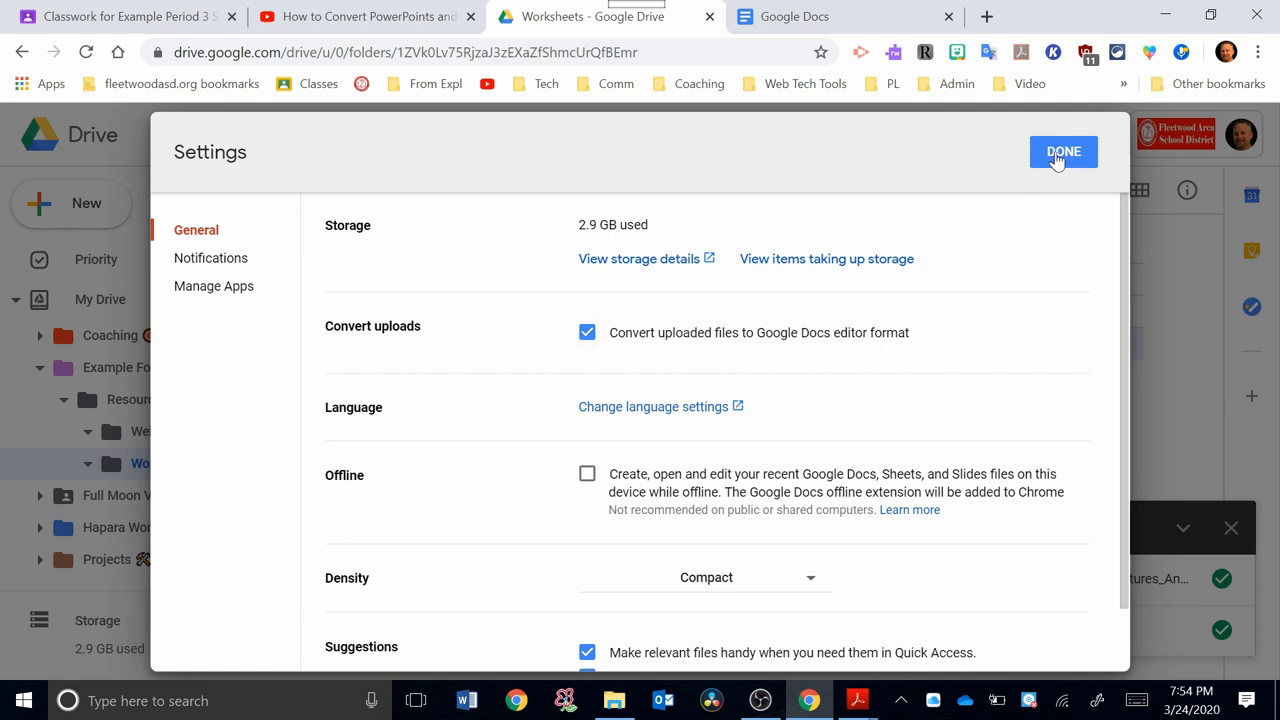
left_click(1064, 152)
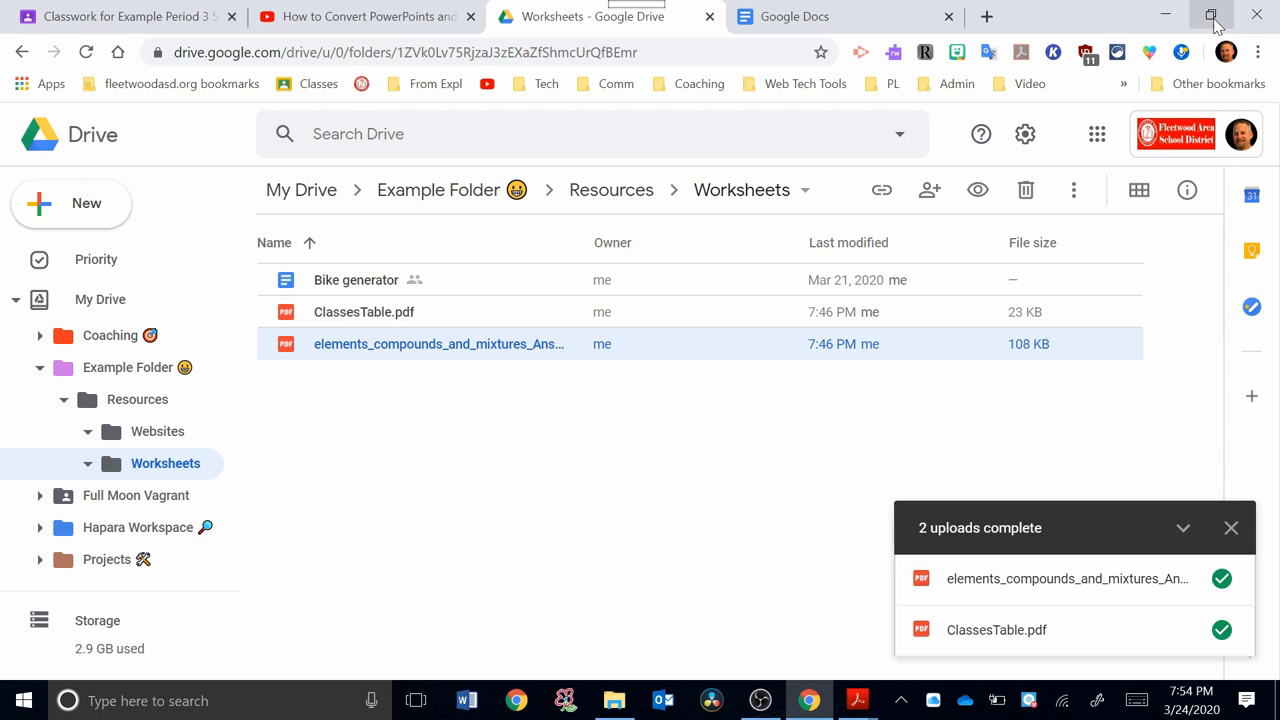
Step: Drag the saved Word worksheet from File Explorer into the Worksheets folder
left_click(1212, 16)
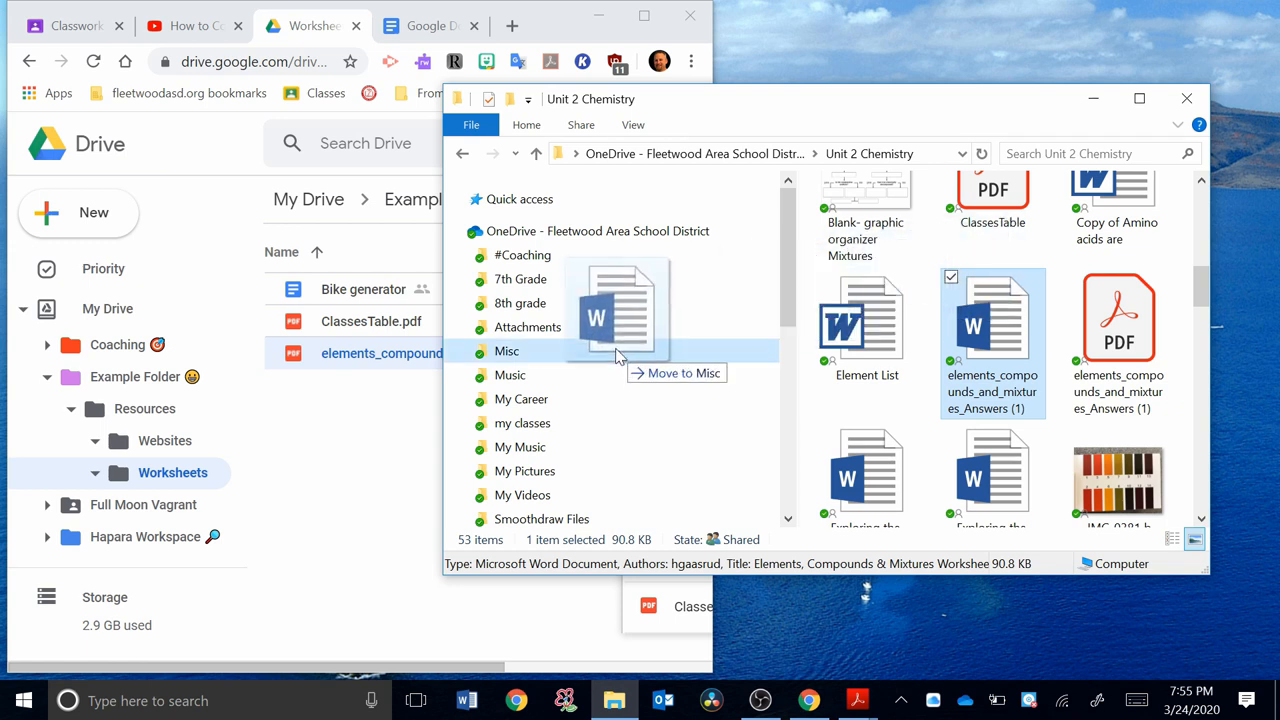
left_click_drag(616, 304, 224, 440)
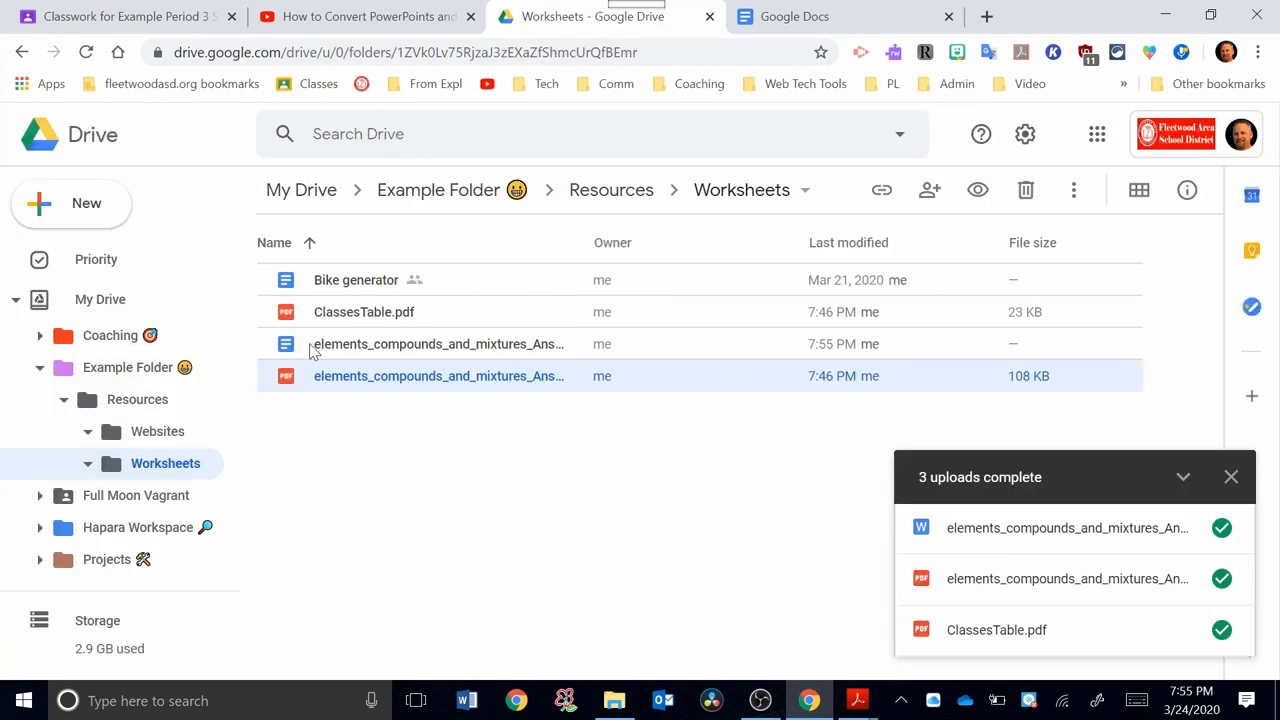
Step: Check the converted worksheet's Parts and table in Google Docs, then return to Drive
double_click(440, 344)
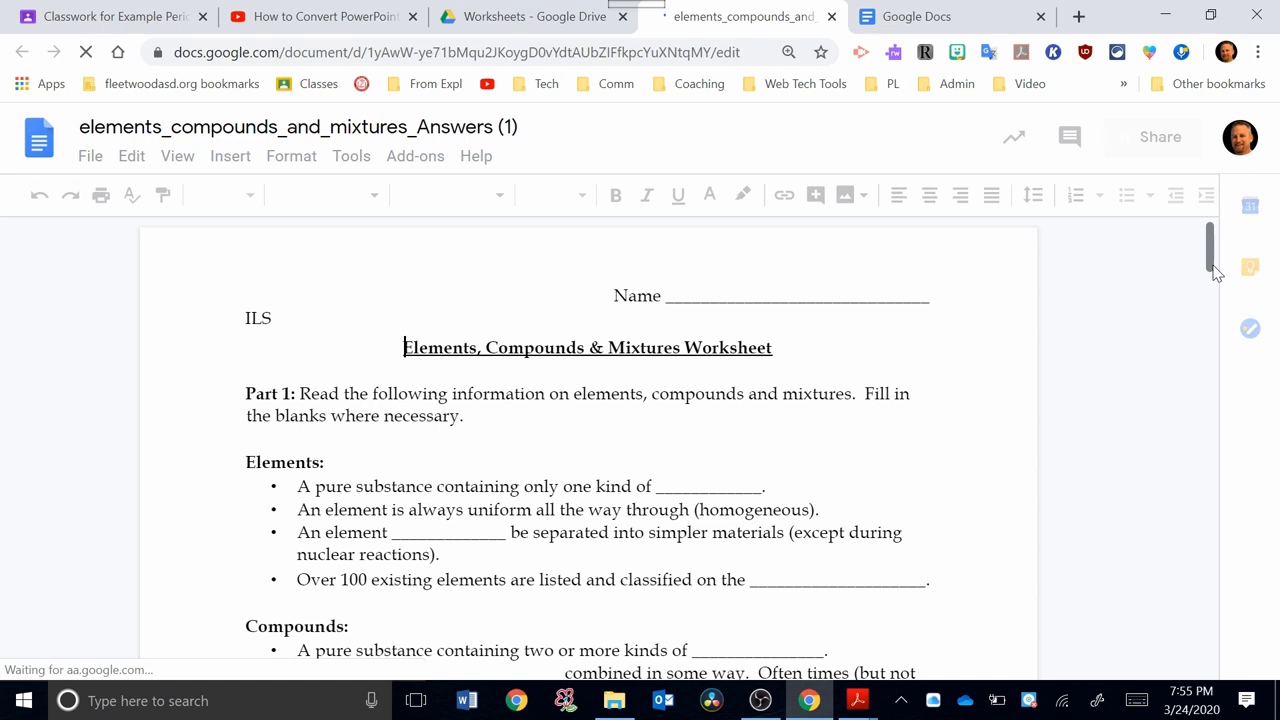
scroll("down", 3)
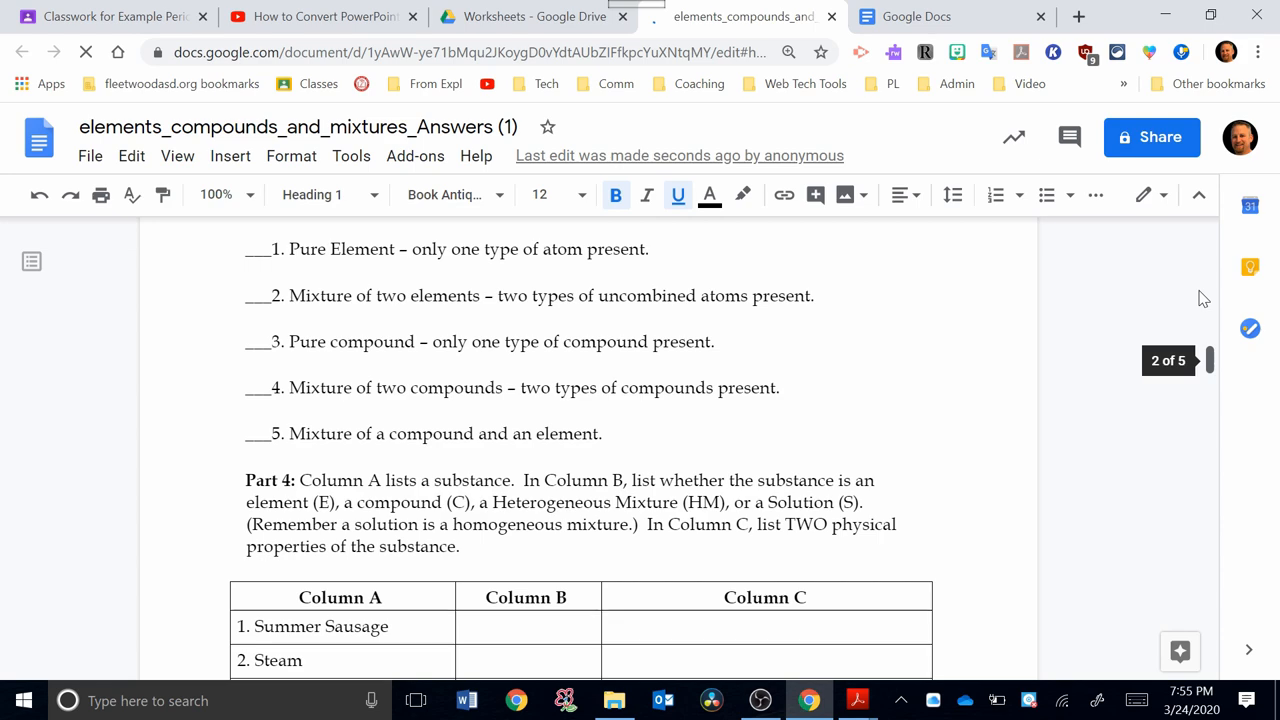
left_click(532, 16)
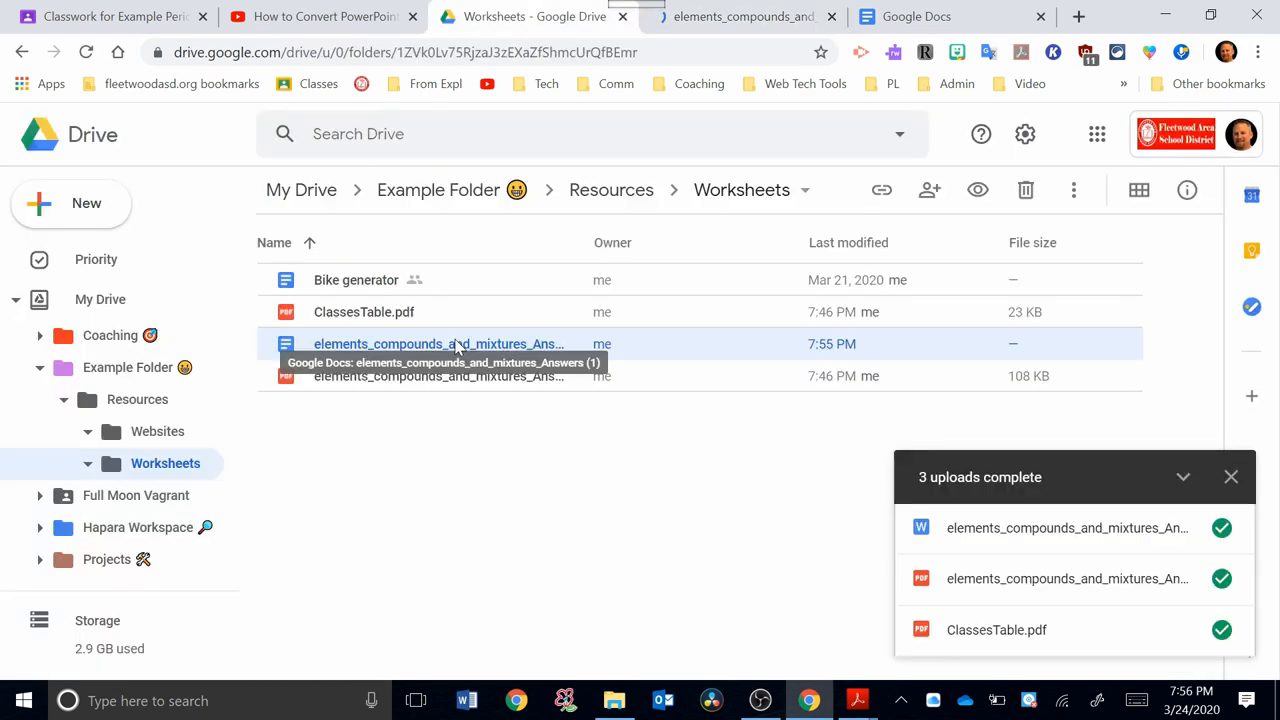